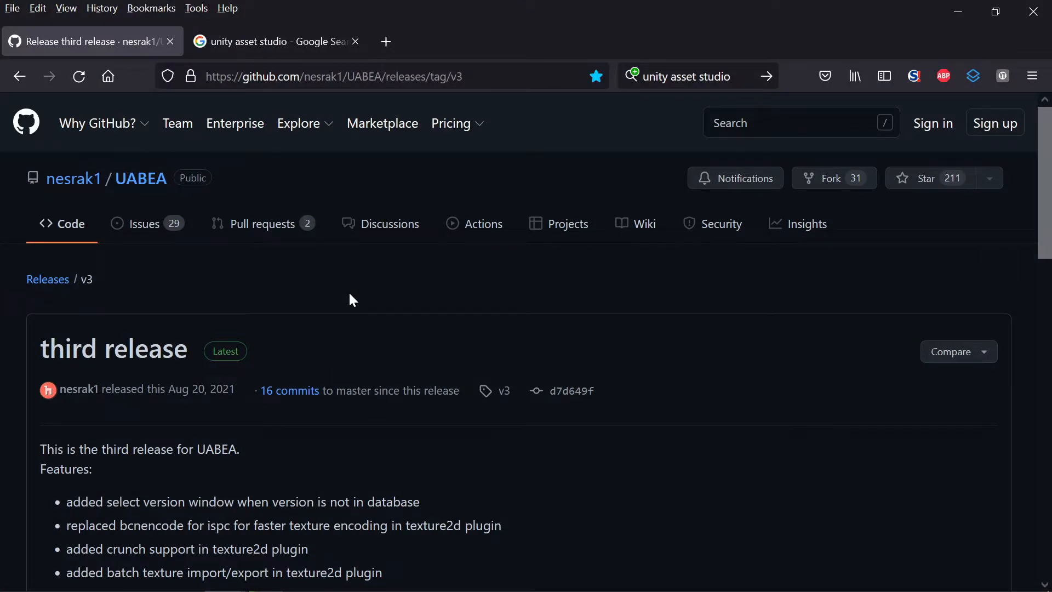
{"action": "mouse_move", "coordinate": [416, 421]}
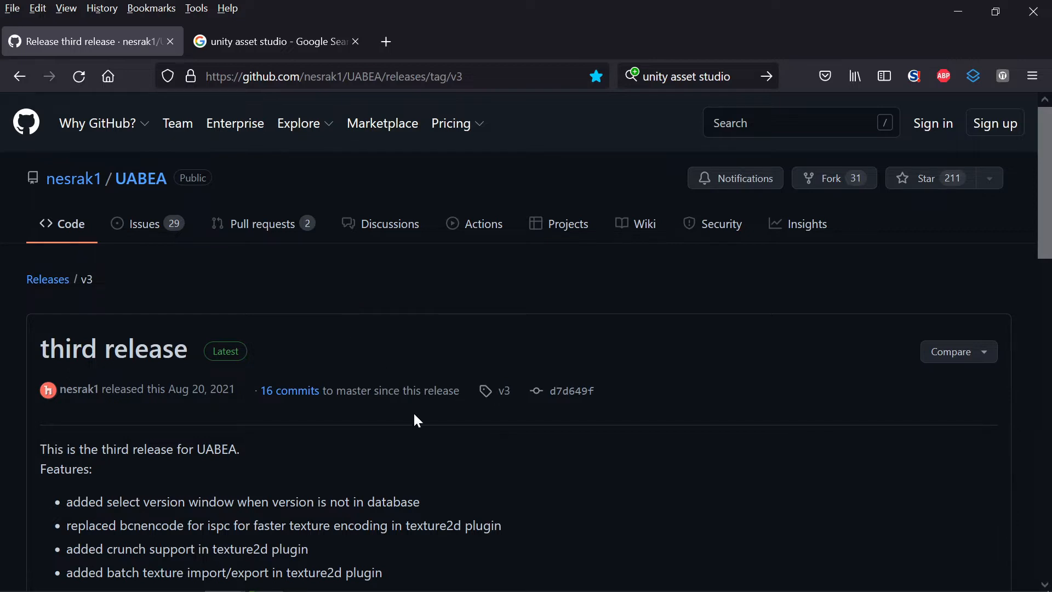
{"action": "mouse_move", "coordinate": [446, 474]}
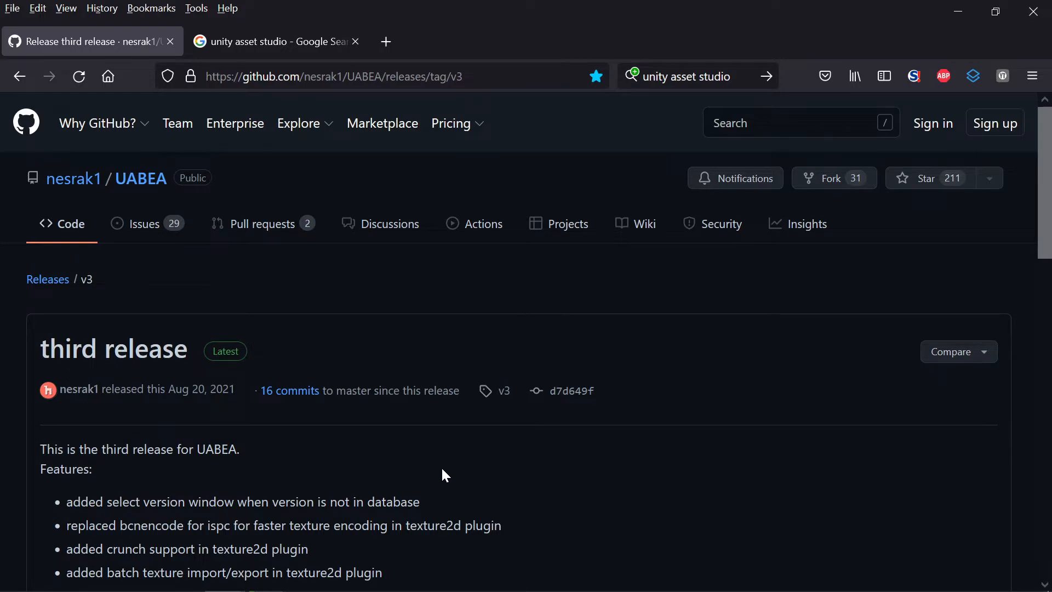
- Scroll to the UABEA release Assets and down the AssetStudio README feature list
{"action": "scroll", "scroll_direction": "down", "scroll_amount": 3}
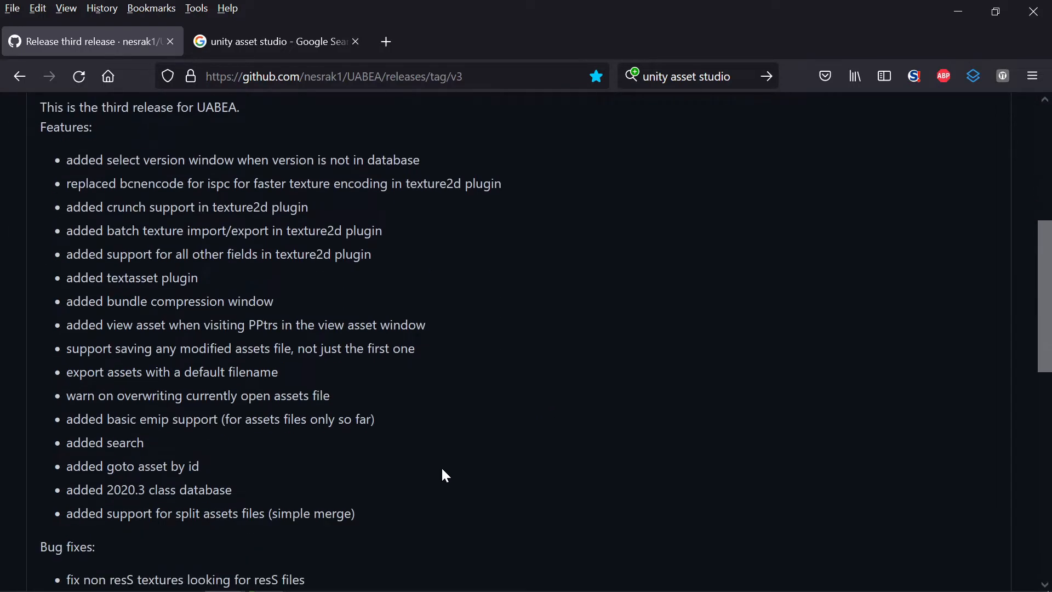
{"action": "scroll", "scroll_direction": "down", "scroll_amount": 3}
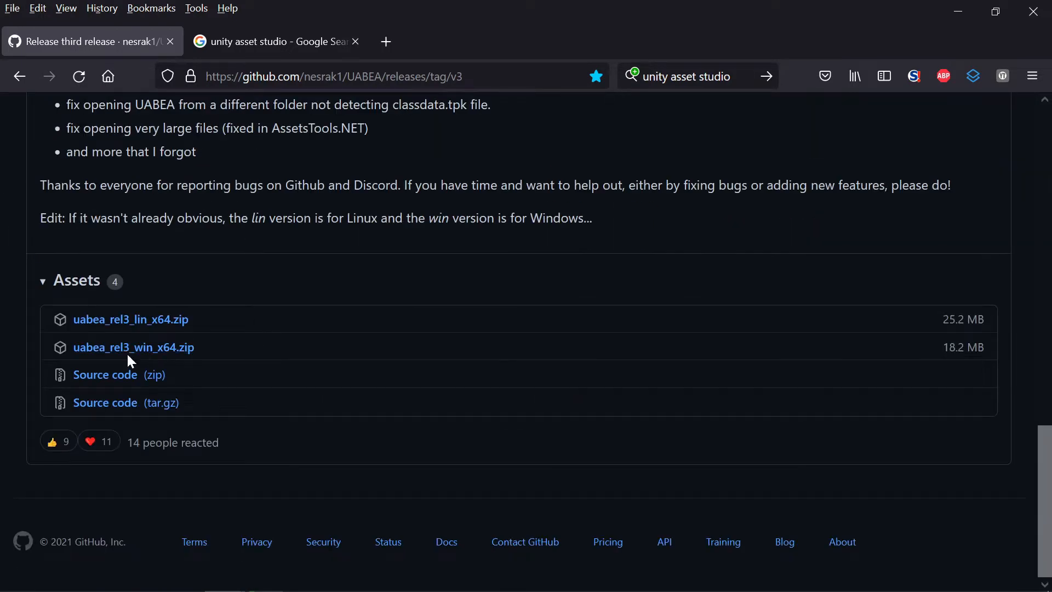
{"action": "mouse_move", "coordinate": [353, 317]}
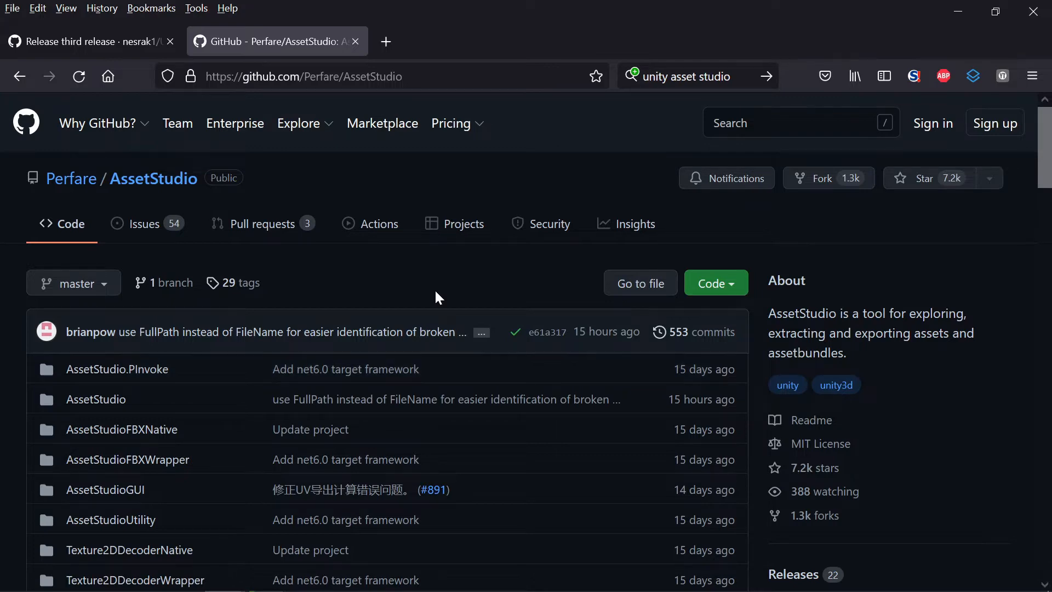
{"action": "scroll", "scroll_direction": "down", "scroll_amount": 3}
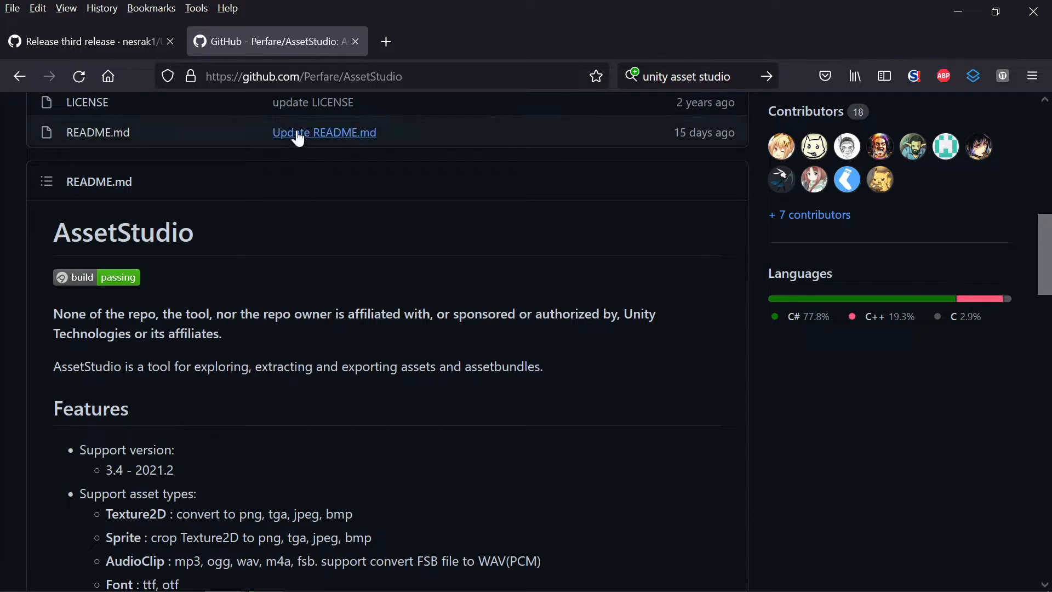
{"action": "mouse_move", "coordinate": [415, 18]}
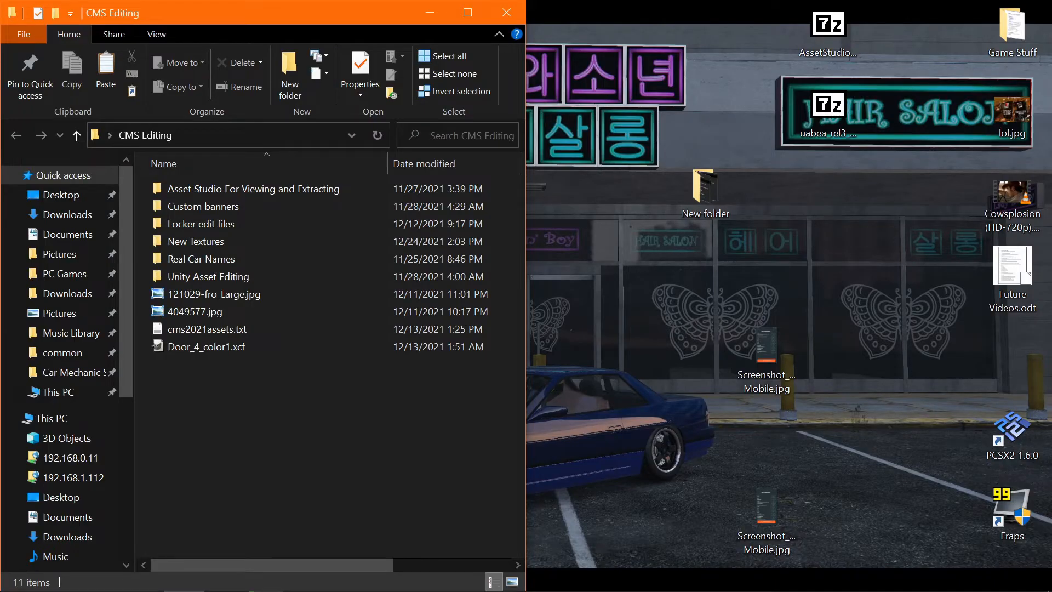
{"action": "mouse_move", "coordinate": [195, 241]}
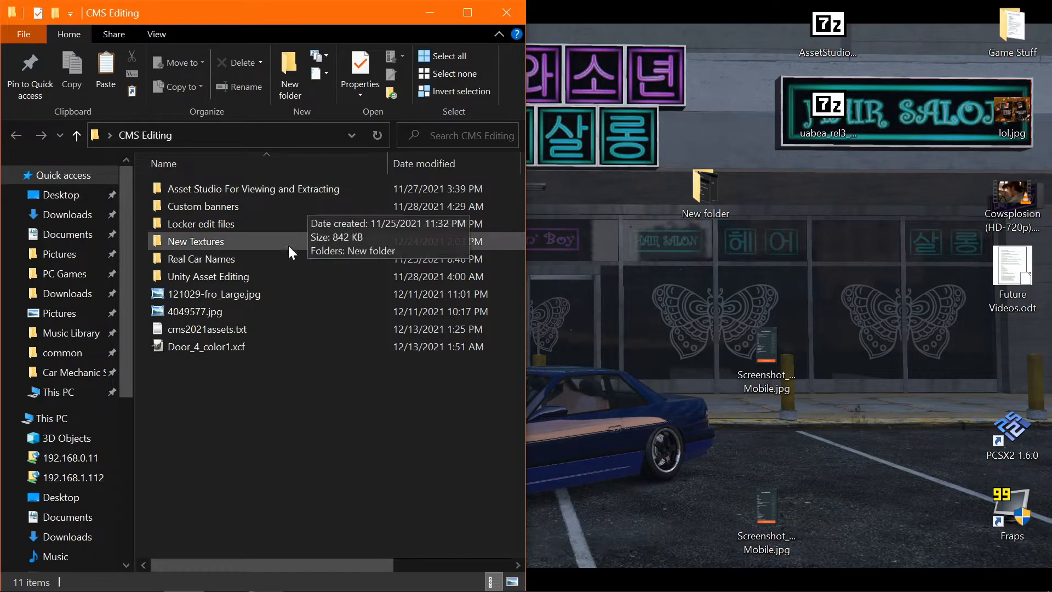
- Enter the Asset Studio folder and highlight AssetStudioGUI.exe
{"action": "left_click", "coordinate": [254, 188]}
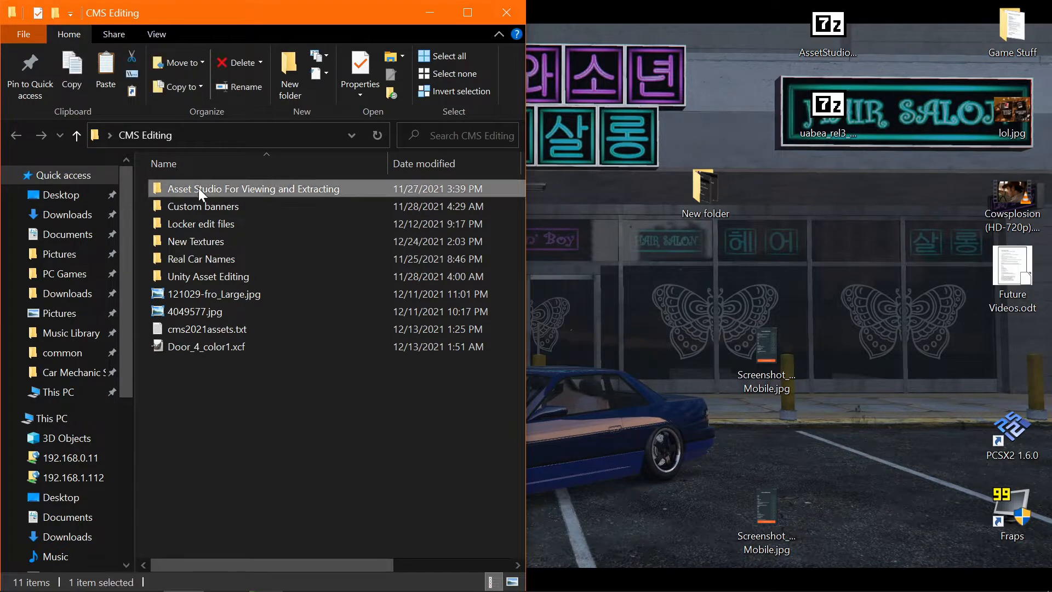
{"action": "double_click", "coordinate": [253, 188]}
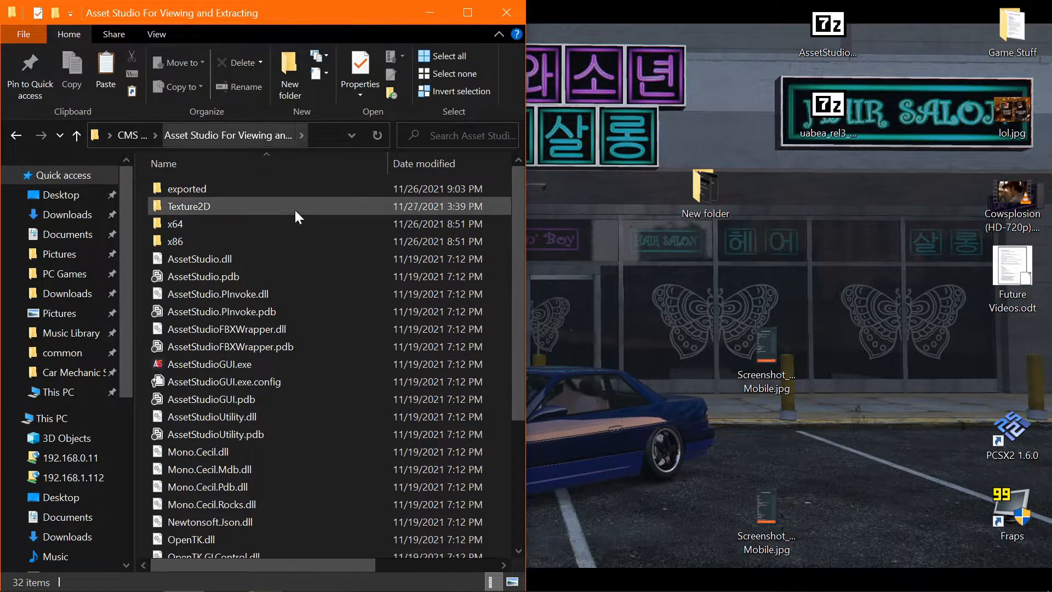
{"action": "left_click", "coordinate": [211, 364]}
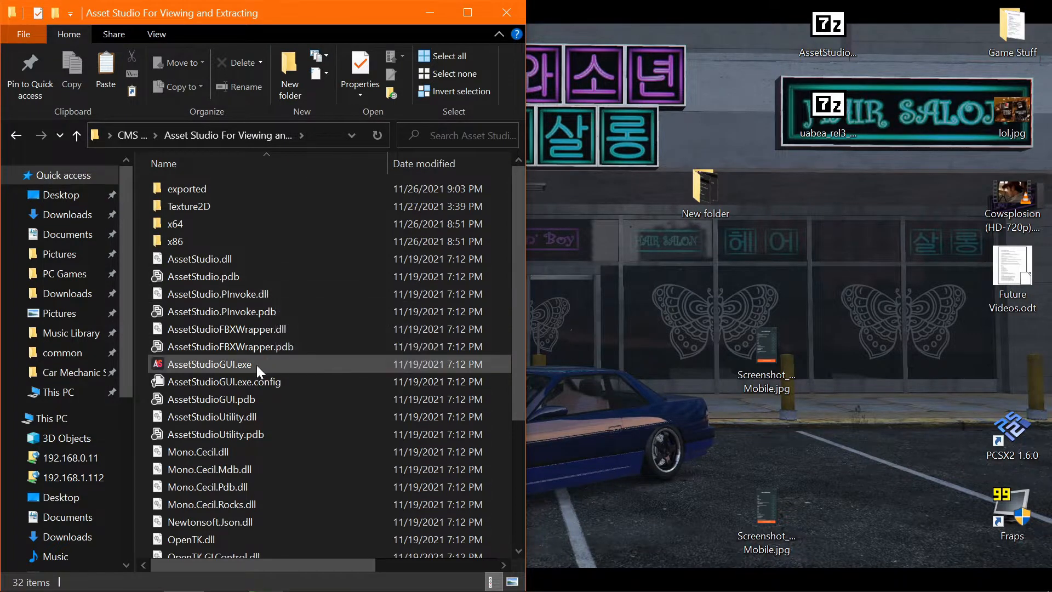
{"action": "left_click", "coordinate": [207, 363]}
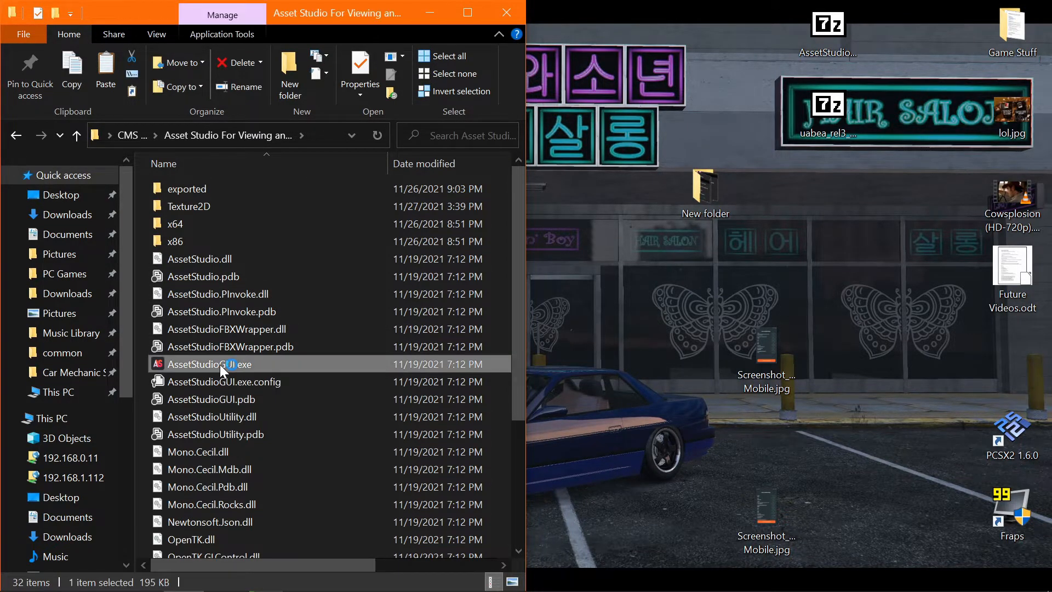
- Launch AssetStudioGUI and browse the Load file dialog into the Car Mechanic Simulator 2021 folder
{"action": "double_click", "coordinate": [209, 364]}
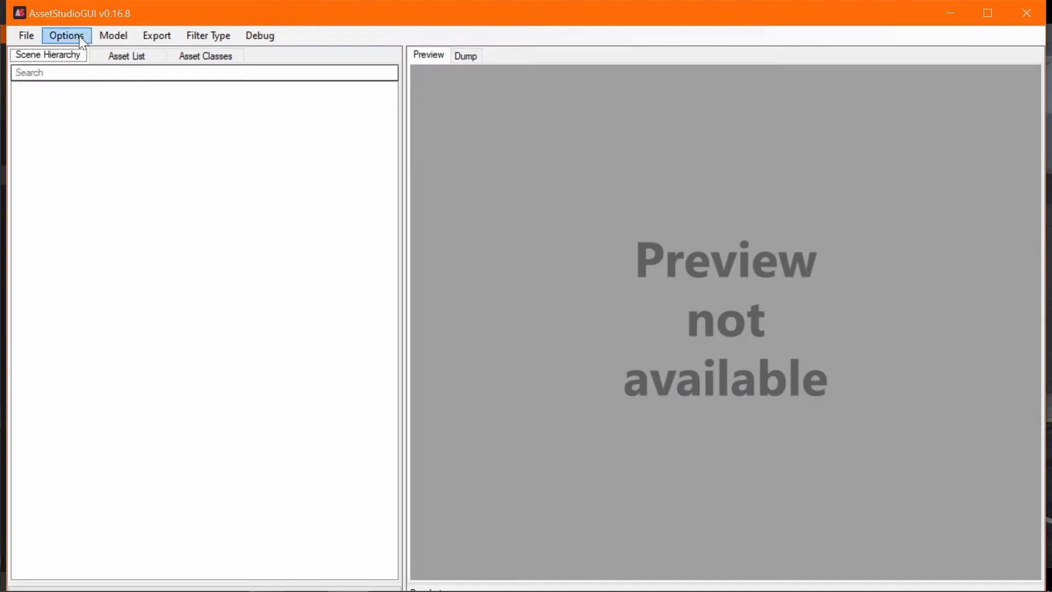
{"action": "left_click", "coordinate": [26, 29]}
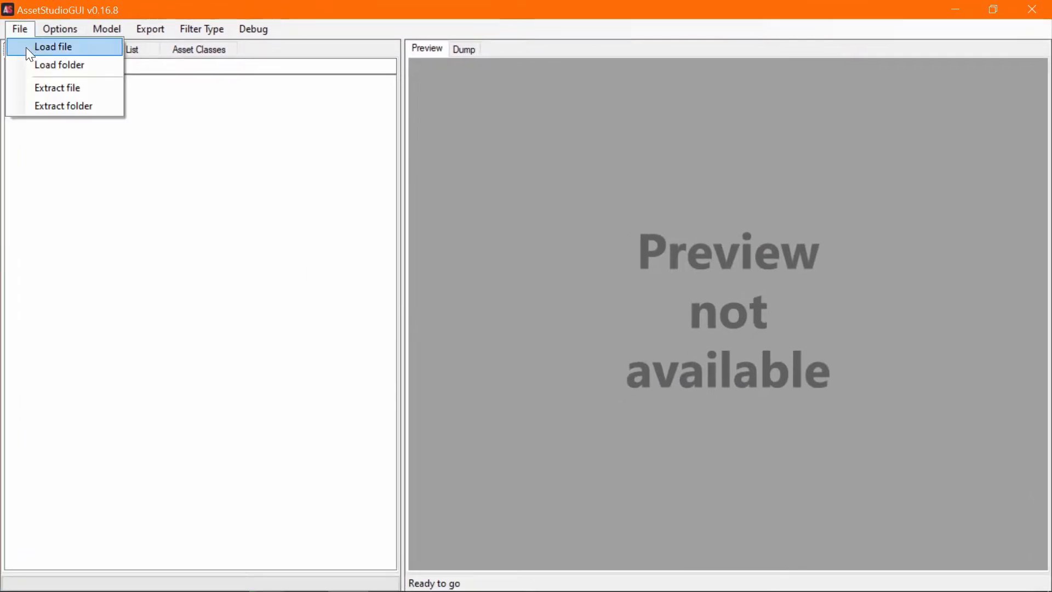
{"action": "left_click", "coordinate": [52, 46]}
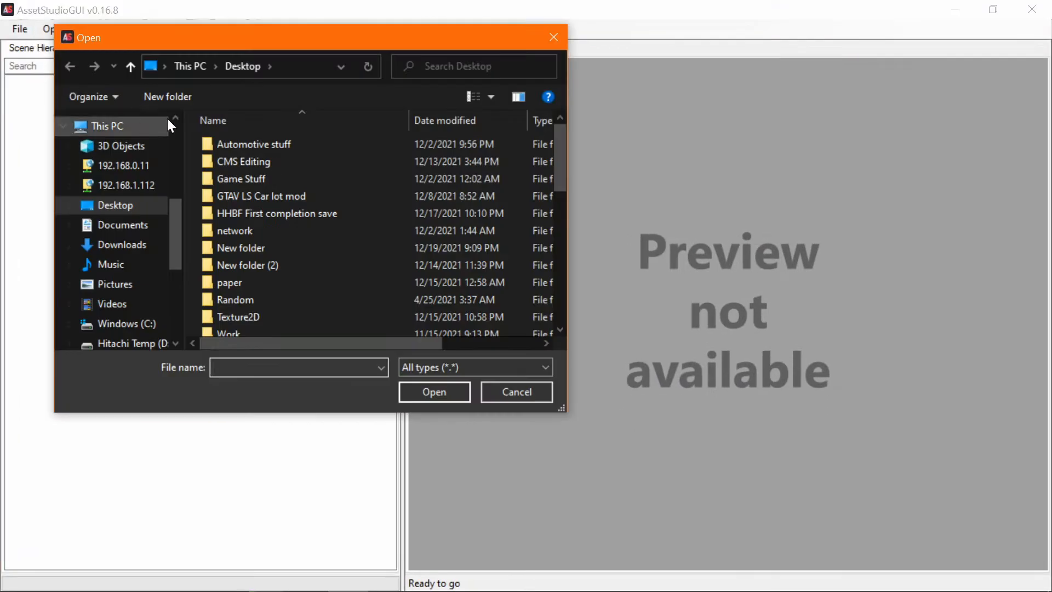
{"action": "scroll", "scroll_direction": "down", "scroll_amount": 3}
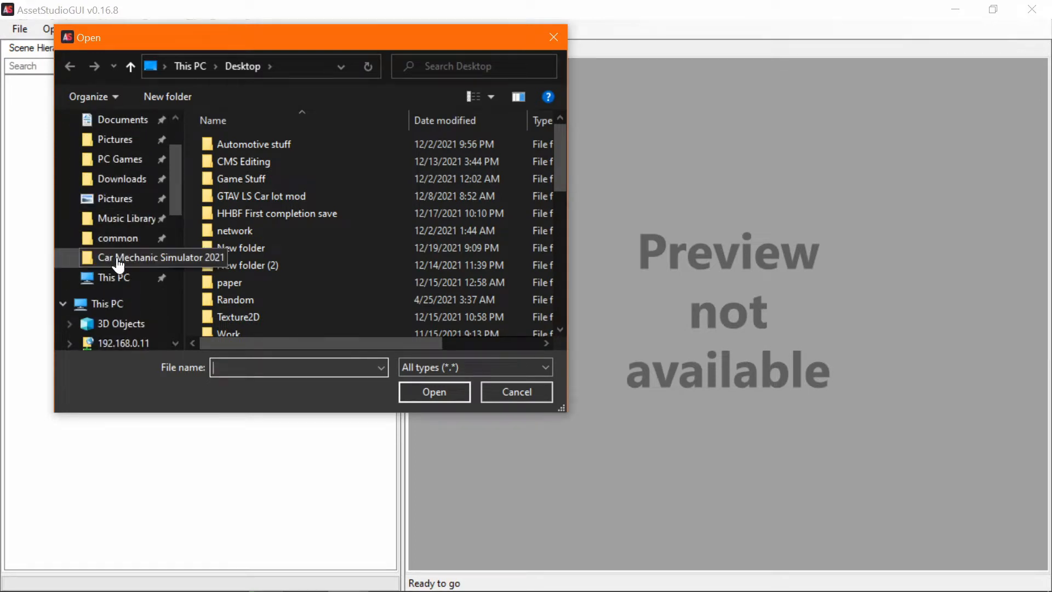
{"action": "double_click", "coordinate": [161, 258]}
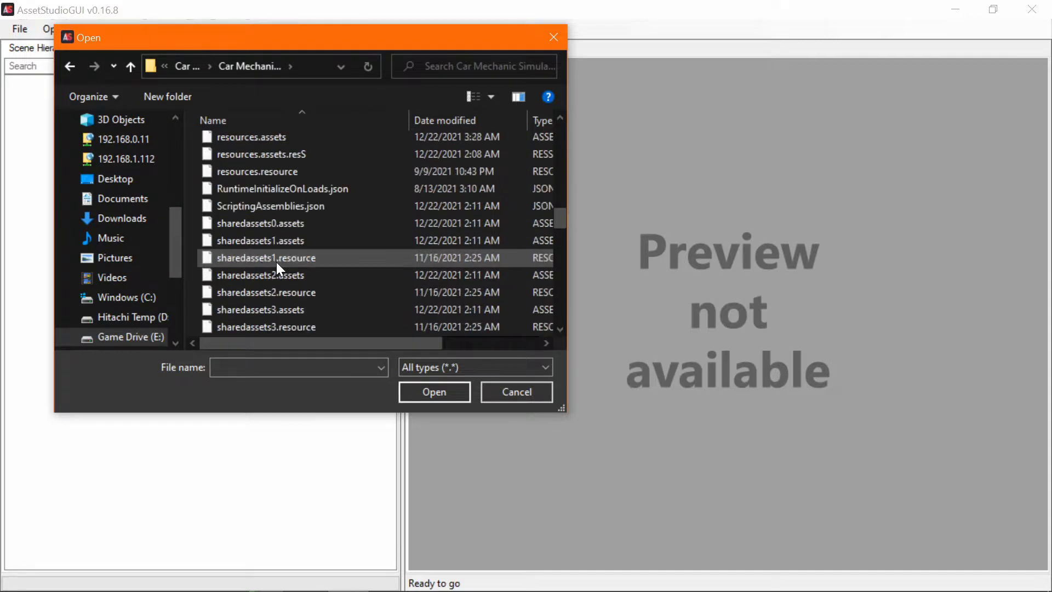
- Load sharedassets24.assets and further shared asset files, giving 9 files with 55233 assets
{"action": "scroll", "scroll_direction": "down", "scroll_amount": 3}
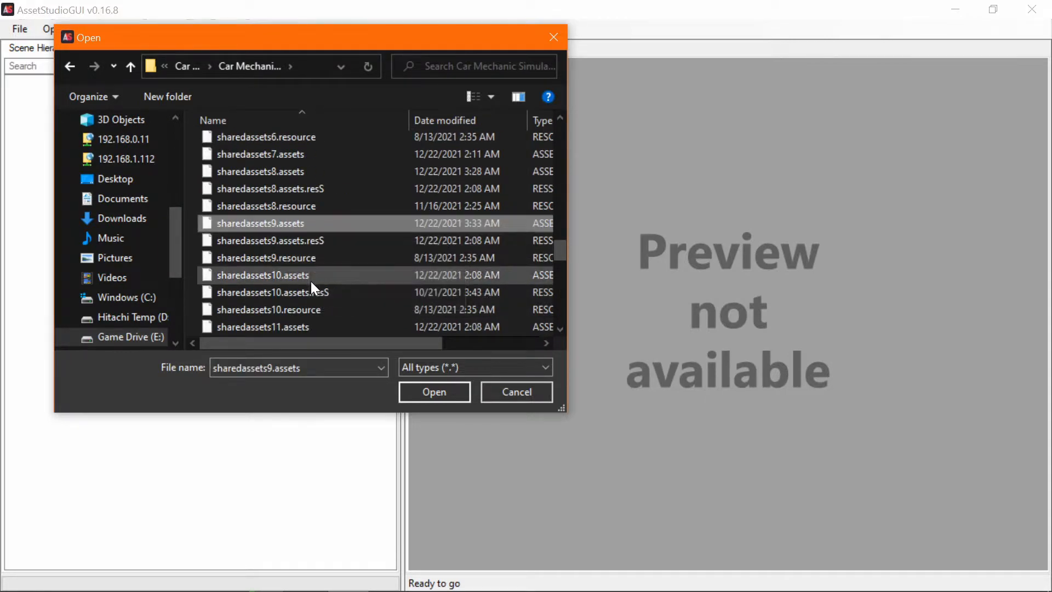
{"action": "scroll", "scroll_direction": "down", "scroll_amount": 3}
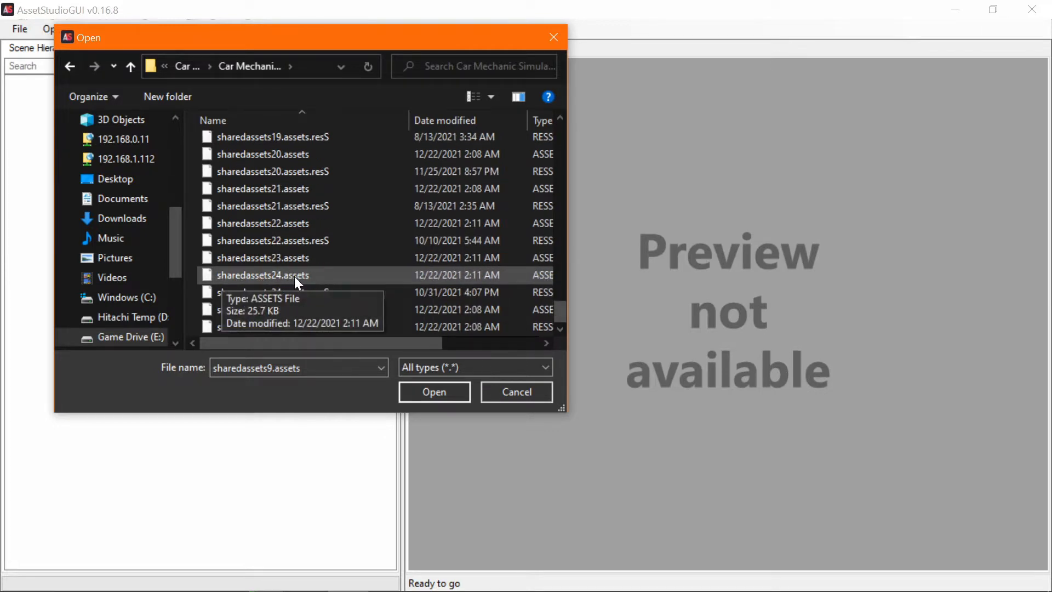
{"action": "left_click", "coordinate": [263, 275]}
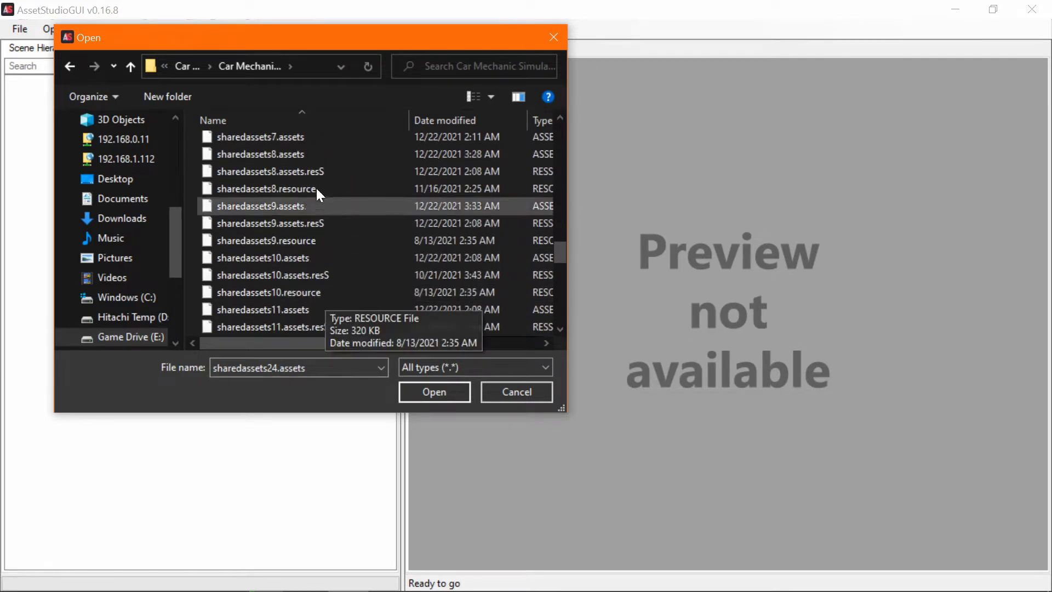
{"action": "scroll", "scroll_direction": "down", "scroll_amount": 3}
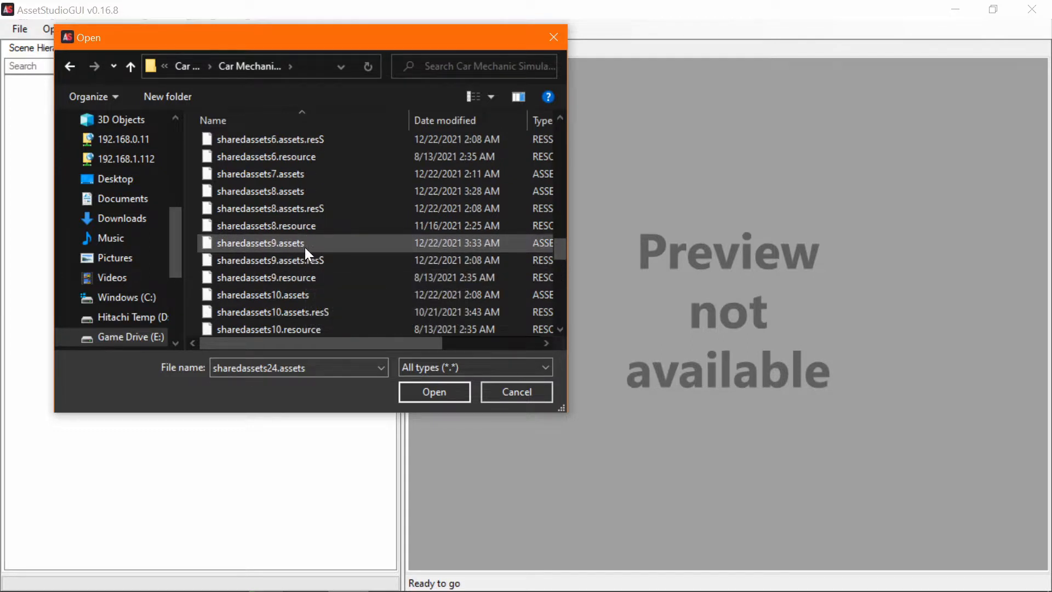
{"action": "scroll", "scroll_direction": "down", "scroll_amount": 3}
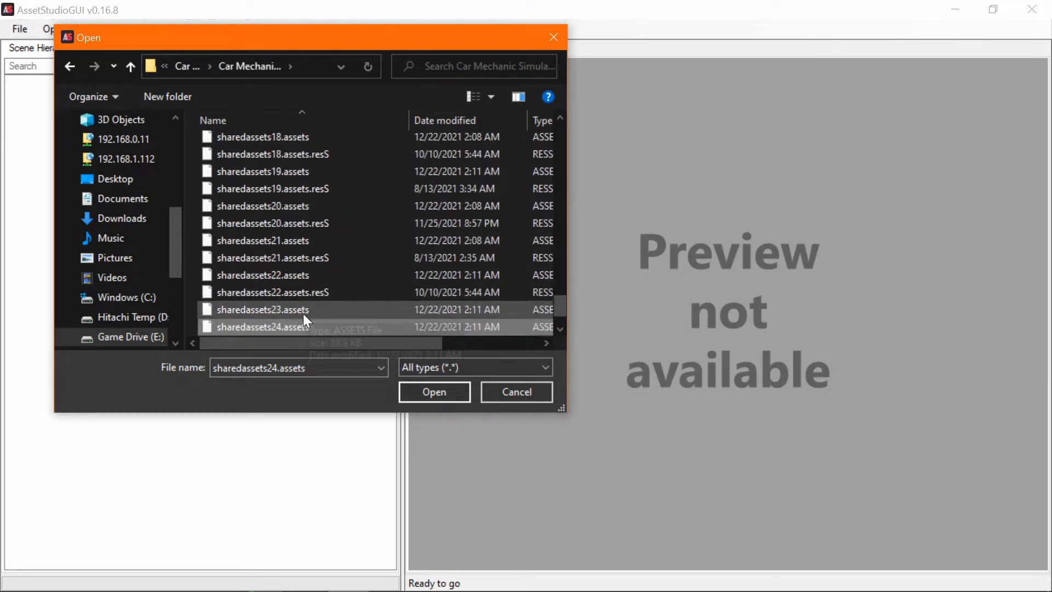
{"action": "left_click", "coordinate": [434, 391]}
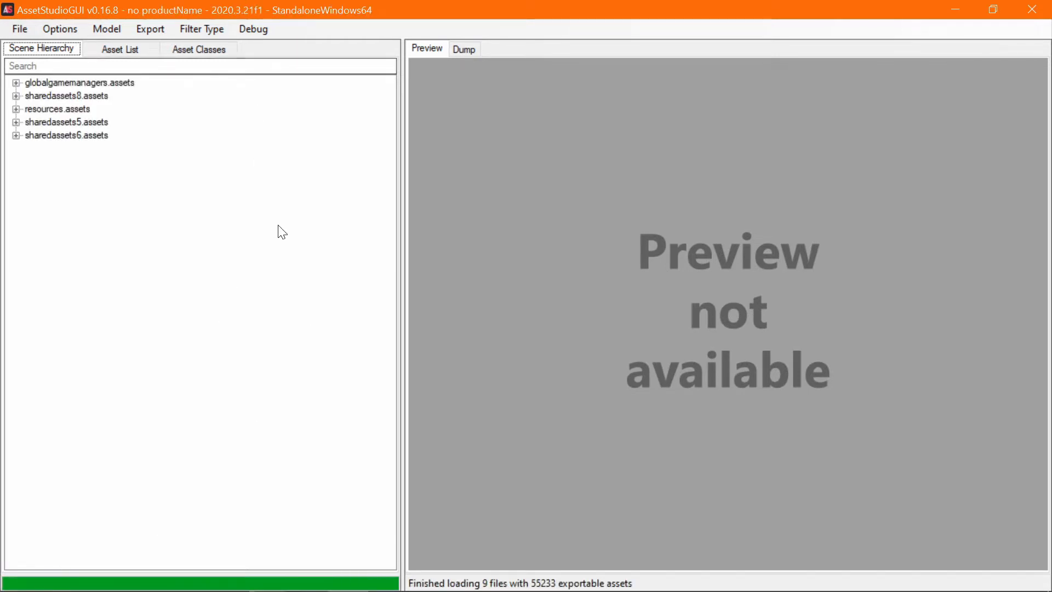
- Show the Asset List and filter it by the name 'lock'
{"action": "left_click", "coordinate": [120, 48]}
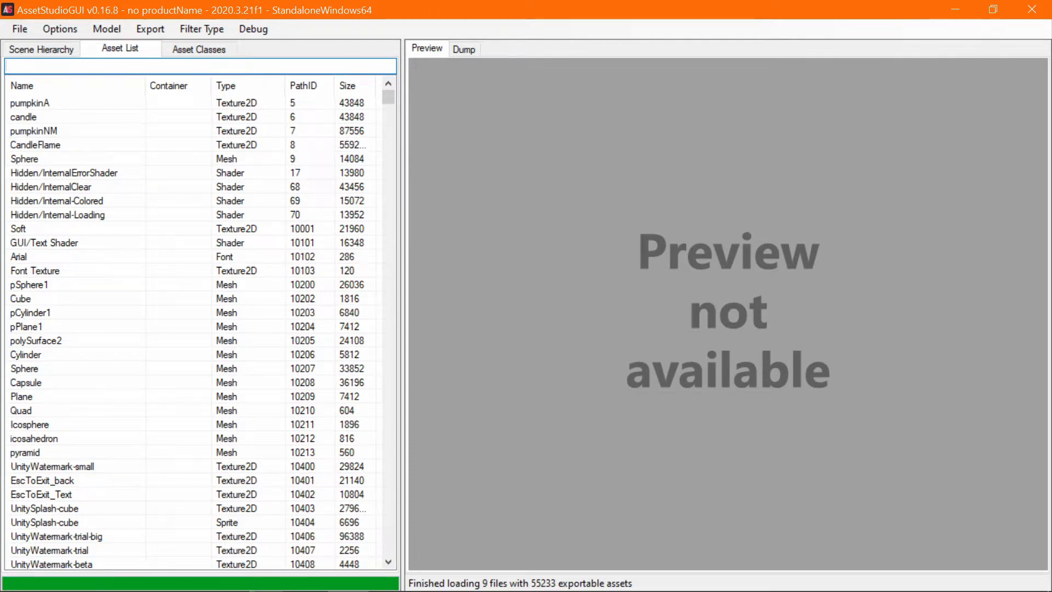
{"action": "left_click", "coordinate": [201, 65]}
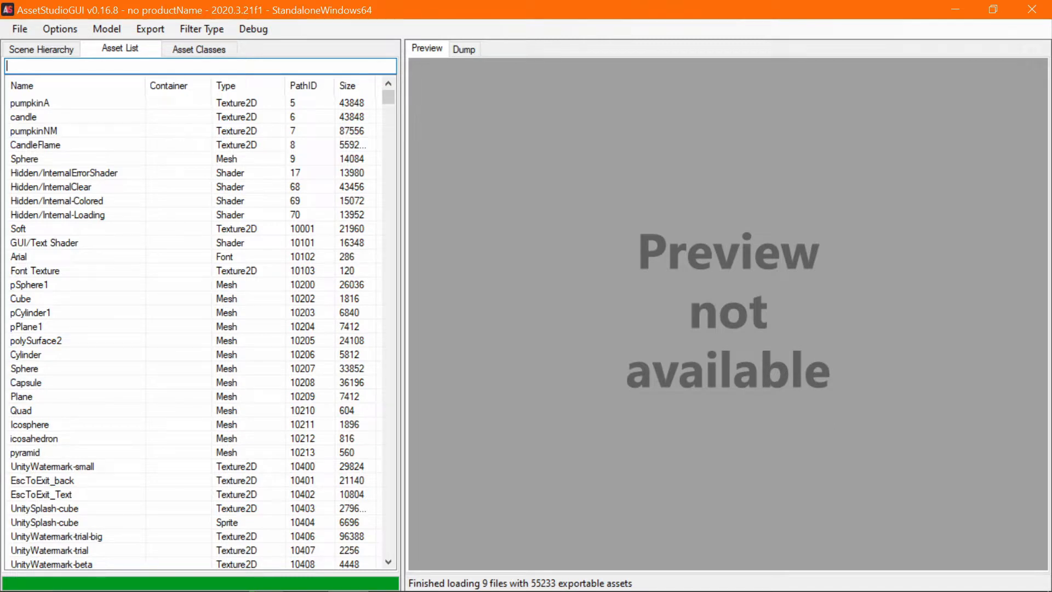
{"action": "type", "text": "locker"}
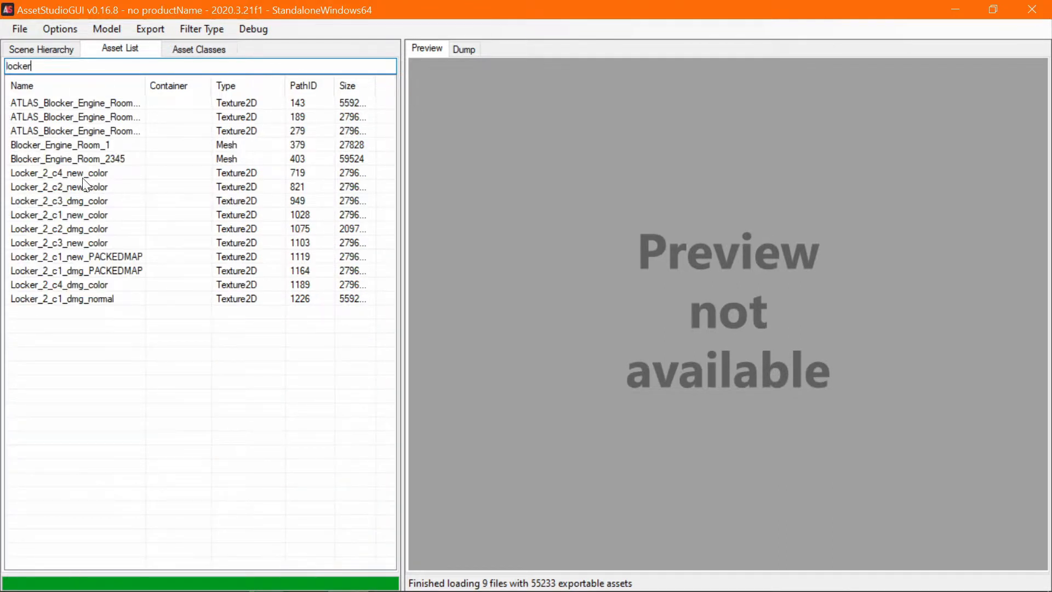
{"action": "mouse_move", "coordinate": [110, 186]}
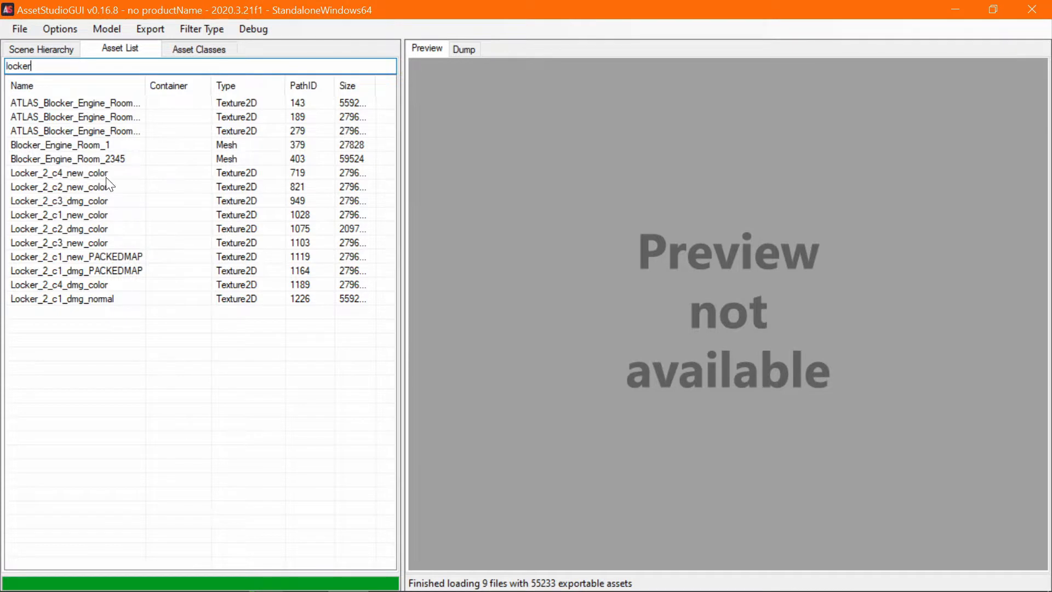
{"action": "mouse_move", "coordinate": [230, 206]}
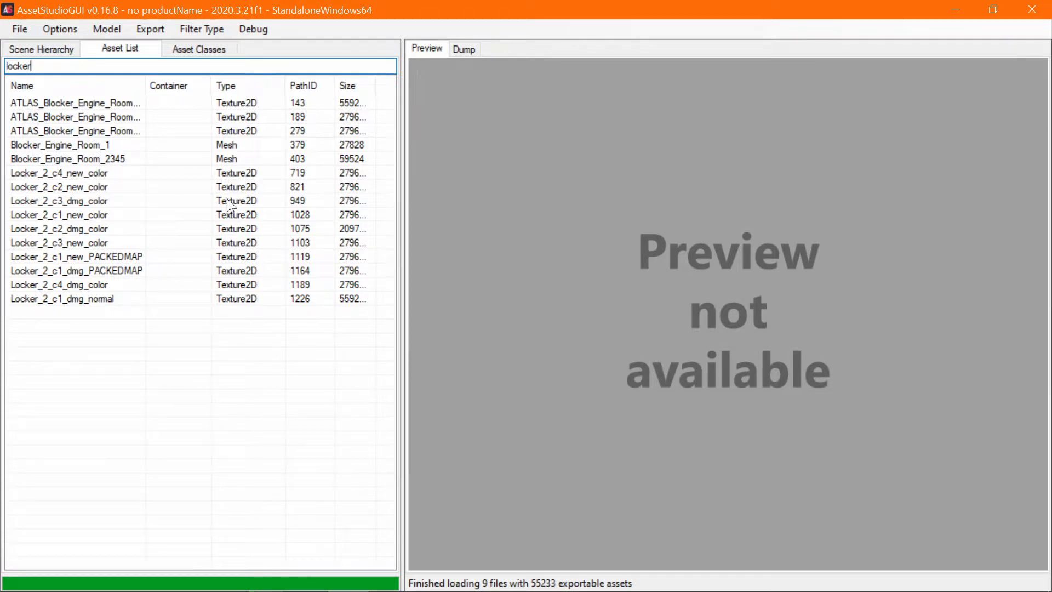
{"action": "mouse_move", "coordinate": [233, 176]}
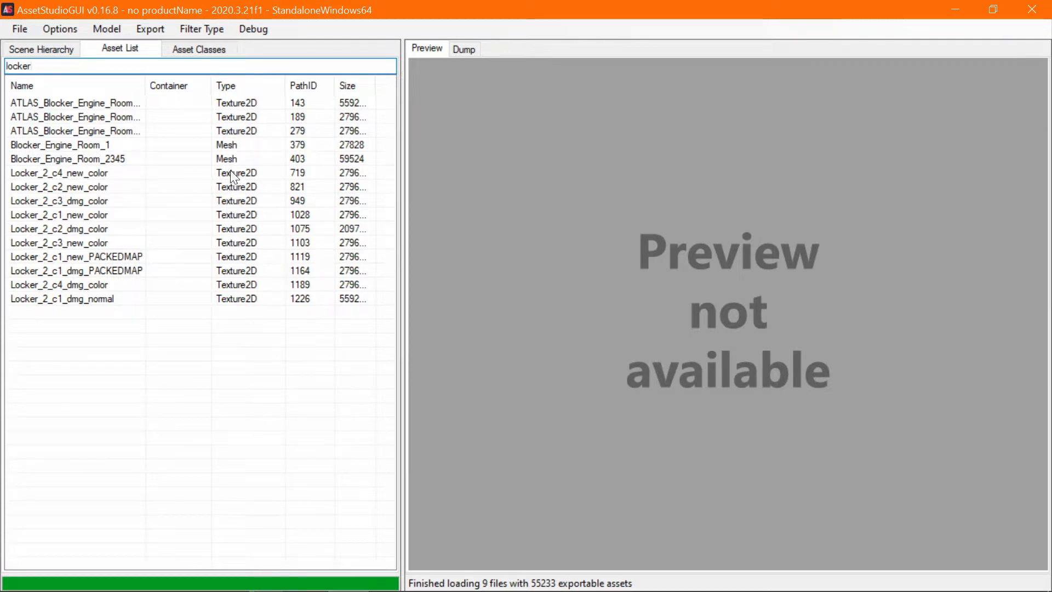
- Preview the grey c2, red c4 and finally orange c1 Locker_2 colour textures
{"action": "left_click", "coordinate": [76, 186]}
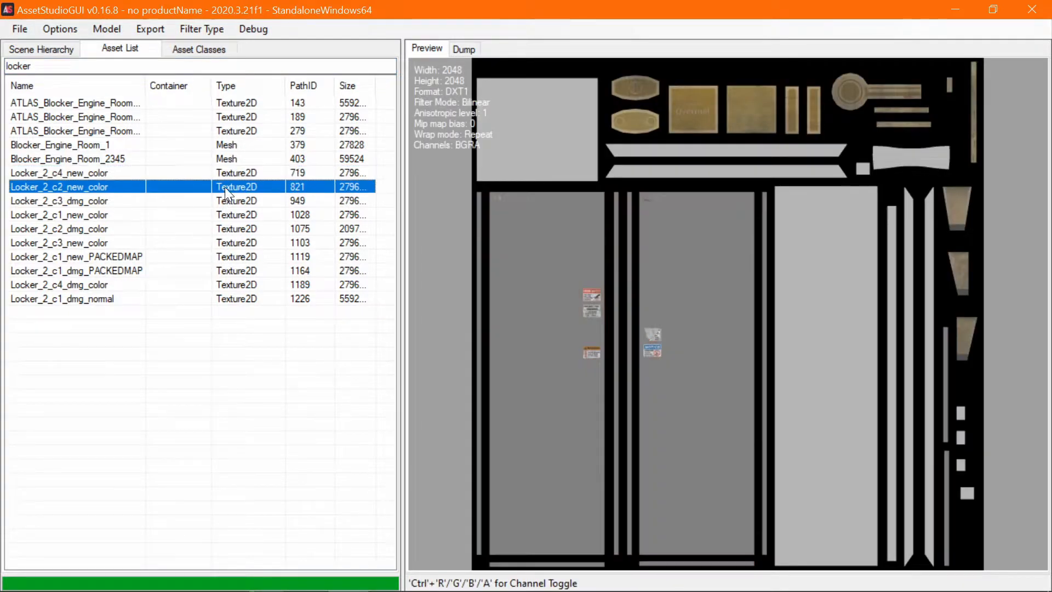
{"action": "left_click", "coordinate": [59, 172]}
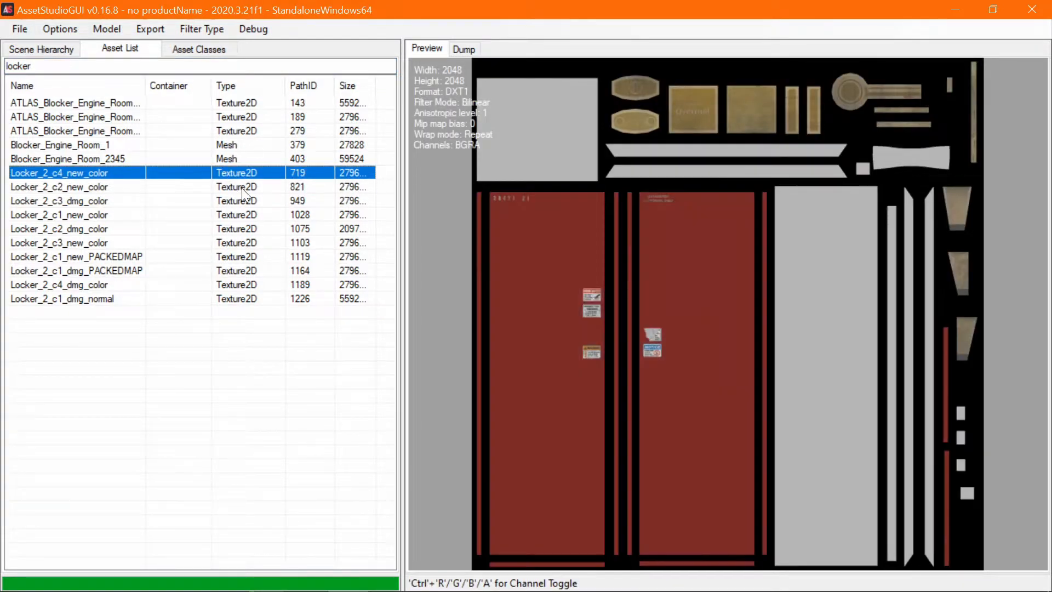
{"action": "left_click", "coordinate": [59, 186]}
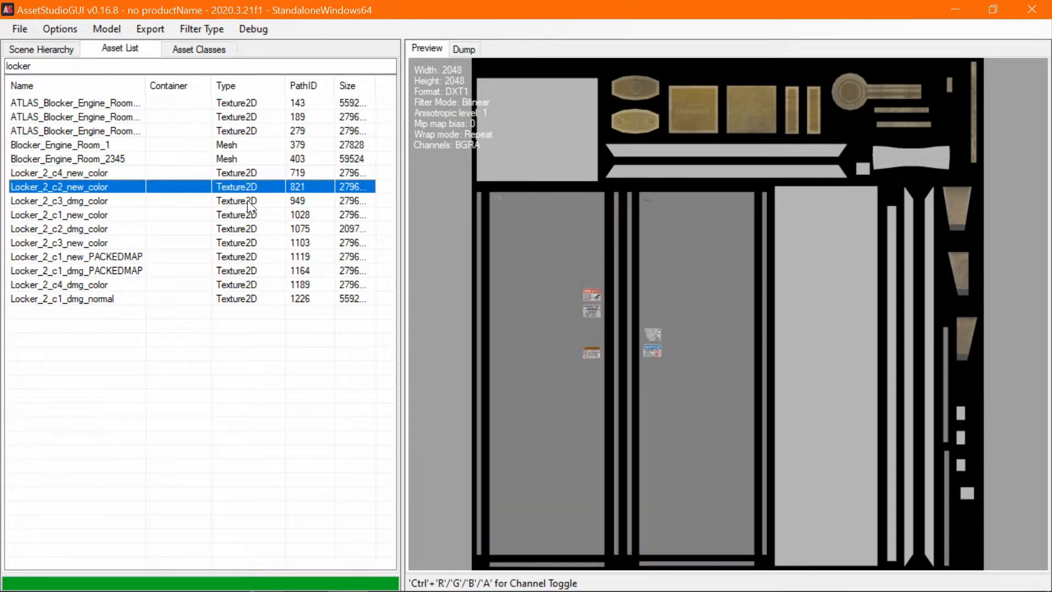
{"action": "left_click", "coordinate": [59, 215]}
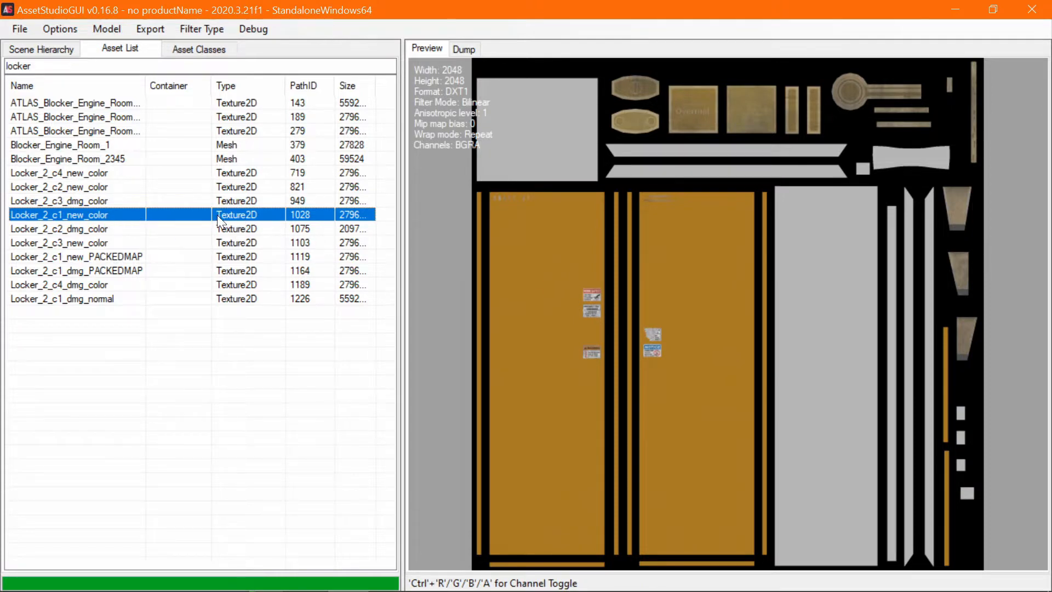
- Export the orange Locker_2_c1_new_color texture to the Desktop folder
{"action": "right_click", "coordinate": [59, 215]}
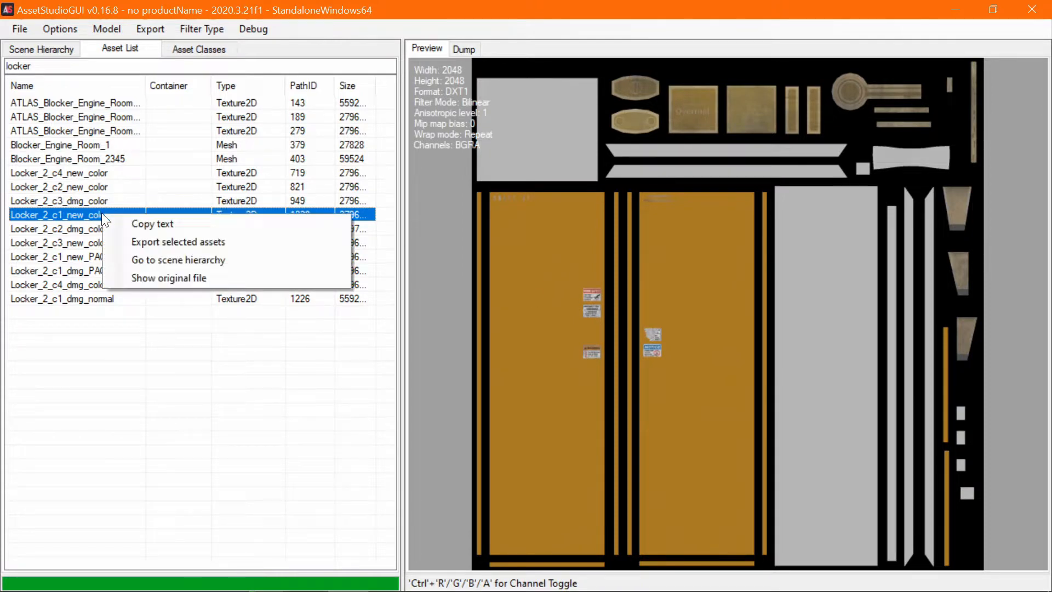
{"action": "mouse_move", "coordinate": [178, 241]}
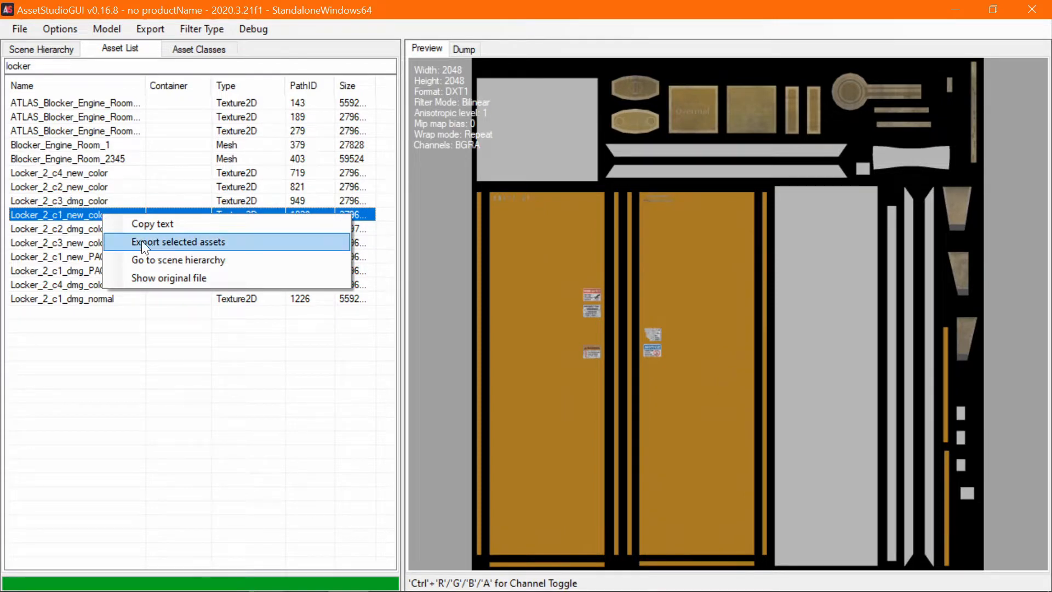
{"action": "left_click", "coordinate": [177, 242]}
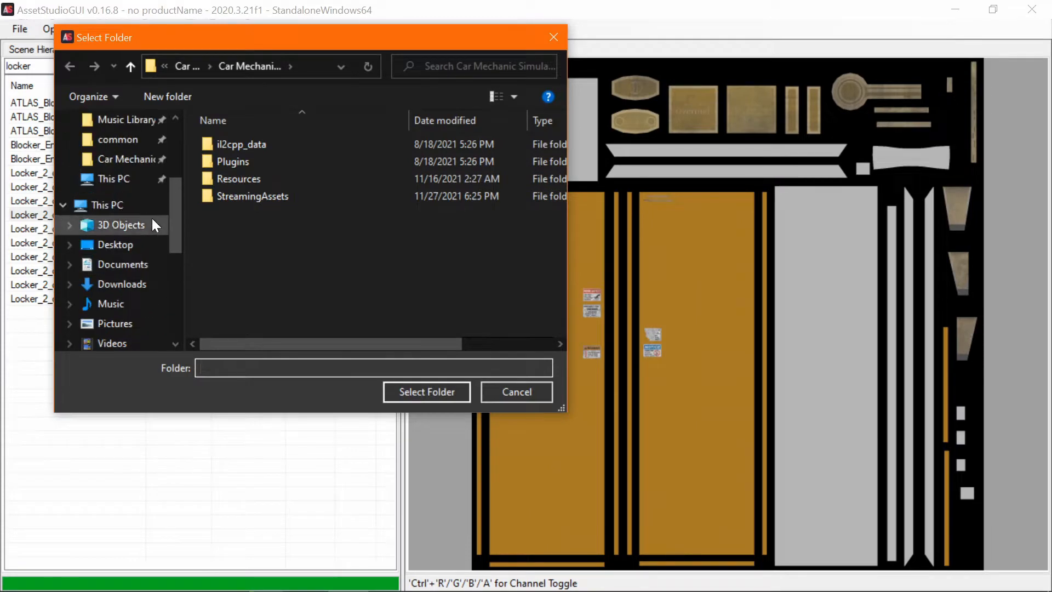
{"action": "left_click", "coordinate": [115, 244]}
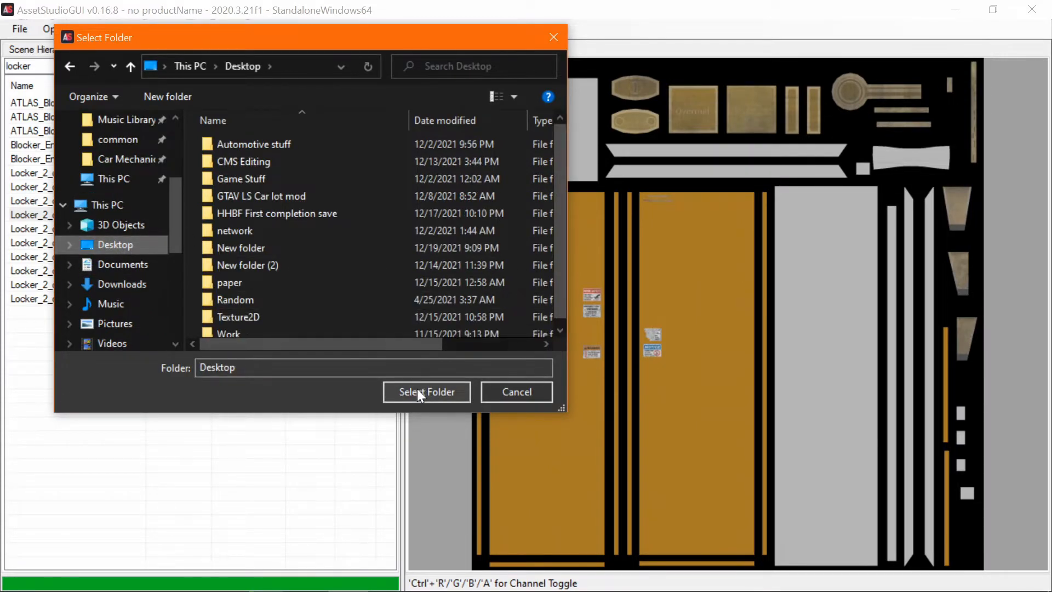
{"action": "left_click", "coordinate": [426, 392]}
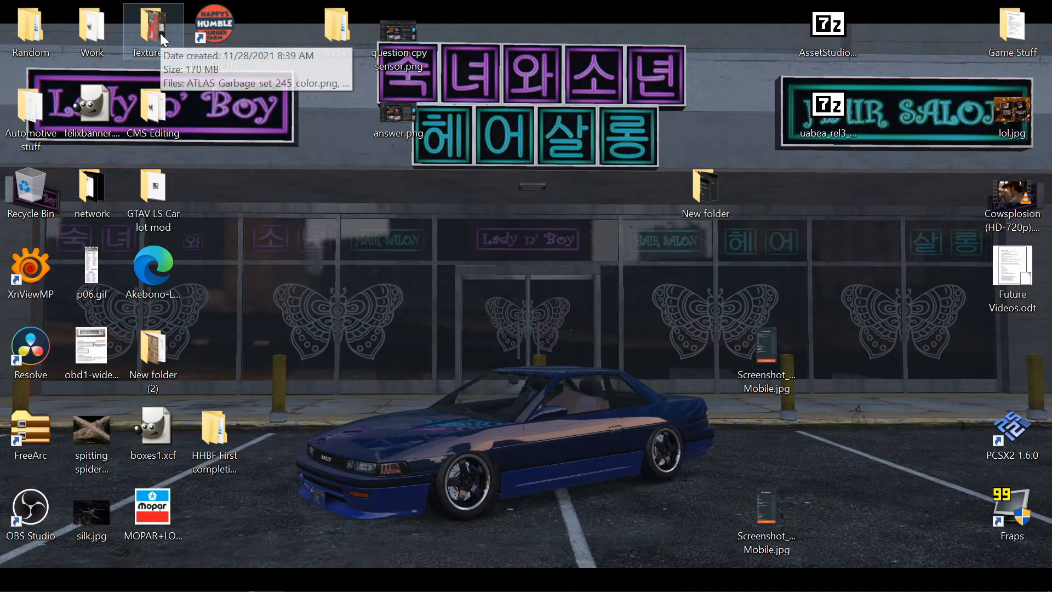
- Move Locker_2_c1_new_color.png from the Texture2D folder onto the desktop and close the folder
{"action": "double_click", "coordinate": [153, 31]}
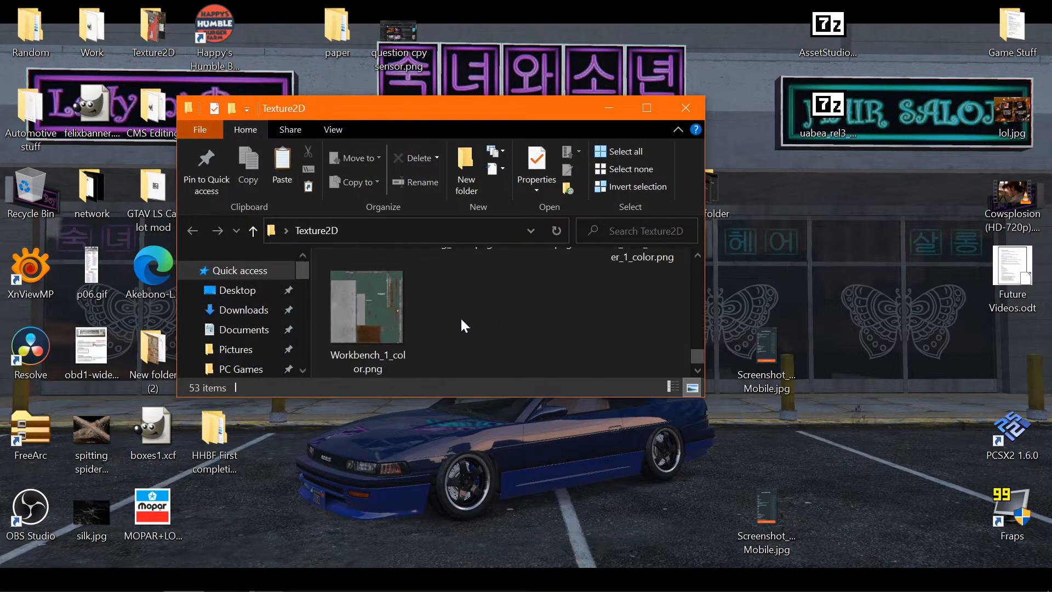
{"action": "scroll", "scroll_direction": "down", "scroll_amount": 3}
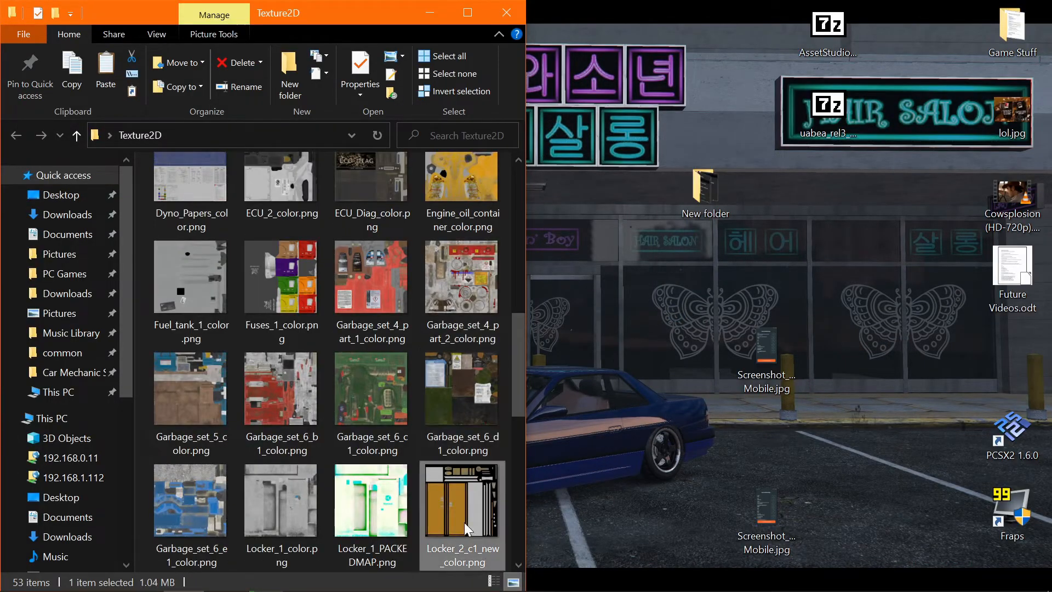
{"action": "mouse_move", "coordinate": [461, 513]}
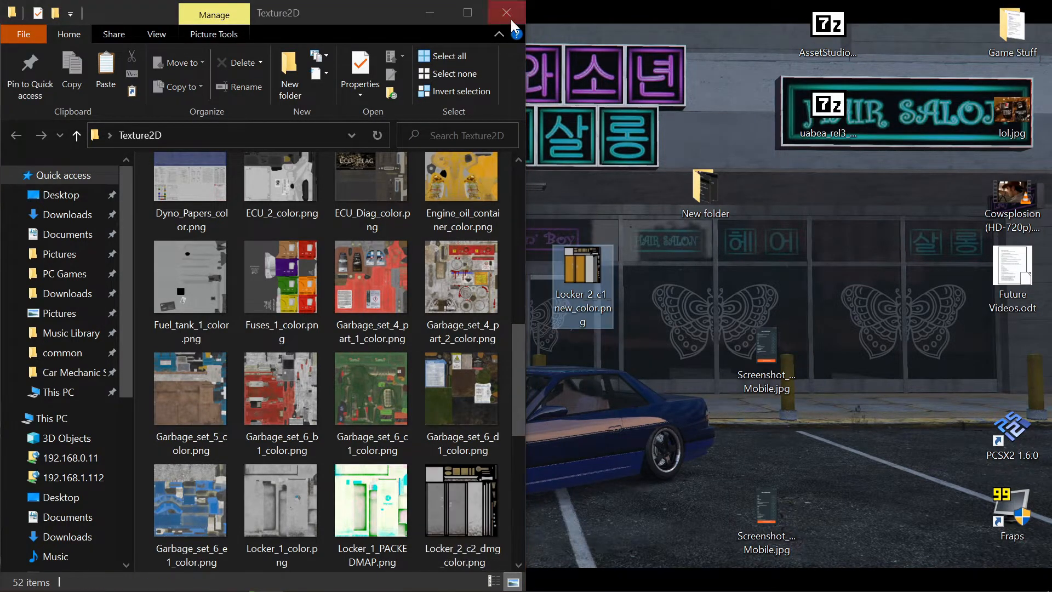
{"action": "left_click", "coordinate": [507, 12]}
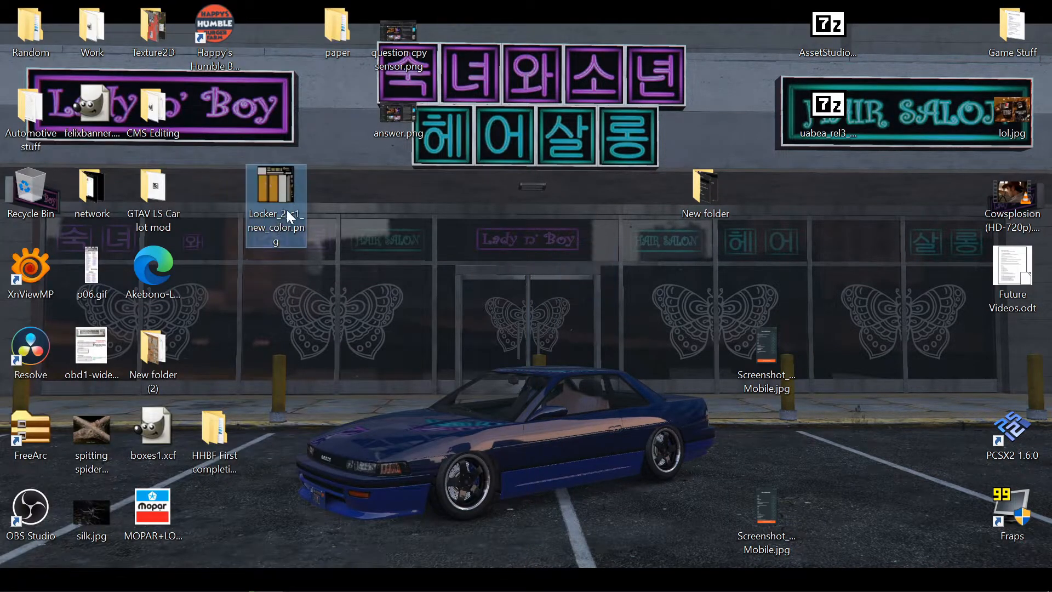
{"action": "mouse_move", "coordinate": [285, 211]}
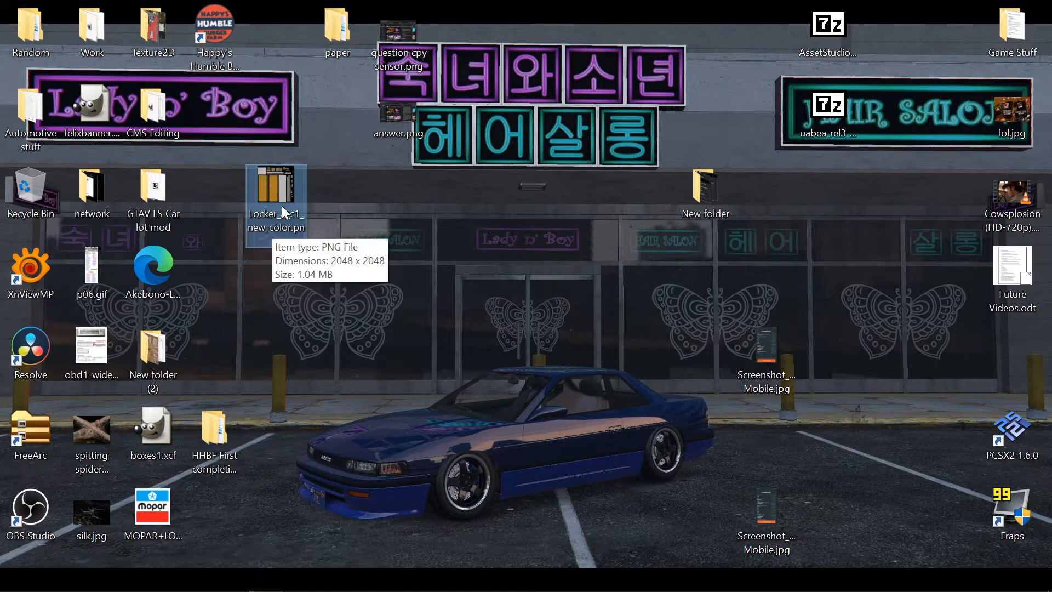
{"action": "mouse_move", "coordinate": [221, 165]}
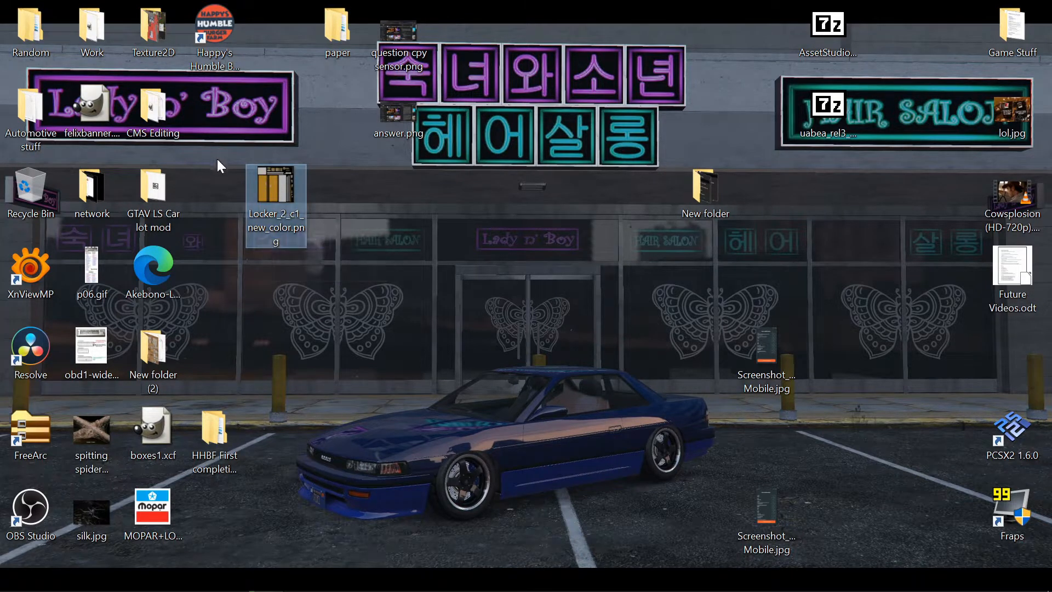
- Select Locker_2_c1_new_color.png on the desktop and bring up its Open with options for GIMP
{"action": "left_click", "coordinate": [342, 250]}
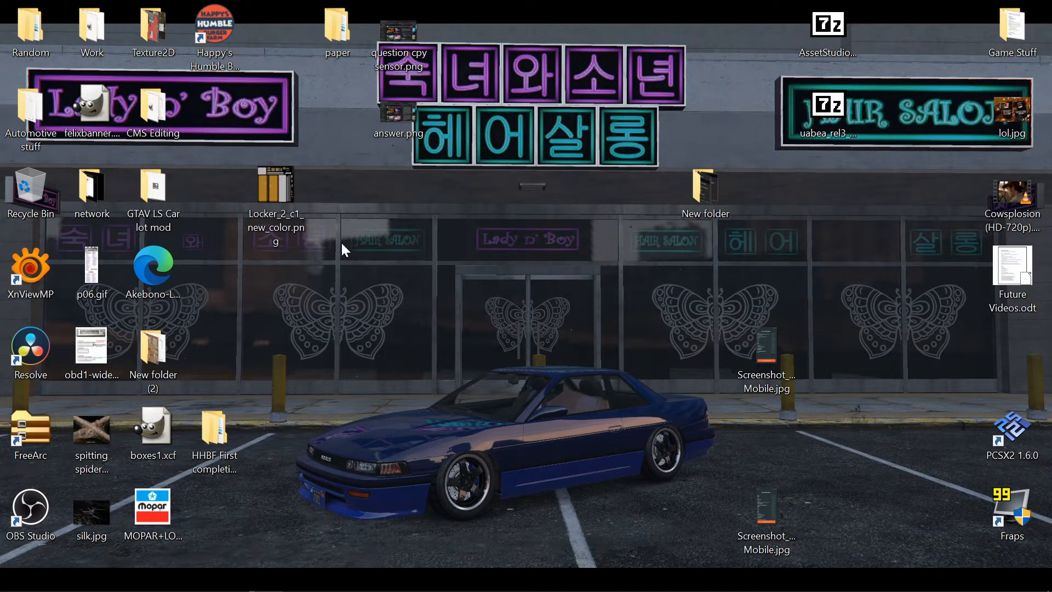
{"action": "mouse_move", "coordinate": [318, 234]}
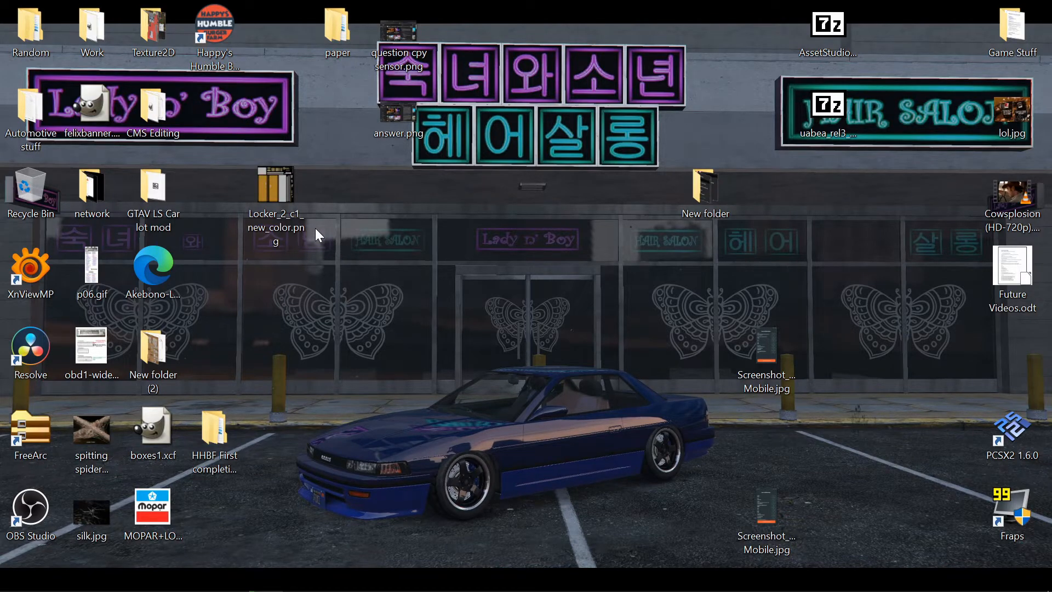
{"action": "left_click", "coordinate": [276, 187]}
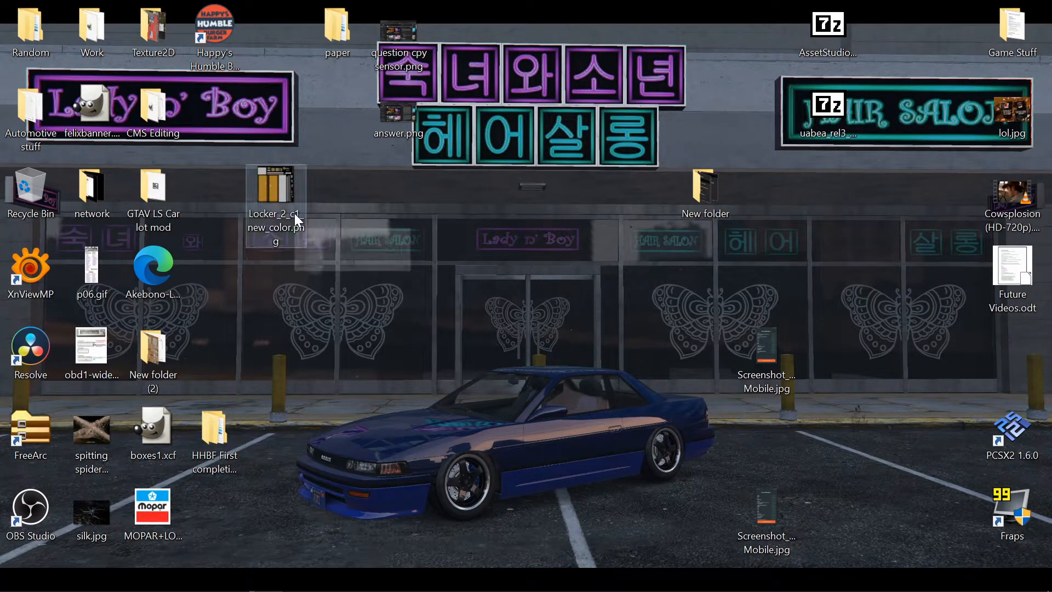
{"action": "left_click", "coordinate": [276, 195]}
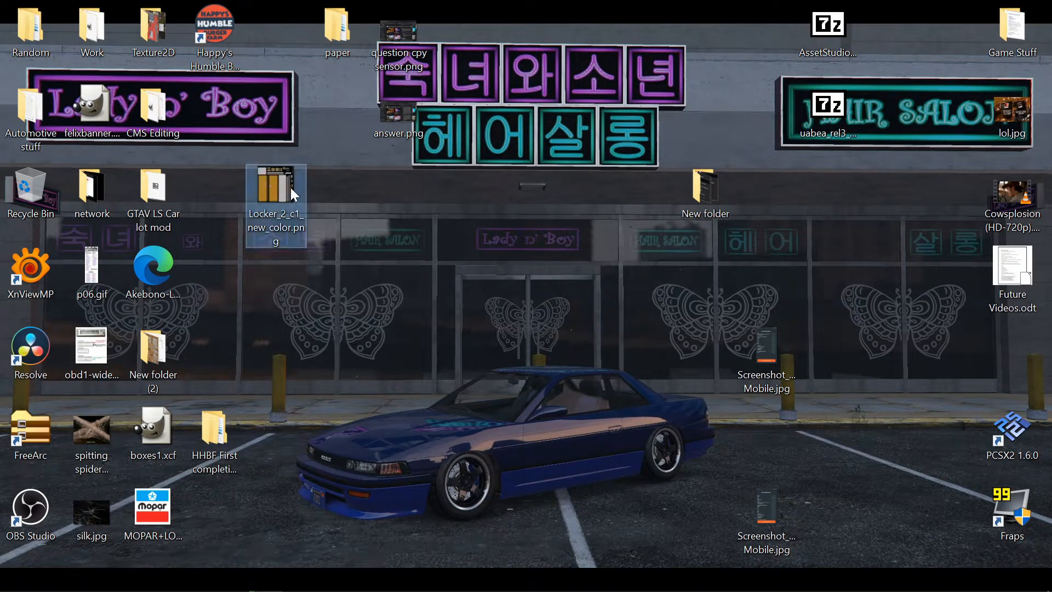
{"action": "right_click", "coordinate": [276, 195]}
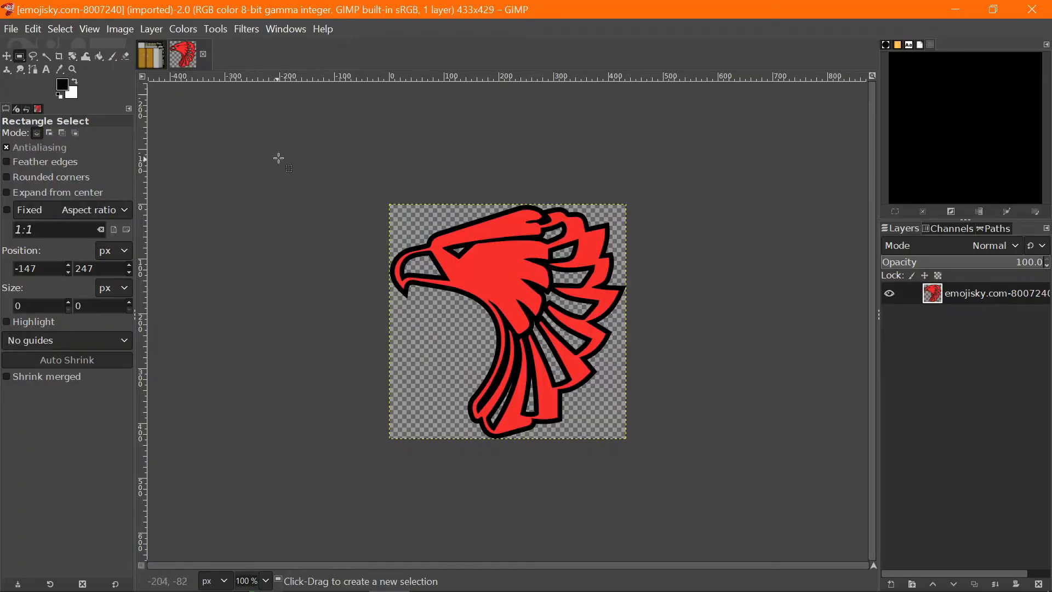
{"action": "mouse_move", "coordinate": [620, 225]}
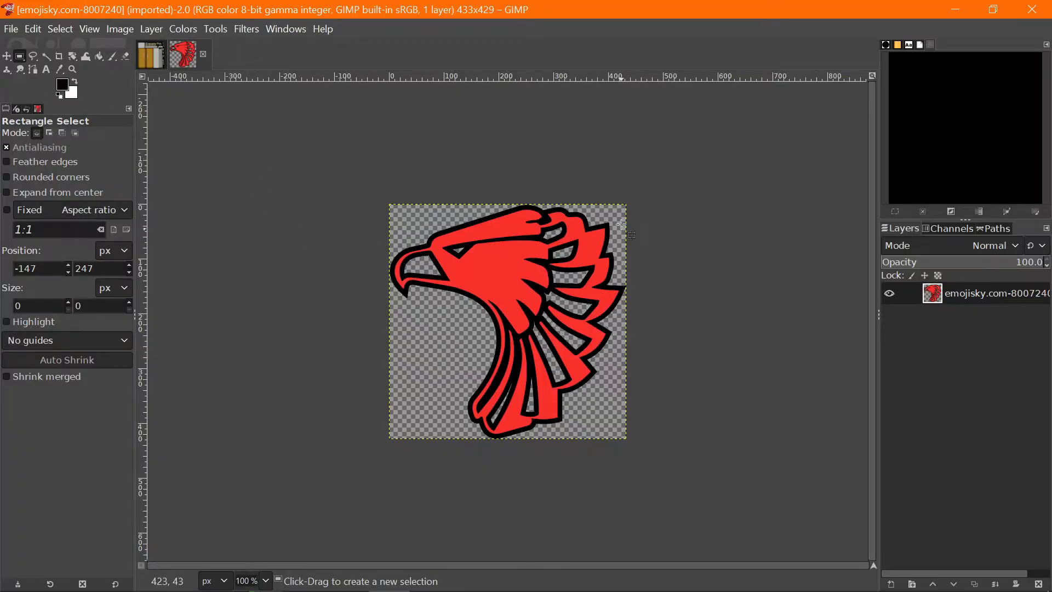
{"action": "mouse_move", "coordinate": [413, 349]}
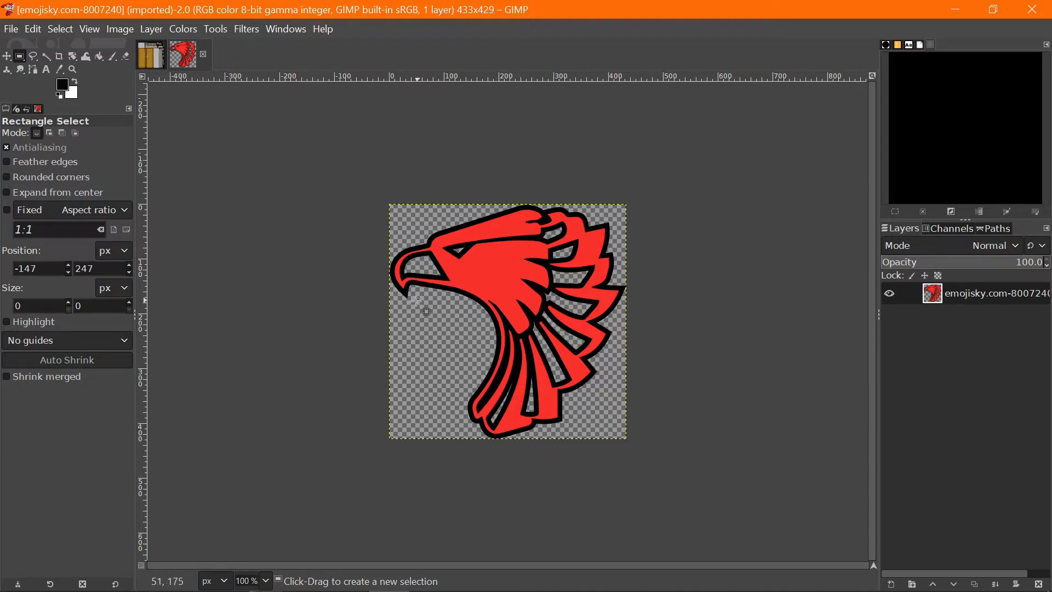
- Switch to the locker texture image and view its orange door panels
{"action": "left_click", "coordinate": [195, 55]}
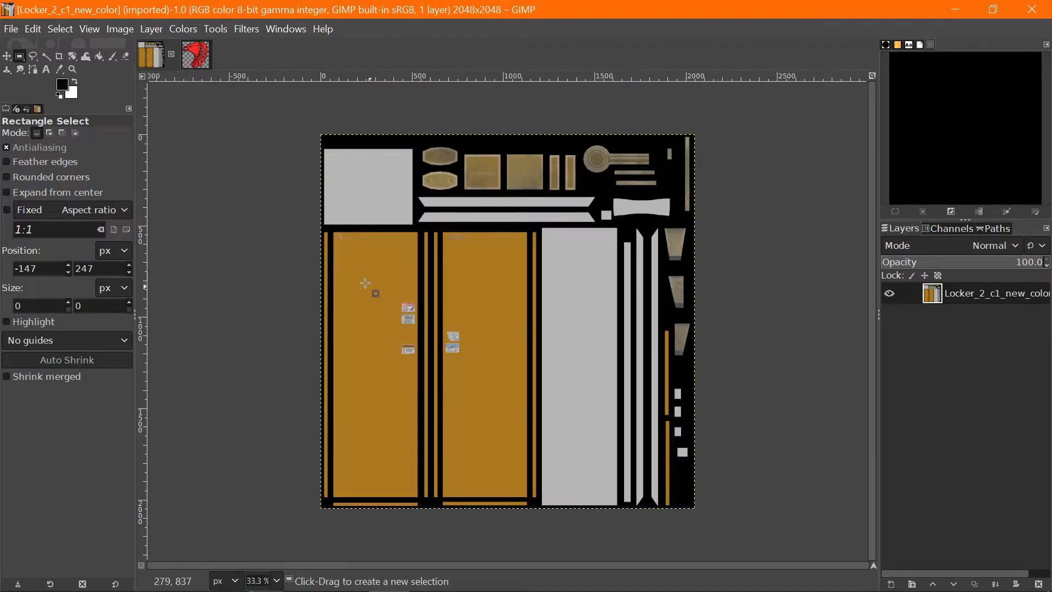
{"action": "mouse_move", "coordinate": [523, 347]}
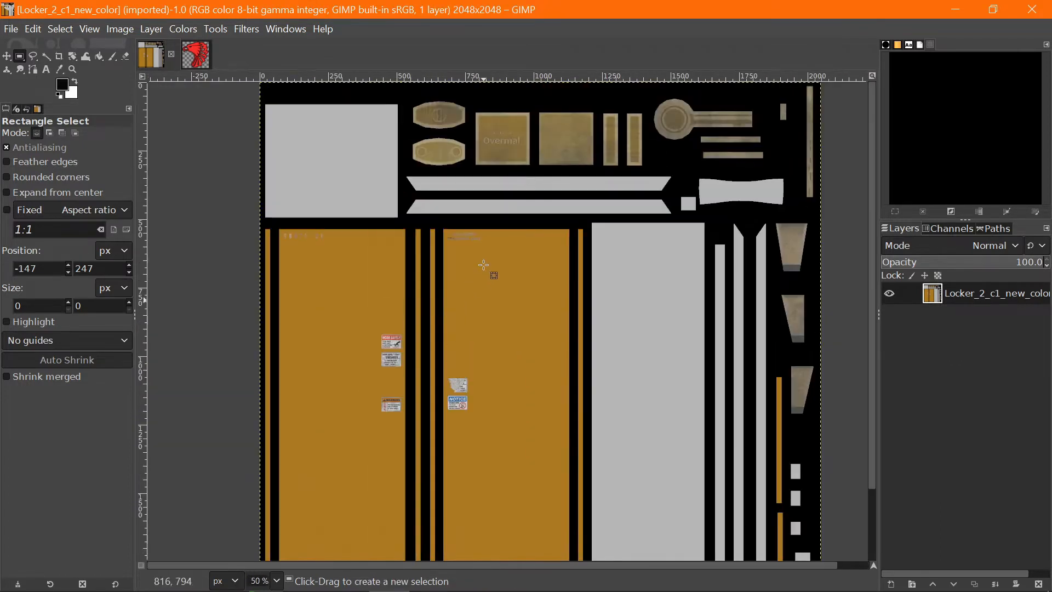
{"action": "mouse_move", "coordinate": [355, 167]}
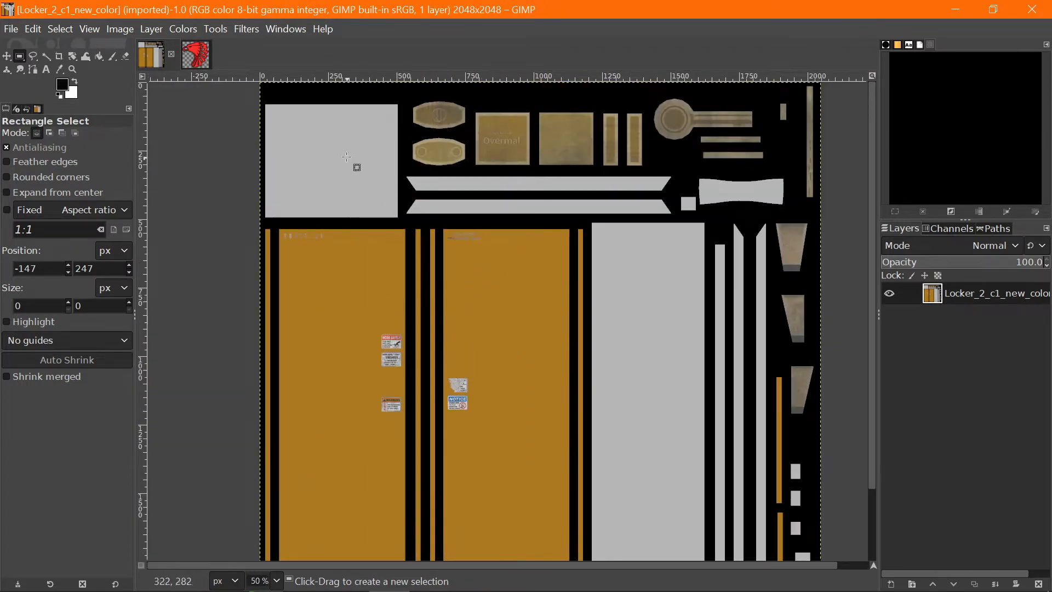
{"action": "mouse_move", "coordinate": [727, 137]}
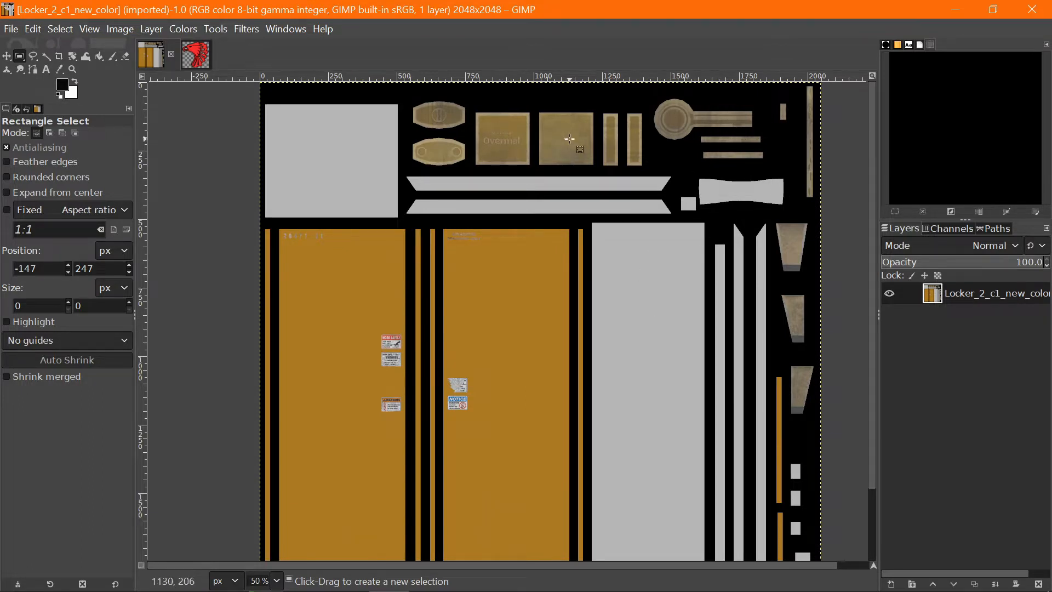
{"action": "mouse_move", "coordinate": [439, 118]}
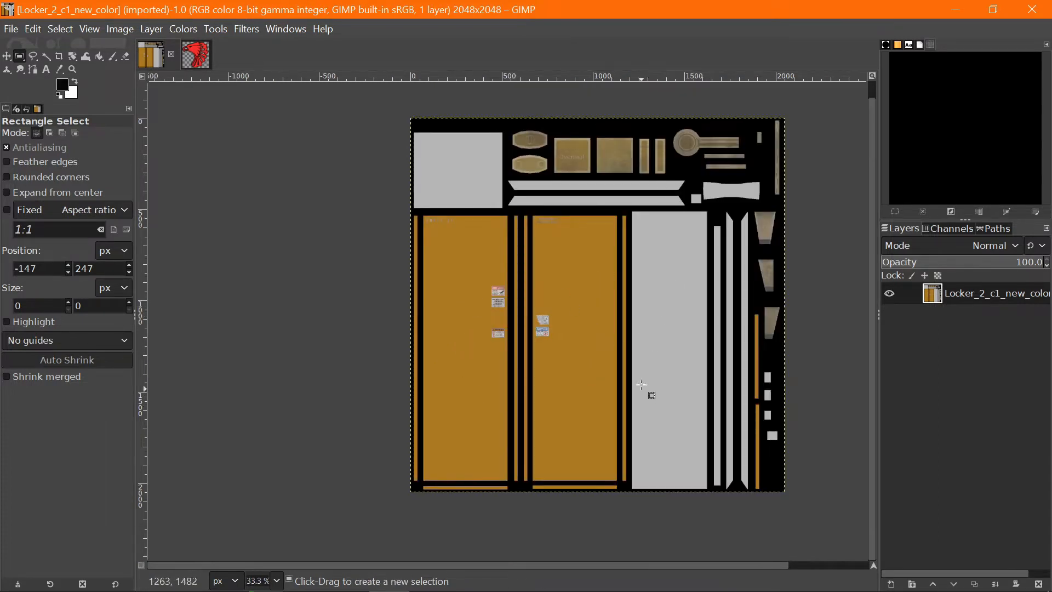
{"action": "mouse_move", "coordinate": [673, 334]}
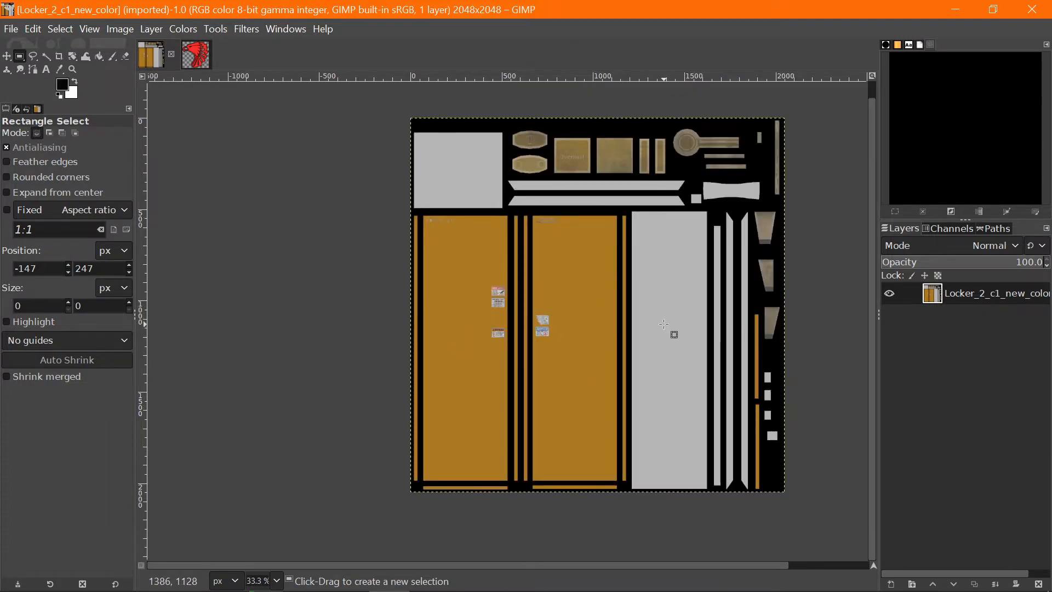
{"action": "mouse_move", "coordinate": [644, 288]}
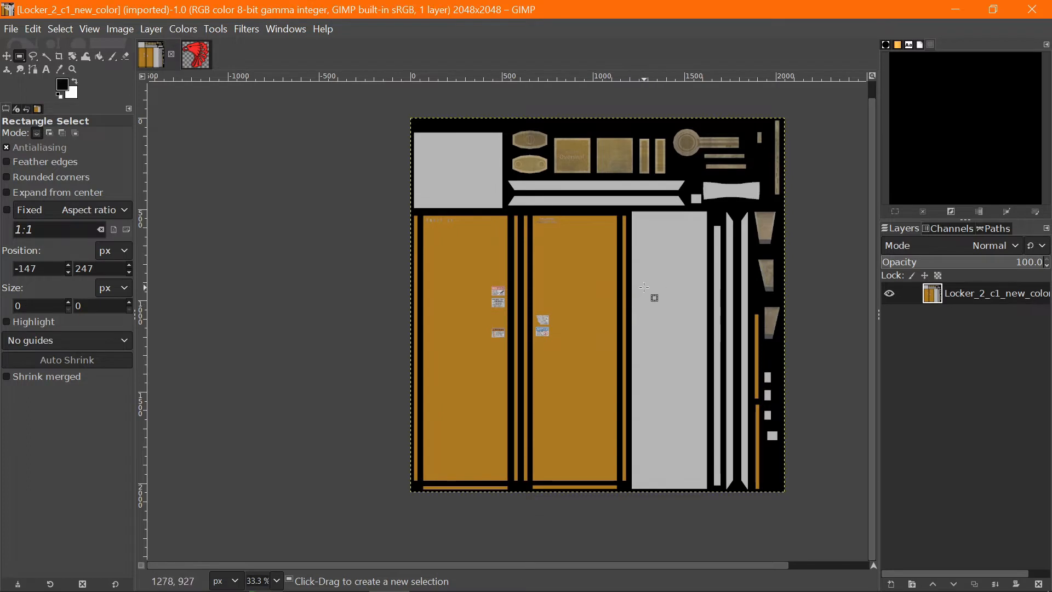
{"action": "mouse_move", "coordinate": [543, 295]}
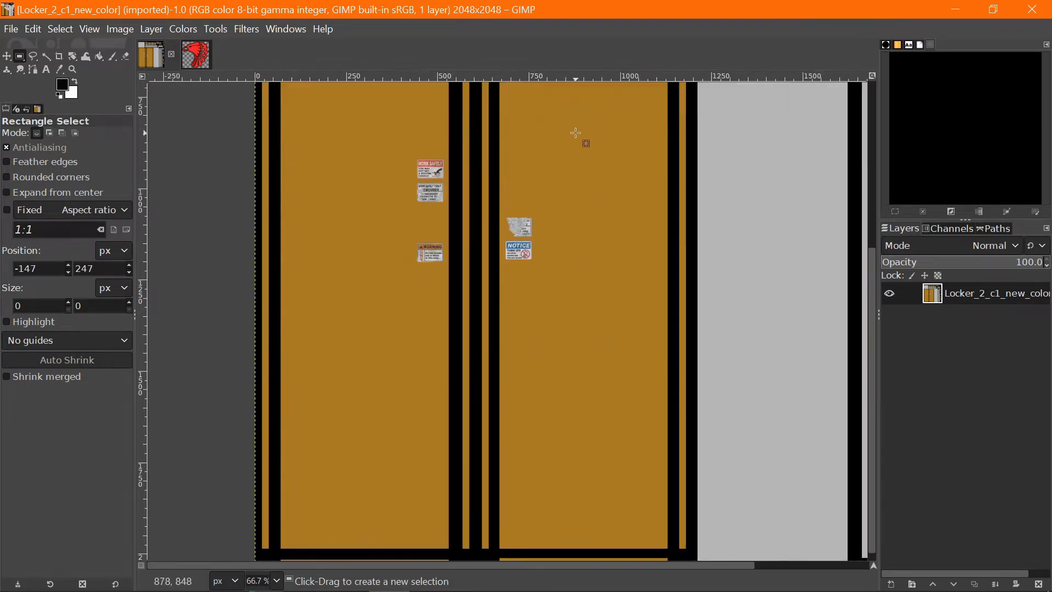
{"action": "scroll", "scroll_direction": "down", "scroll_amount": 3}
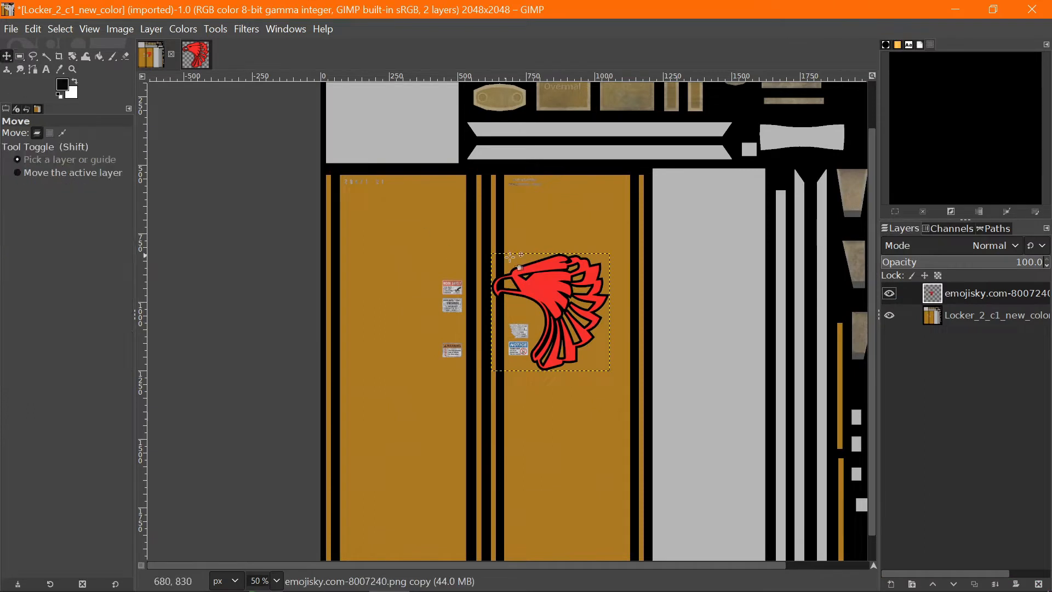
- Drag the red eagle logo onto the upper part of the right locker door
{"action": "left_click_drag", "start_coordinate": [549, 310], "coordinate": [483, 338]}
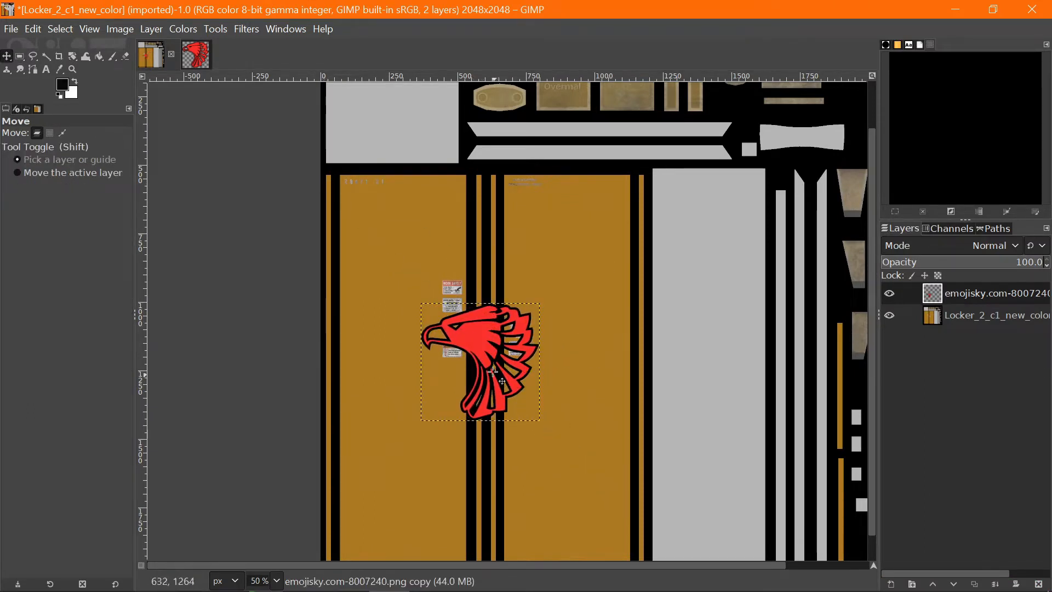
{"action": "left_click_drag", "start_coordinate": [479, 360], "coordinate": [590, 260]}
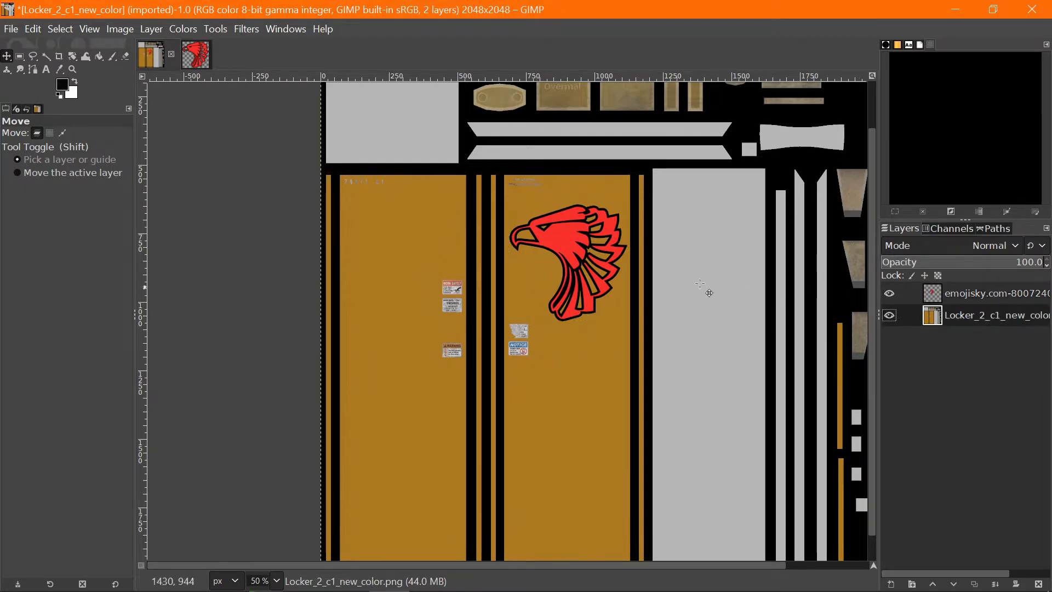
{"action": "mouse_move", "coordinate": [573, 345]}
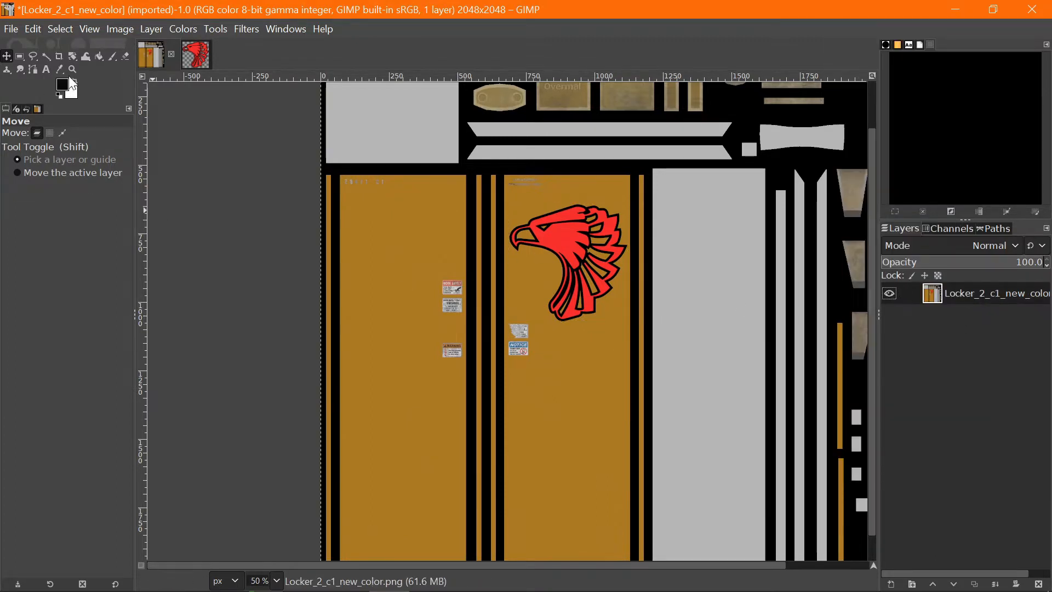
- Overwrite Locker_2_c1_new_color.png with the eagle-decorated texture
{"action": "left_click", "coordinate": [11, 29]}
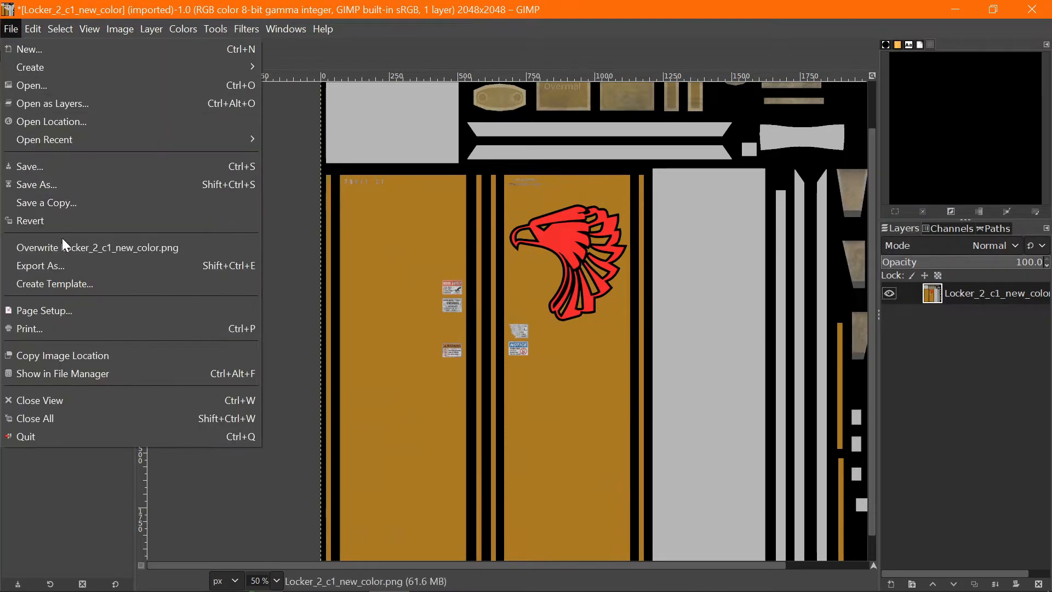
{"action": "mouse_move", "coordinate": [97, 248]}
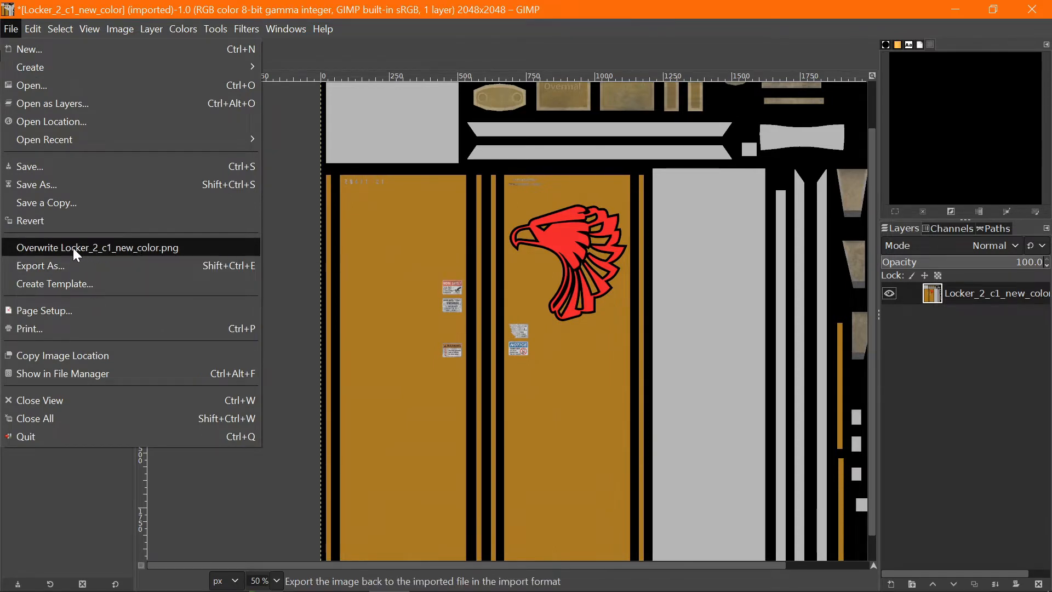
{"action": "left_click", "coordinate": [98, 248]}
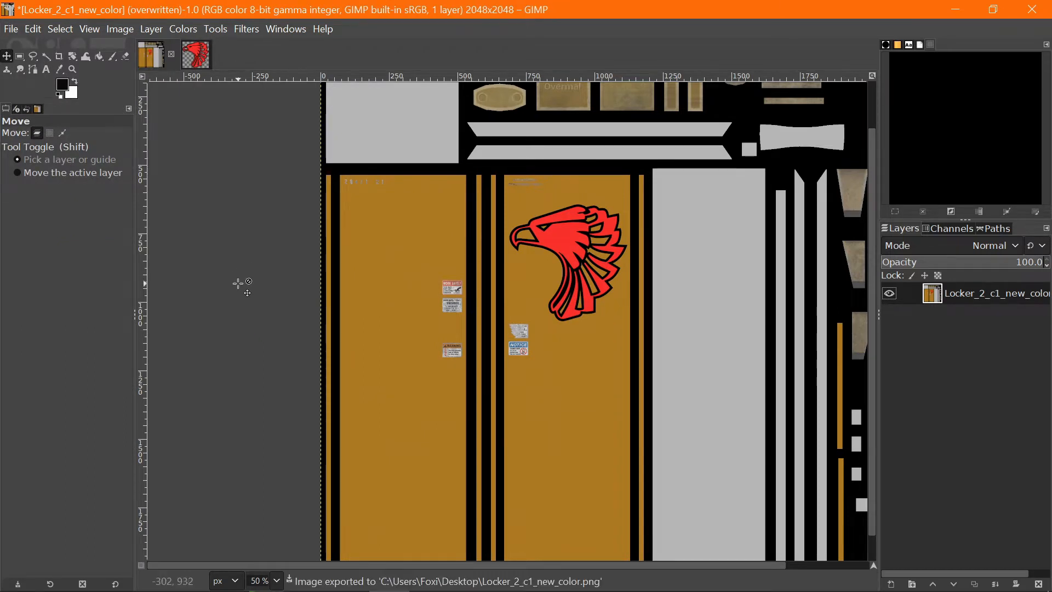
{"action": "mouse_move", "coordinate": [580, 275]}
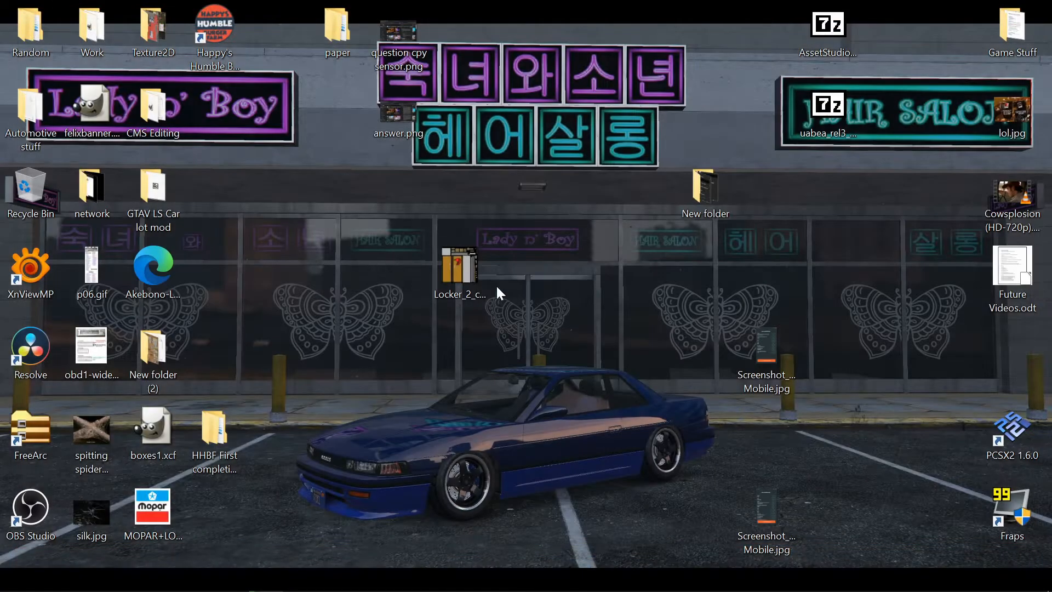
- Move the locker texture file aside and select UABEAvalonia.exe in Unity Asset Editing
{"action": "left_click_drag", "start_coordinate": [458, 269], "coordinate": [520, 195]}
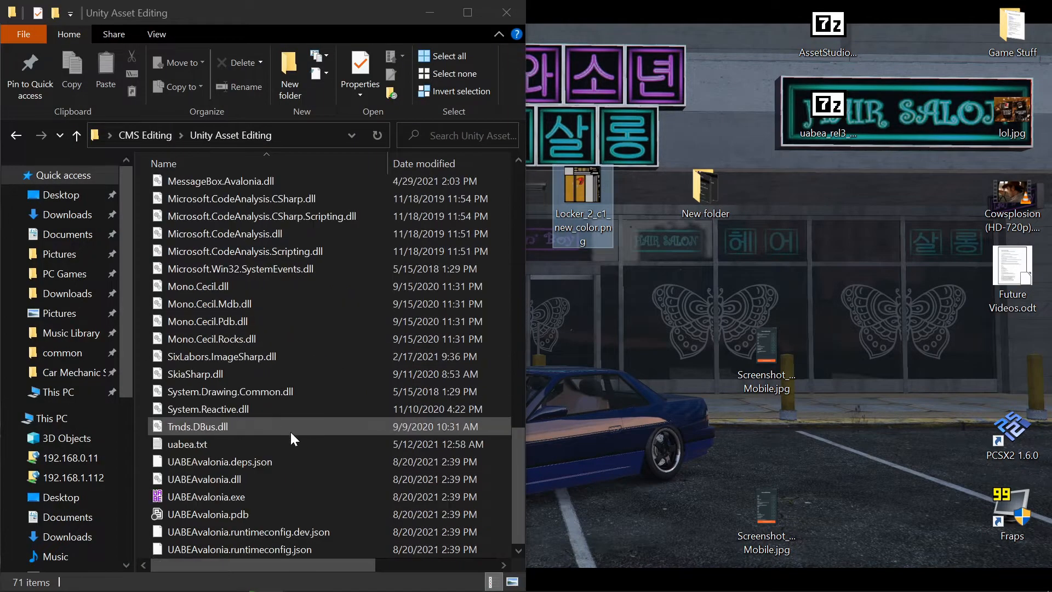
{"action": "left_click", "coordinate": [208, 496]}
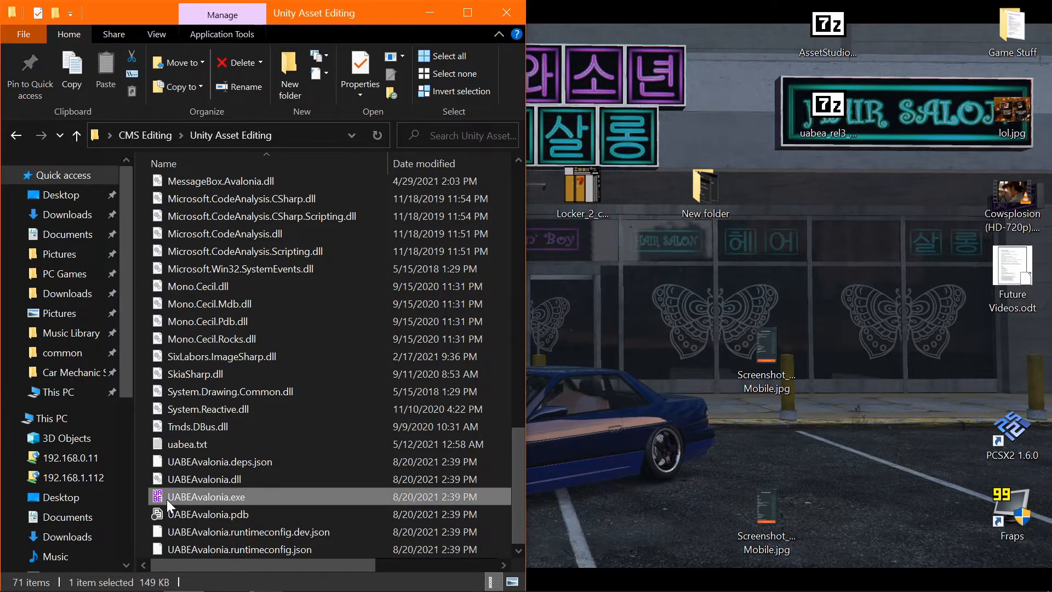
{"action": "mouse_move", "coordinate": [195, 496]}
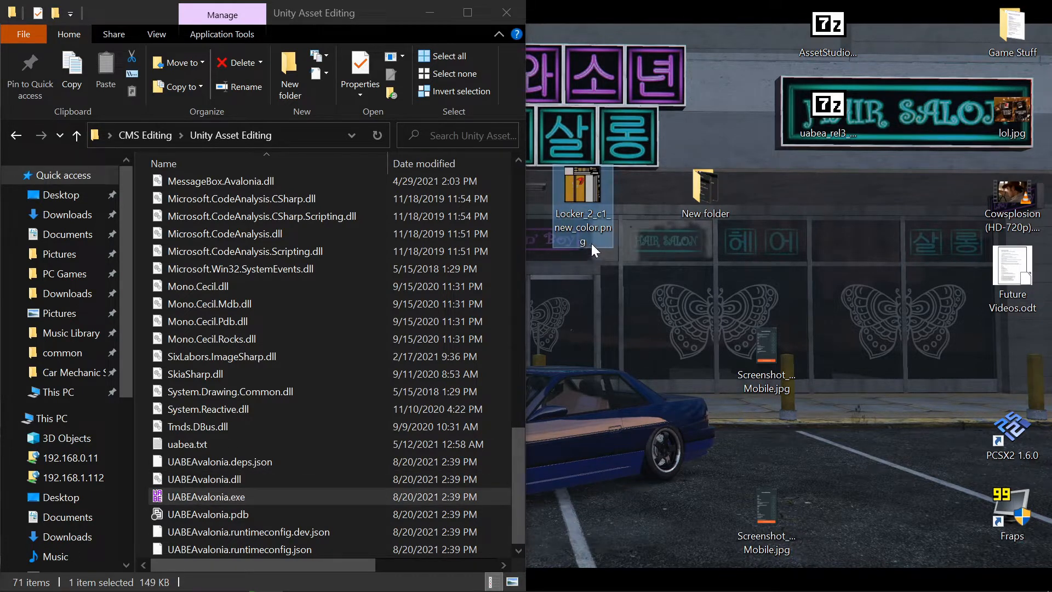
{"action": "mouse_move", "coordinate": [559, 339]}
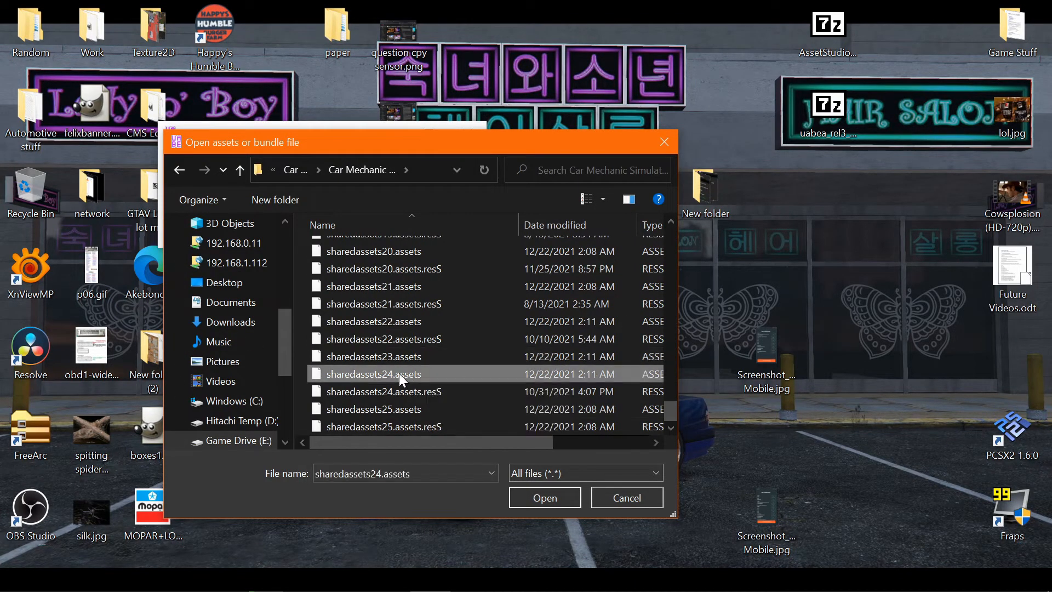
- Load sharedassets24.assets into UABEA and bring up its Assets Info list
{"action": "left_click", "coordinate": [625, 497]}
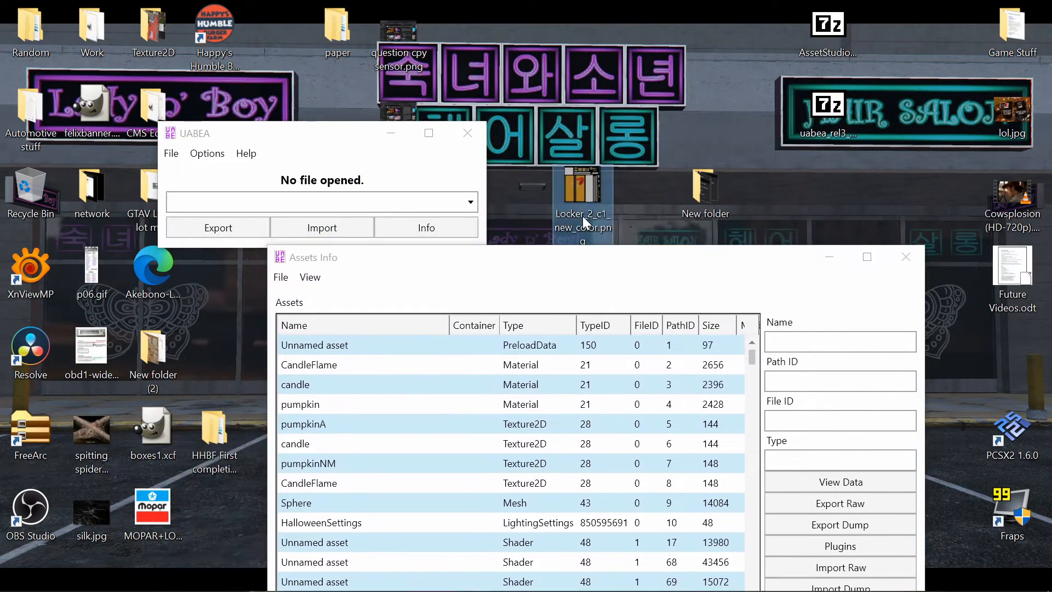
{"action": "right_click", "coordinate": [581, 222]}
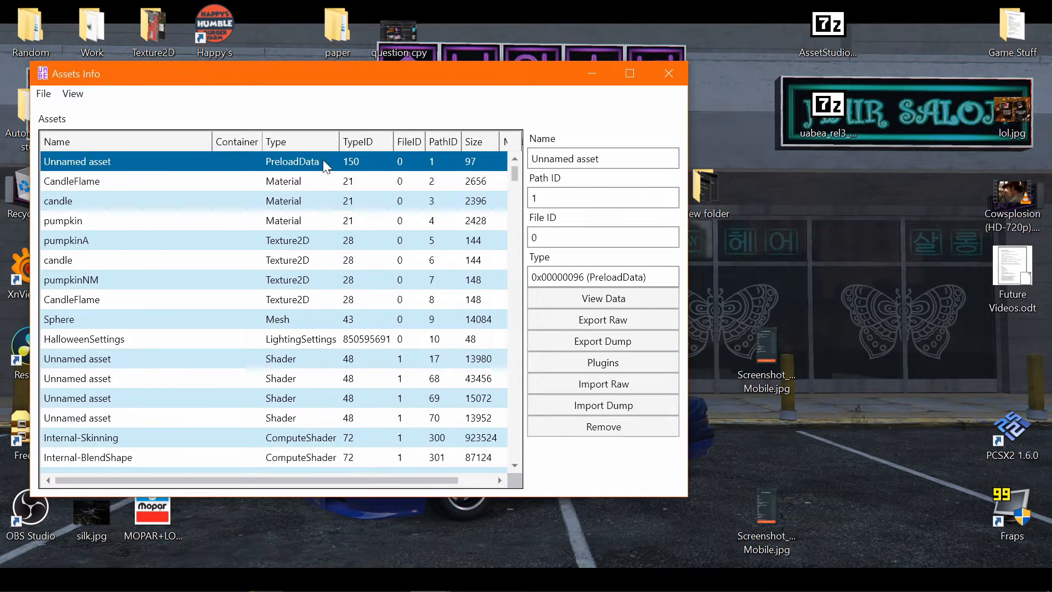
- Search the asset list by name for Locker_2_c1_new_color and highlight it
{"action": "left_click", "coordinate": [72, 93]}
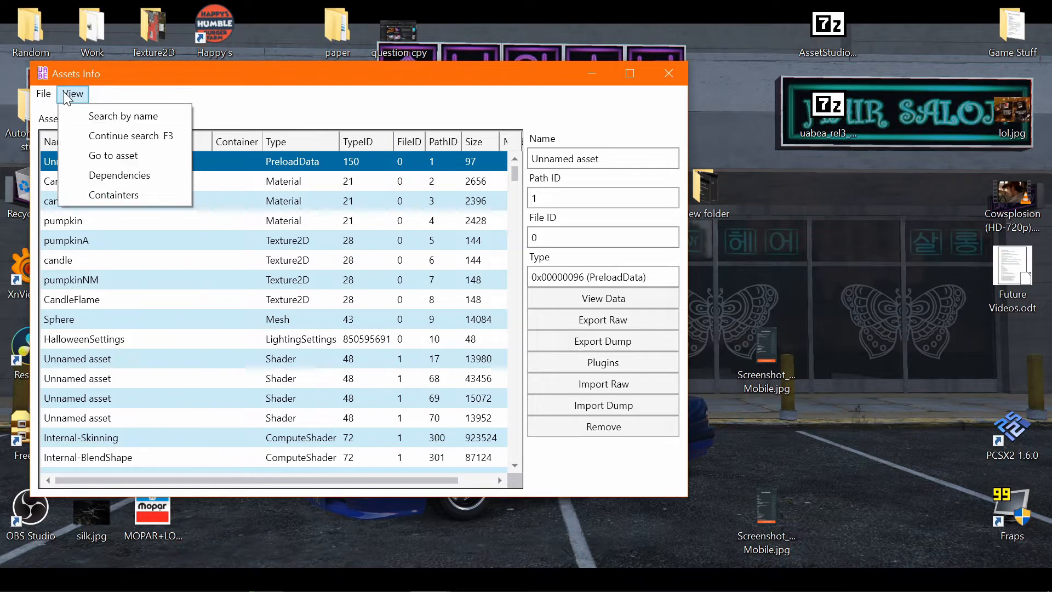
{"action": "left_click", "coordinate": [123, 115]}
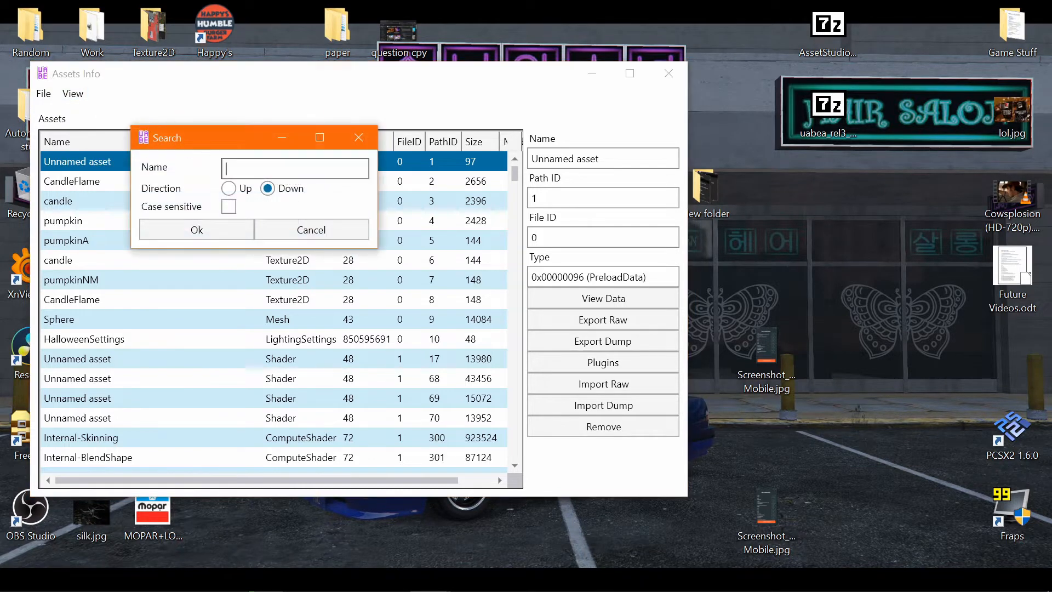
{"action": "type", "text": "Locker_2_c1_new_color"}
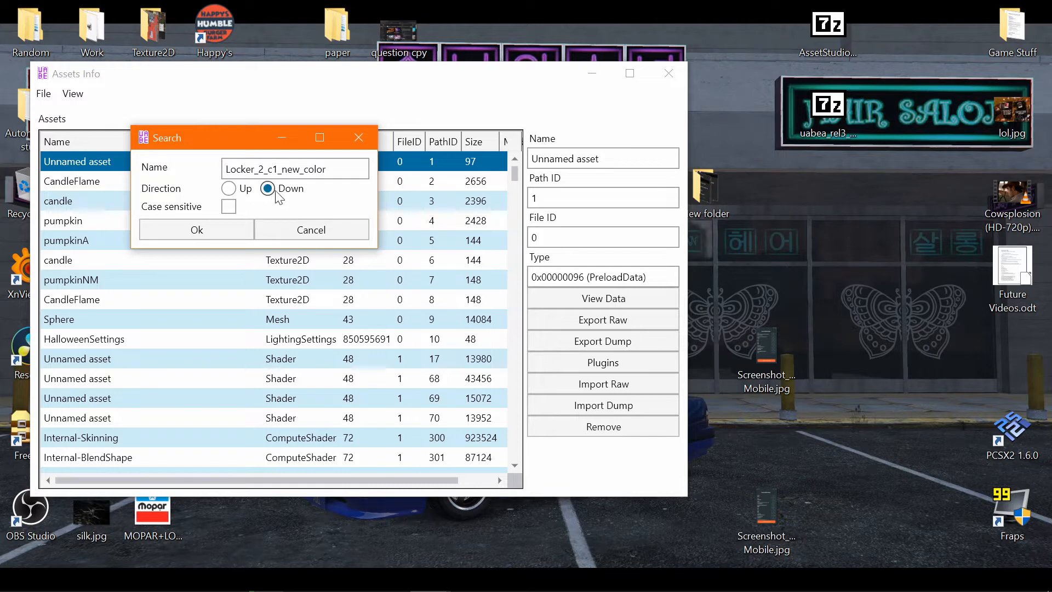
{"action": "left_click", "coordinate": [196, 229]}
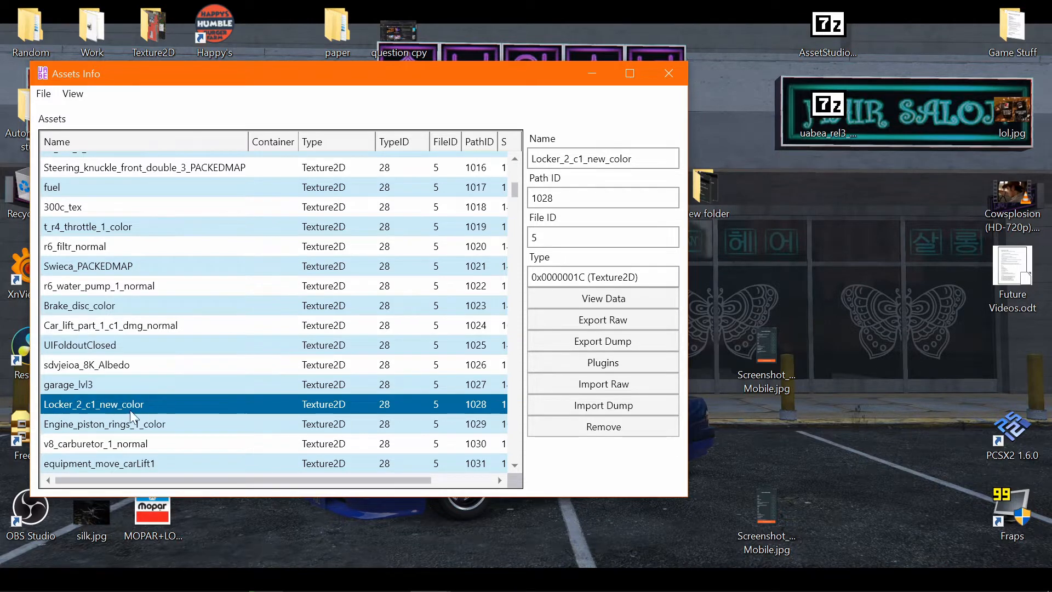
- Via Plugins > Edit texture, load Locker_2_c1_new_color.png from the Desktop as the replacement
{"action": "left_click", "coordinate": [602, 362]}
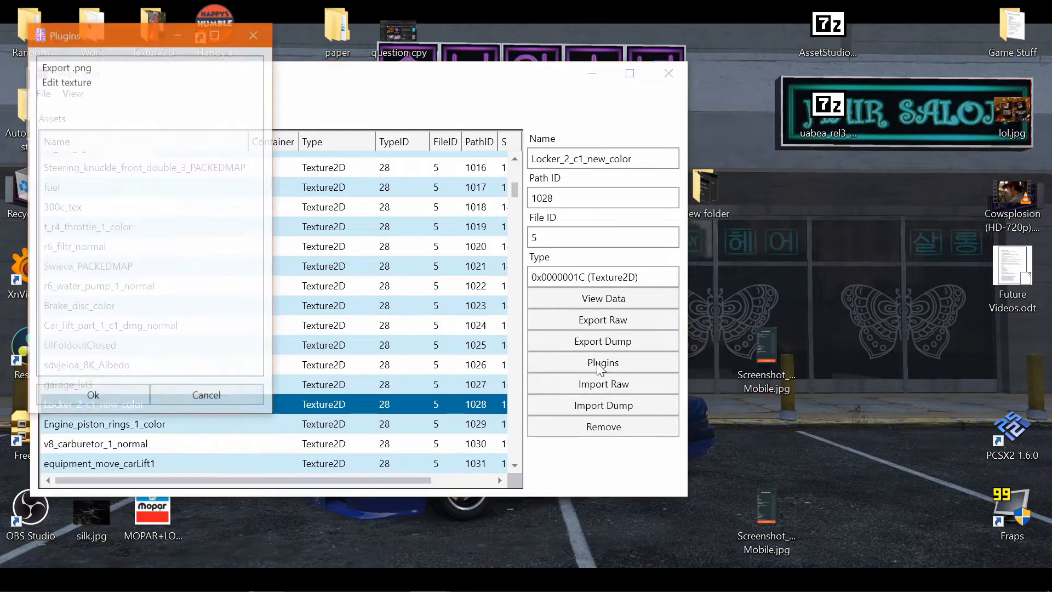
{"action": "left_click_drag", "start_coordinate": [66, 35], "coordinate": [225, 96]}
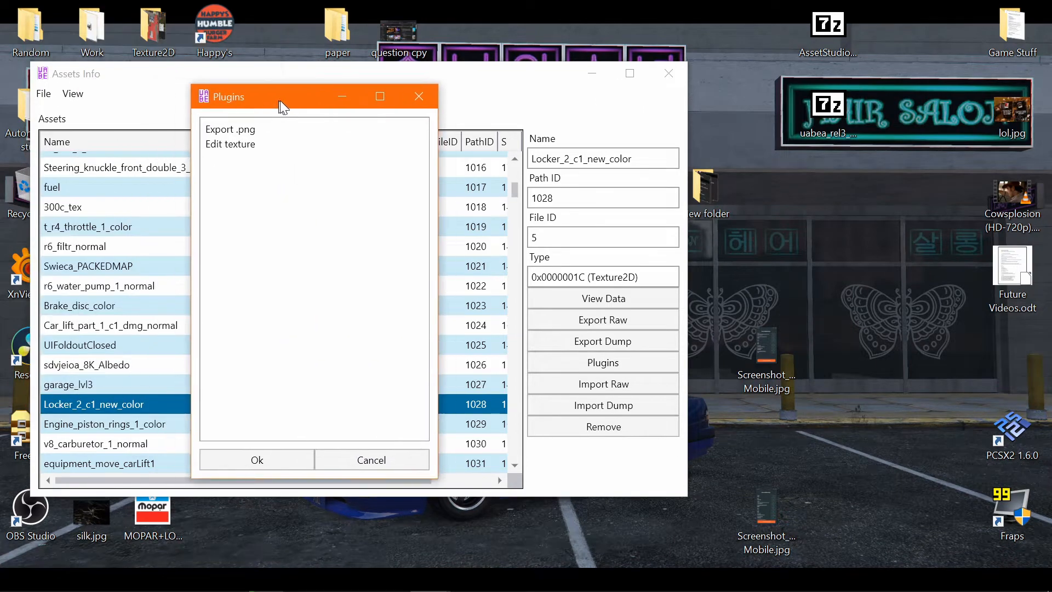
{"action": "left_click", "coordinate": [230, 144]}
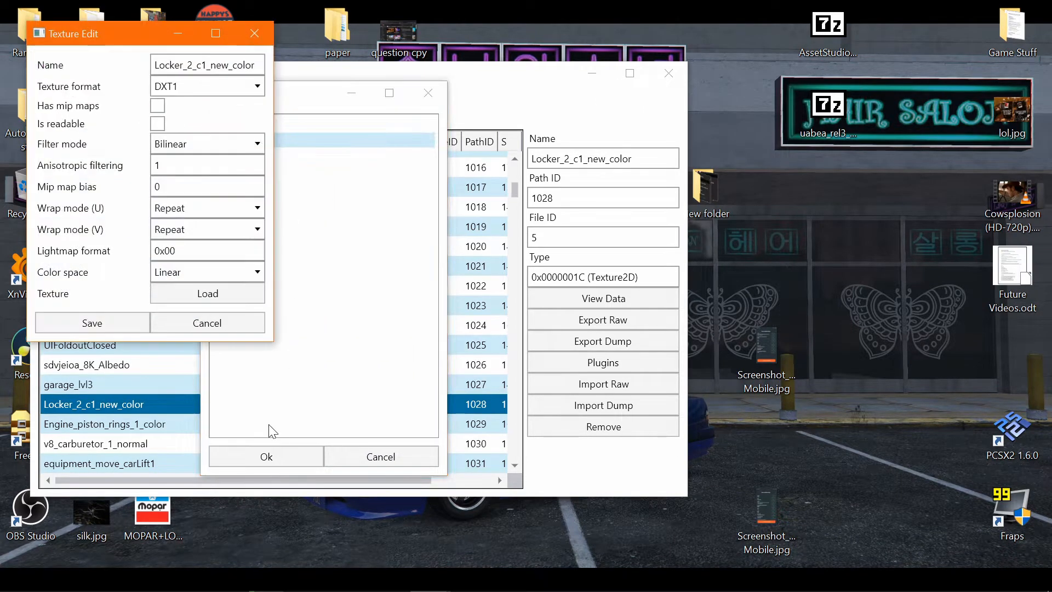
{"action": "left_click", "coordinate": [207, 294]}
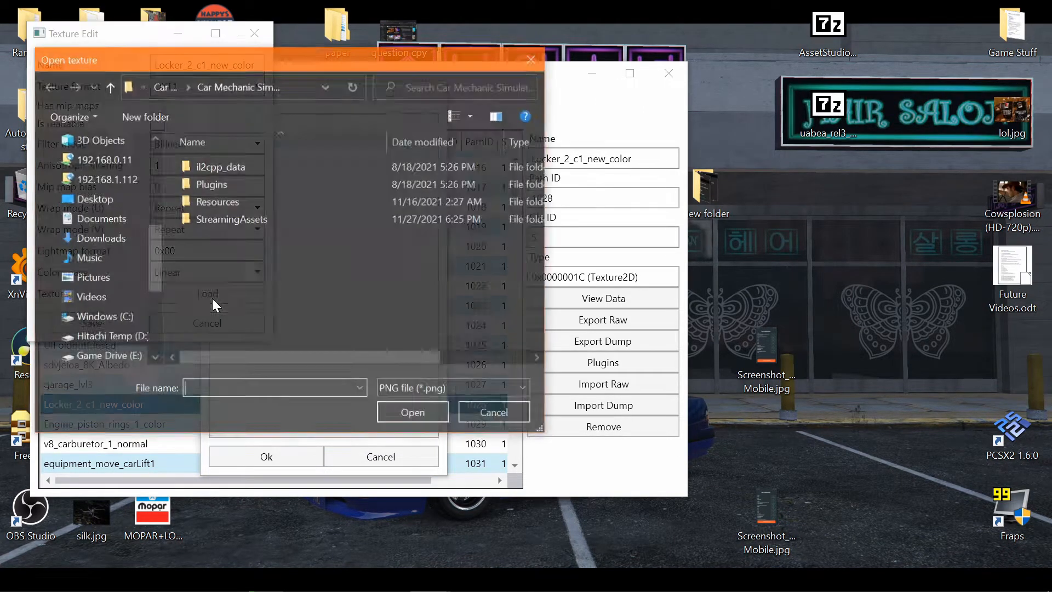
{"action": "left_click", "coordinate": [94, 198]}
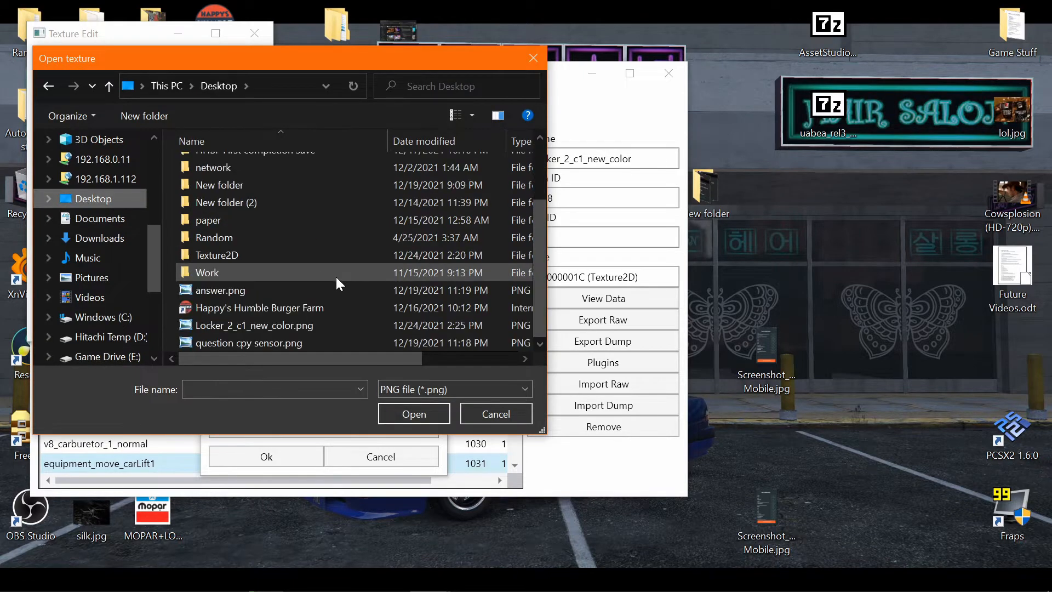
{"action": "left_click", "coordinate": [253, 324]}
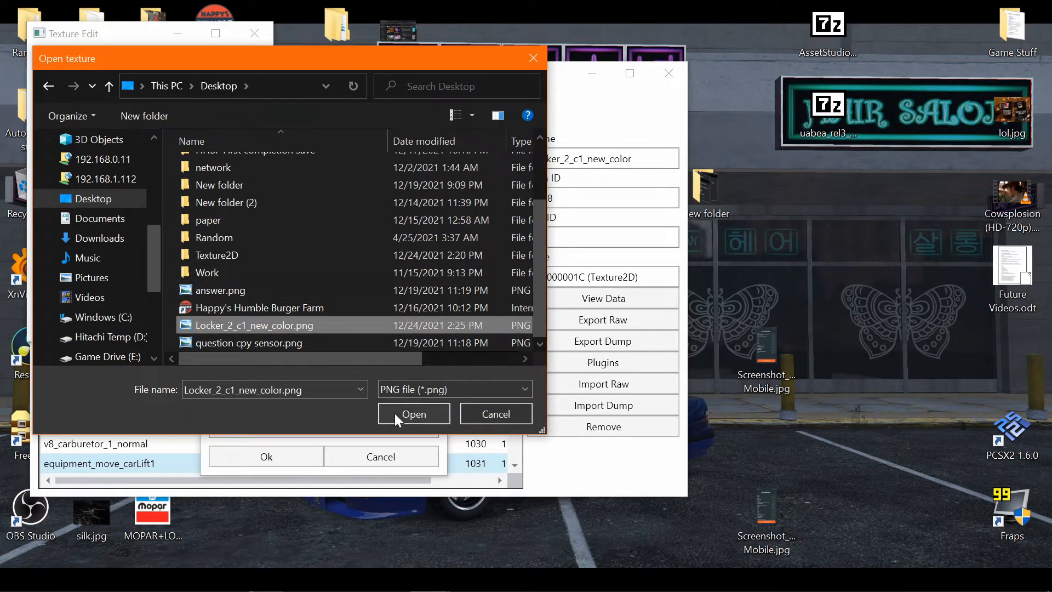
{"action": "left_click", "coordinate": [414, 414]}
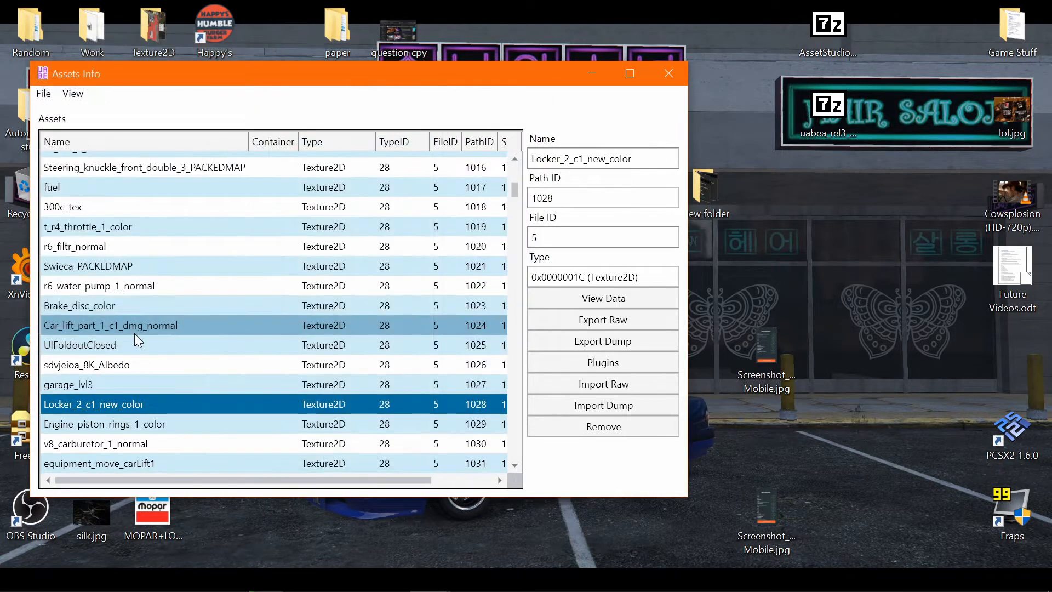
- Close the Assets Info window, bringing up the Save as dialog proposing resources.assets
{"action": "left_click", "coordinate": [43, 93]}
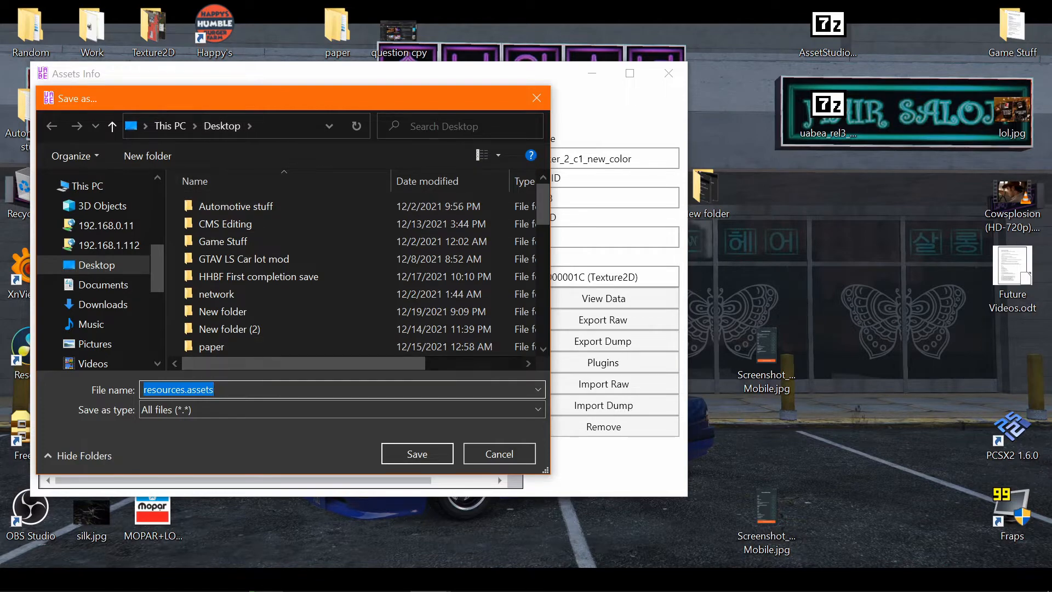
{"action": "mouse_move", "coordinate": [310, 423]}
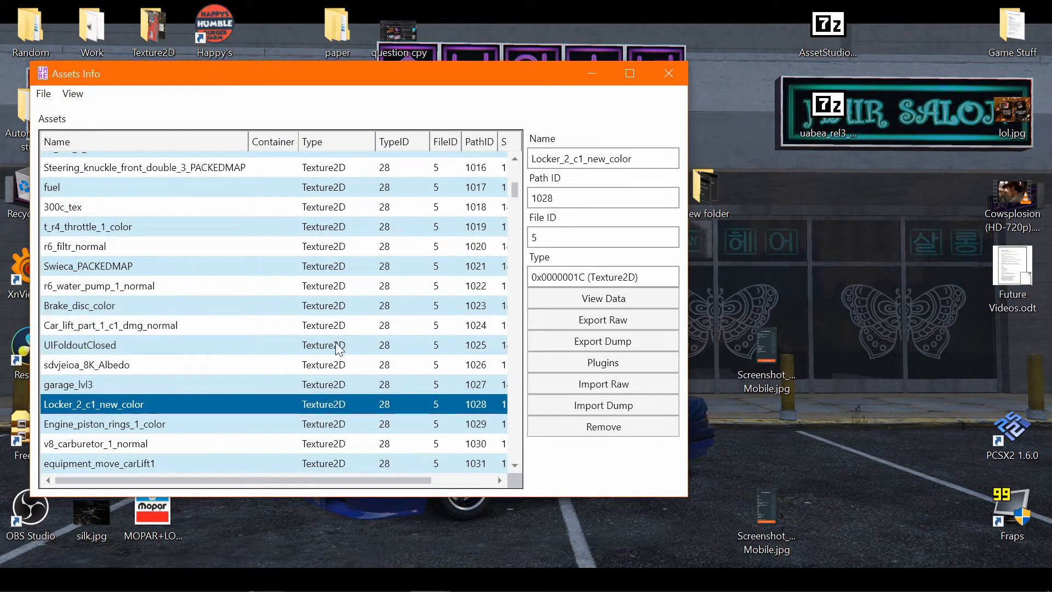
{"action": "mouse_move", "coordinate": [634, 100]}
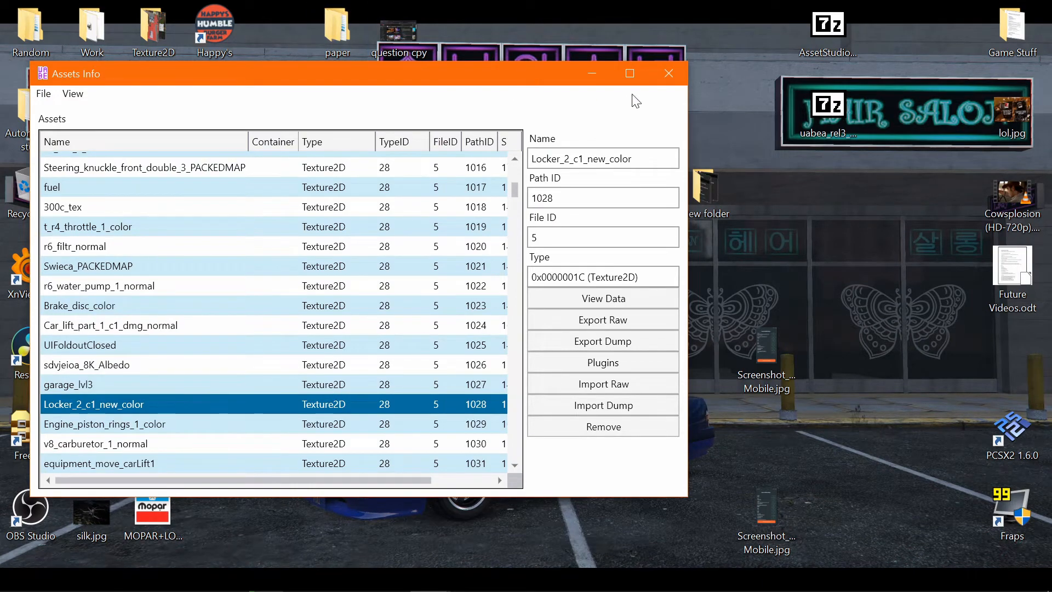
{"action": "mouse_move", "coordinate": [378, 85]}
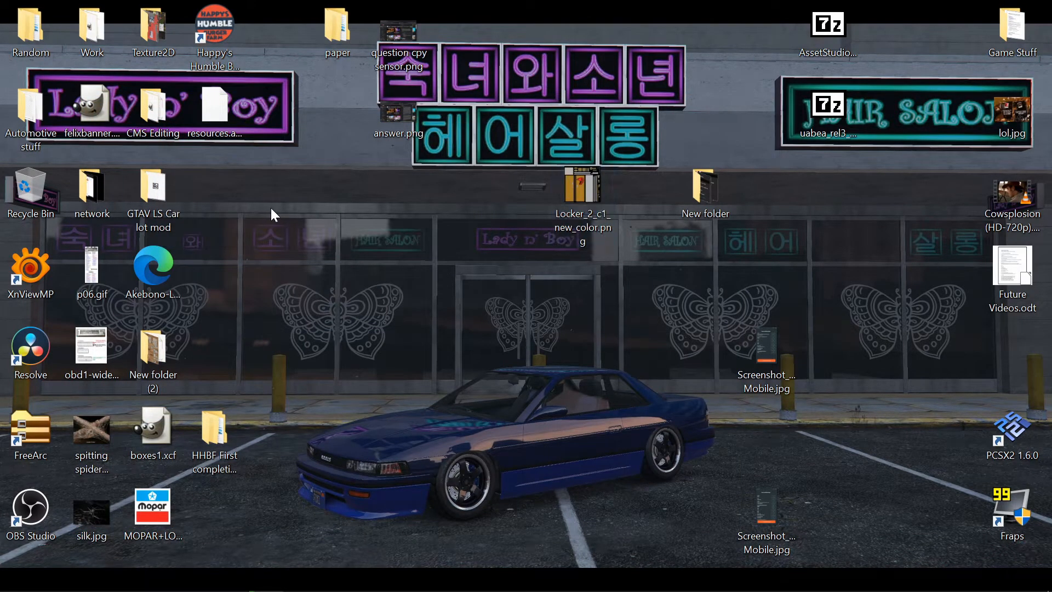
- Browse into Car Mechanic Simulator 2021_Data, then switch to the game's Steam library page
{"action": "right_click", "coordinate": [398, 279]}
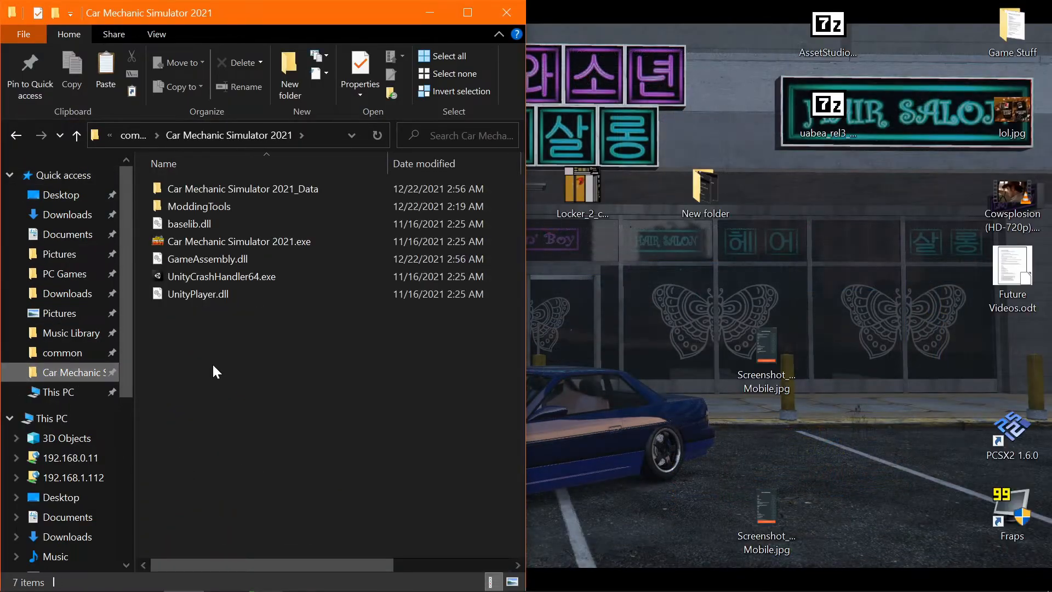
{"action": "double_click", "coordinate": [244, 188]}
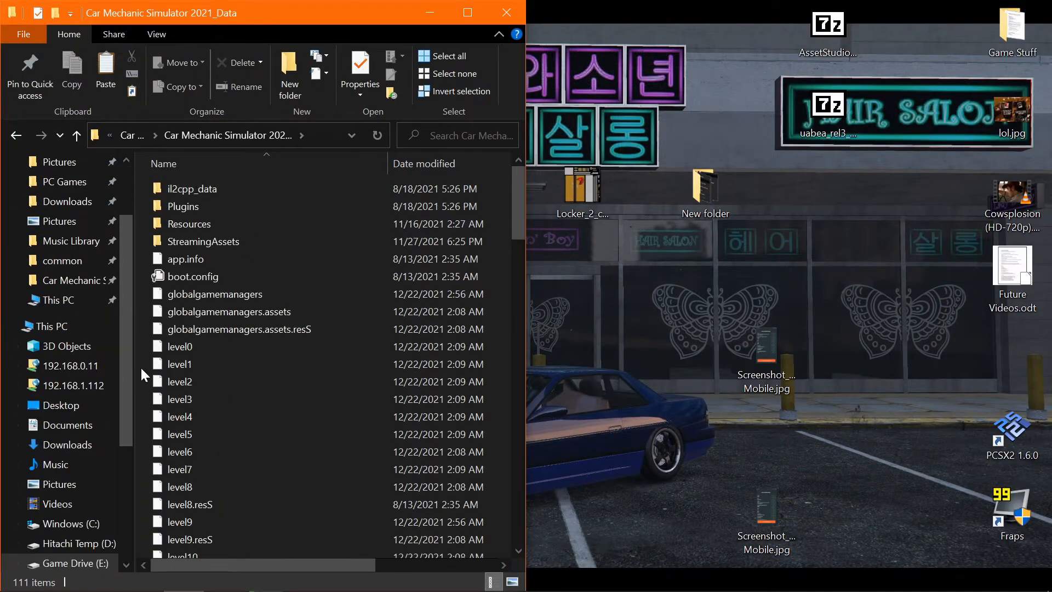
{"action": "left_click", "coordinate": [105, 67]}
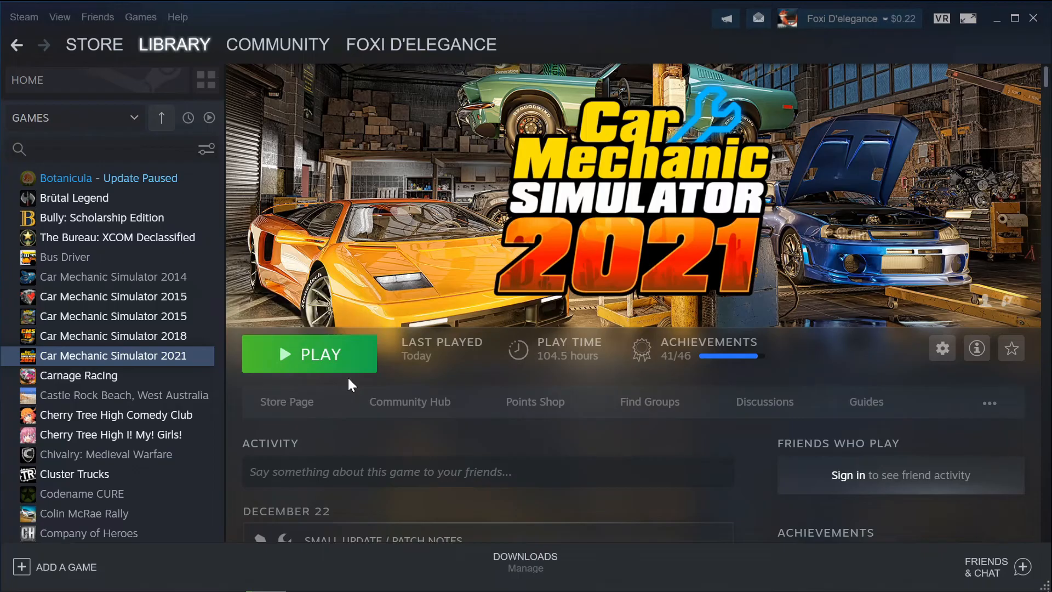
- Launch Car Mechanic Simulator 2021 from Steam to view the retextured garage lockers
{"action": "left_click", "coordinate": [309, 354]}
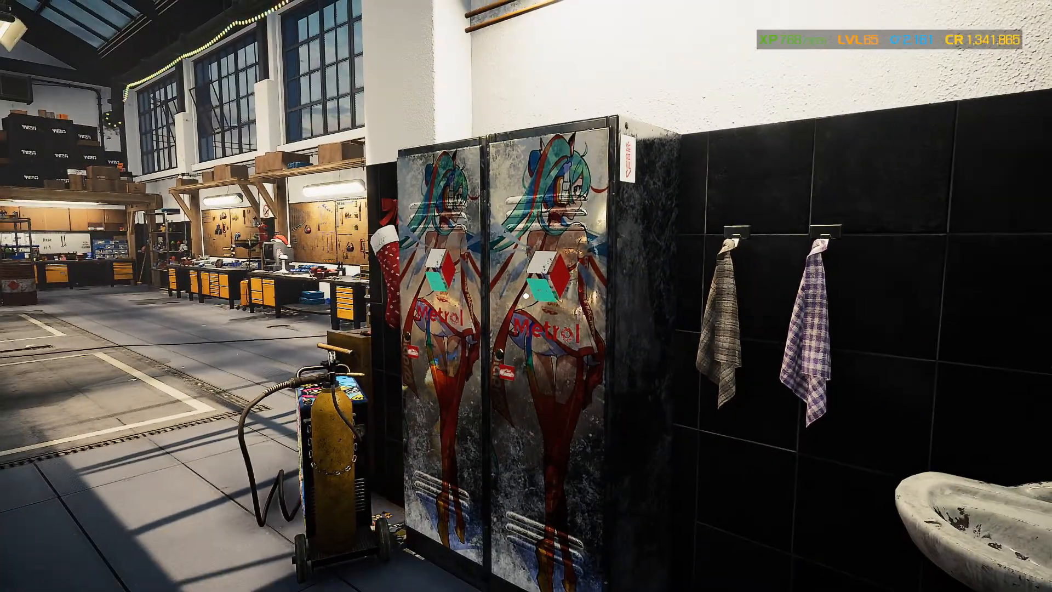
{"action": "mouse_move", "coordinate": [526, 295]}
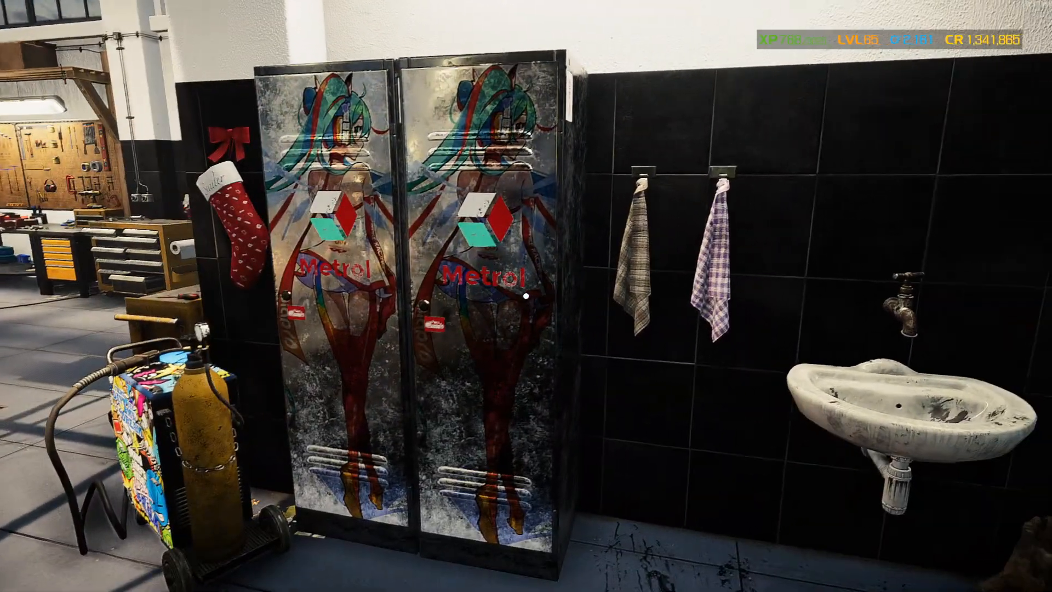
{"action": "mouse_move", "coordinate": [526, 296]}
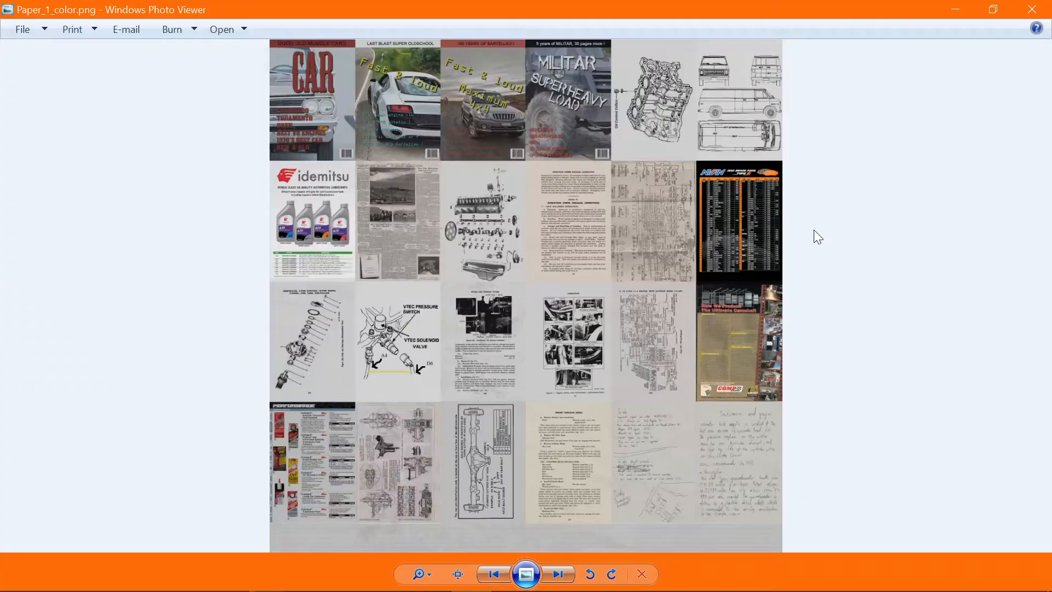
{"action": "mouse_move", "coordinate": [221, 217]}
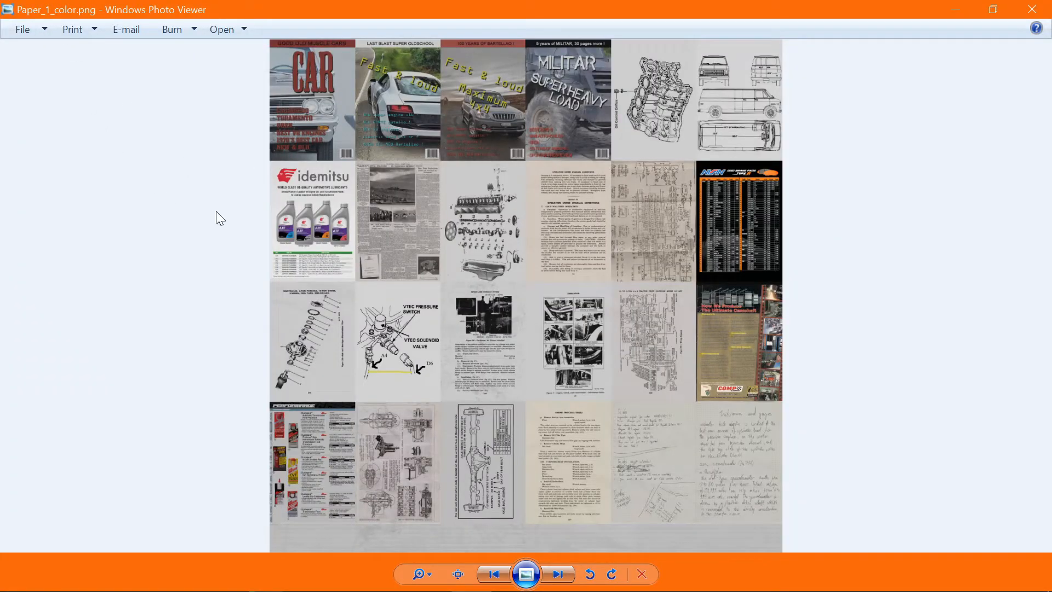
{"action": "mouse_move", "coordinate": [466, 444]}
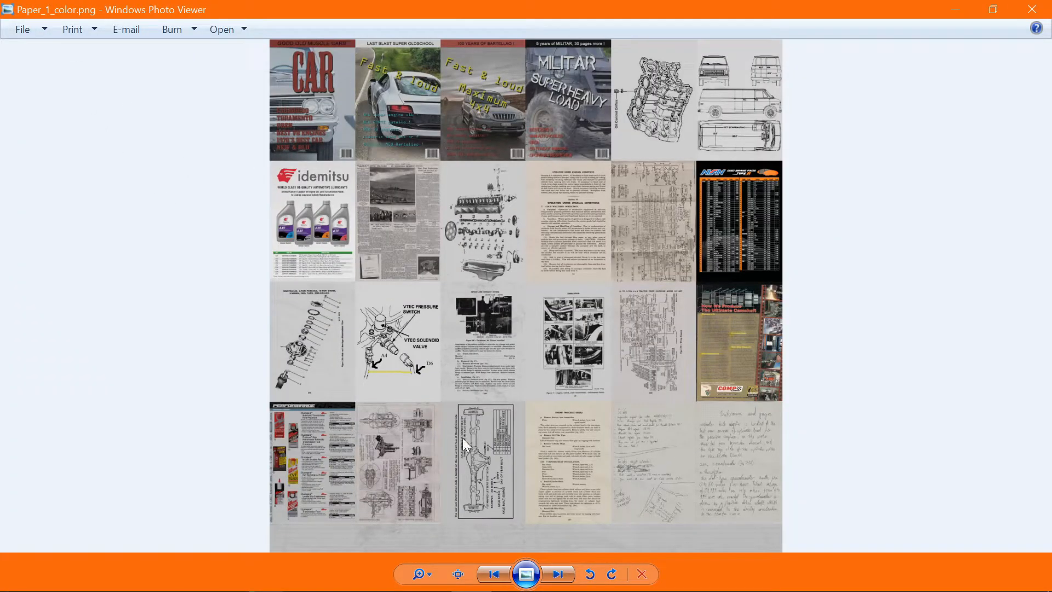
{"action": "mouse_move", "coordinate": [497, 63]}
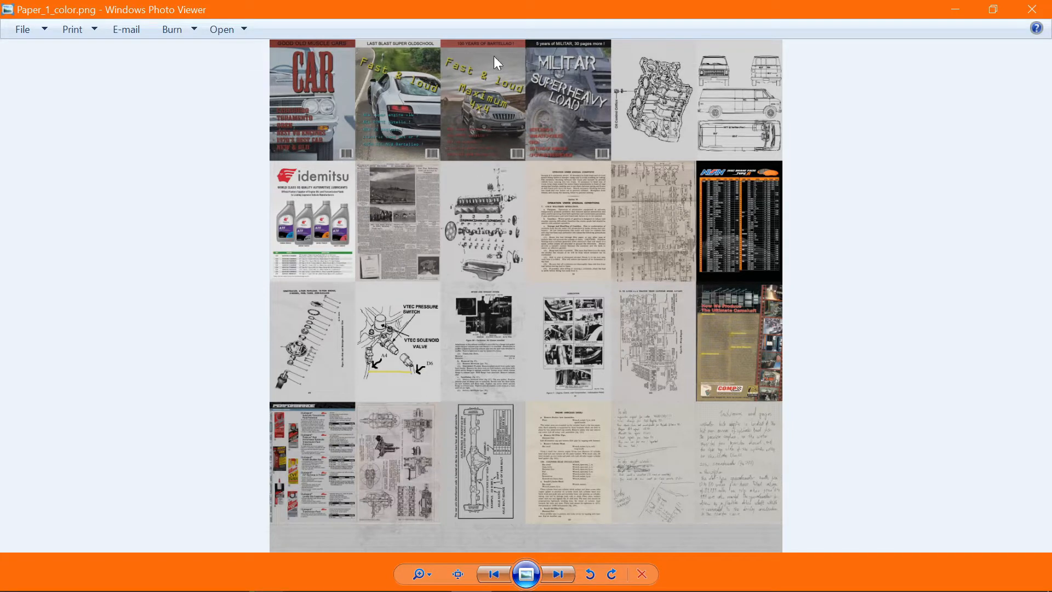
{"action": "mouse_move", "coordinate": [519, 461]}
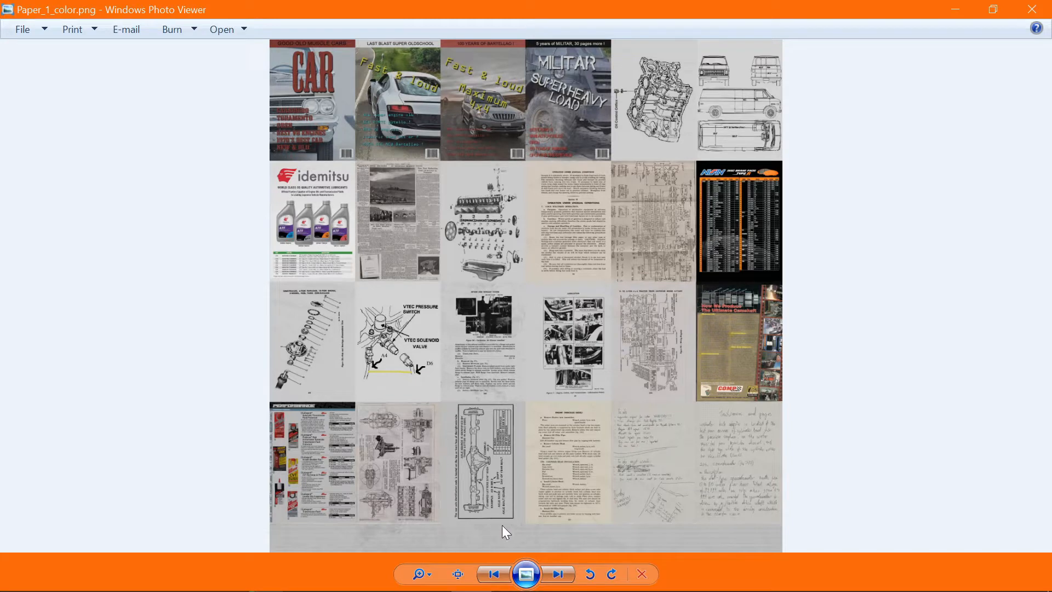
{"action": "mouse_move", "coordinate": [493, 528]}
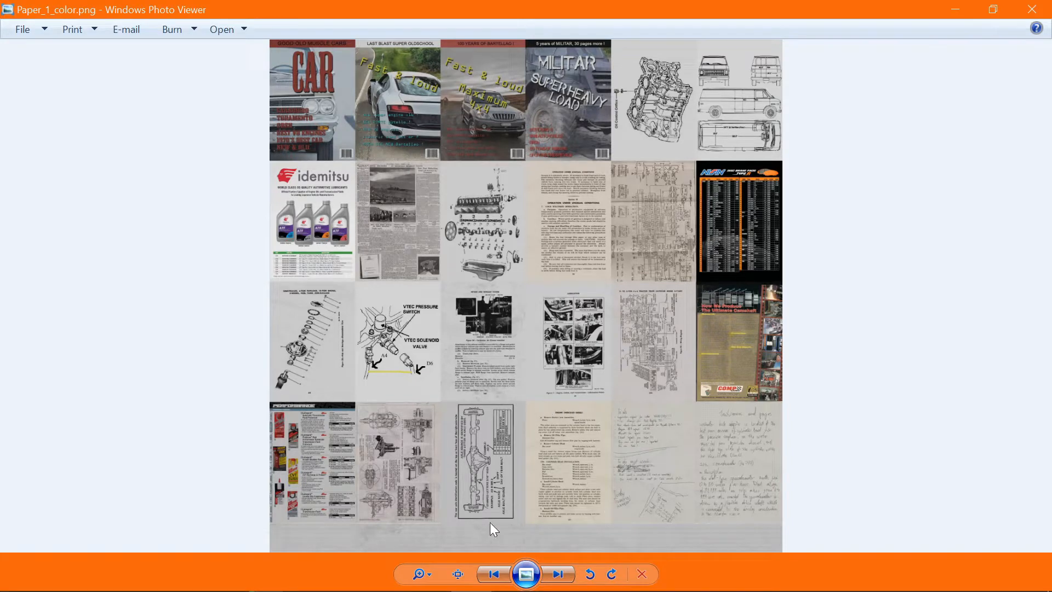
{"action": "mouse_move", "coordinate": [609, 448]}
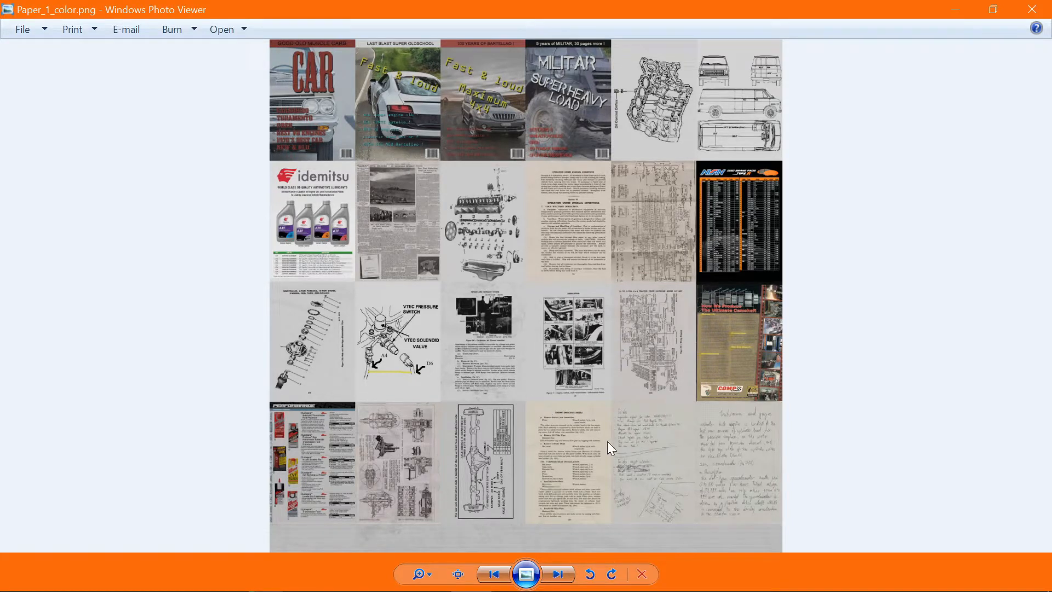
{"action": "mouse_move", "coordinate": [817, 203]}
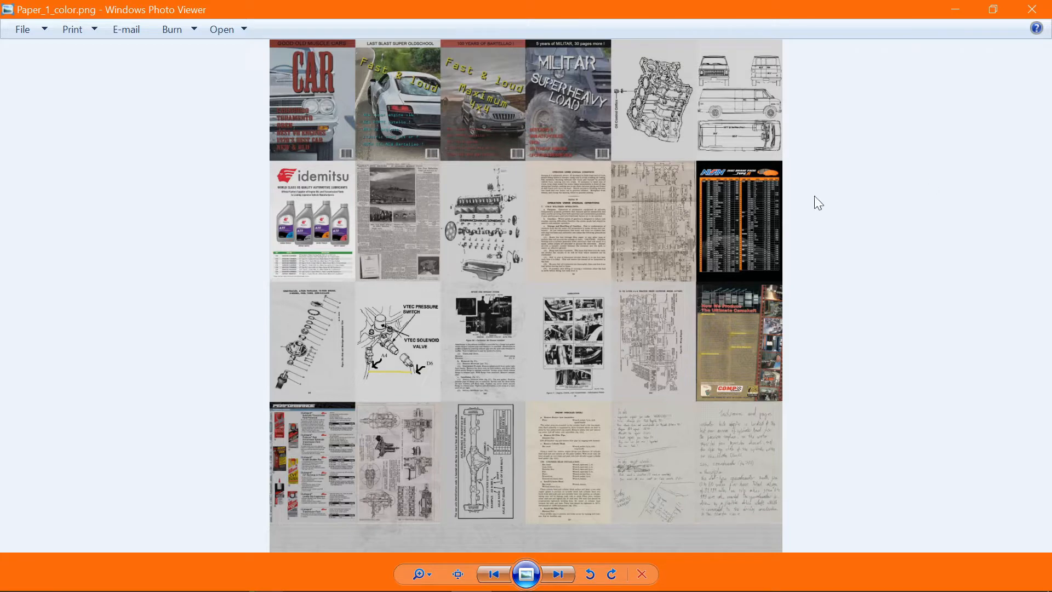
{"action": "mouse_move", "coordinate": [488, 378]}
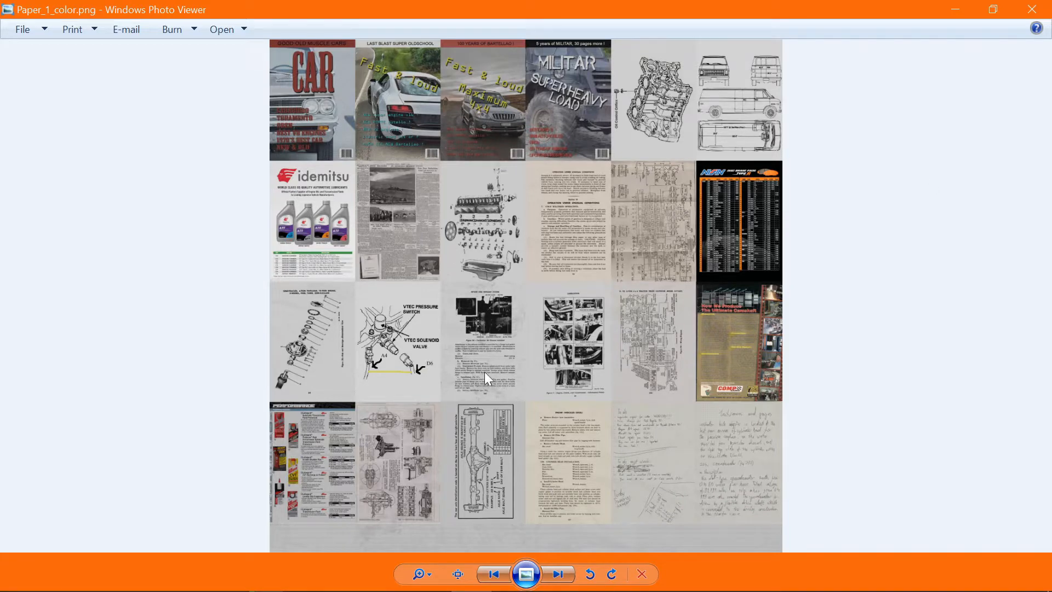
{"action": "mouse_move", "coordinate": [767, 449]}
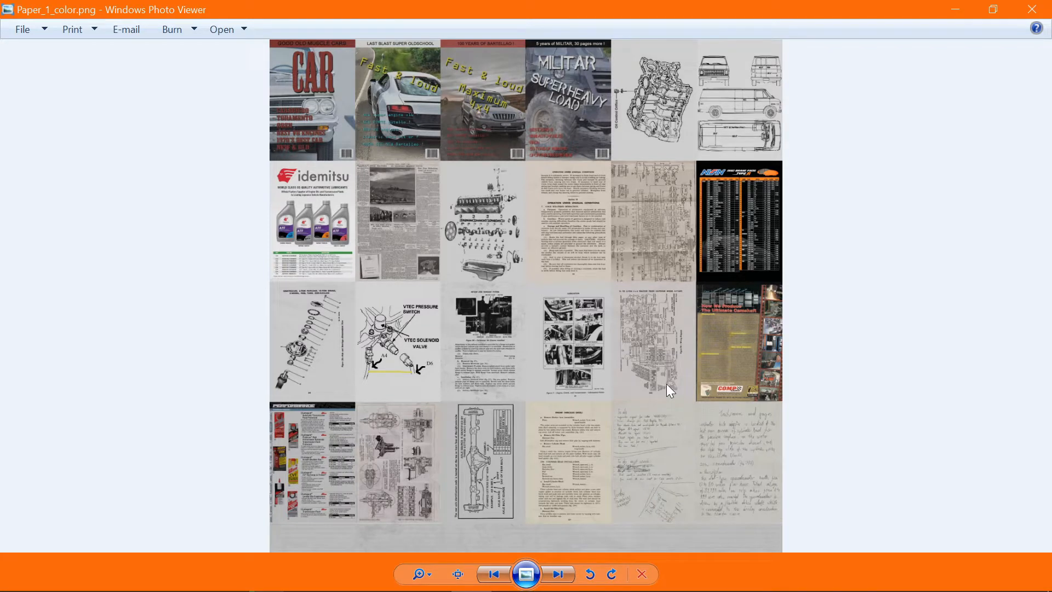
{"action": "mouse_move", "coordinate": [363, 73]}
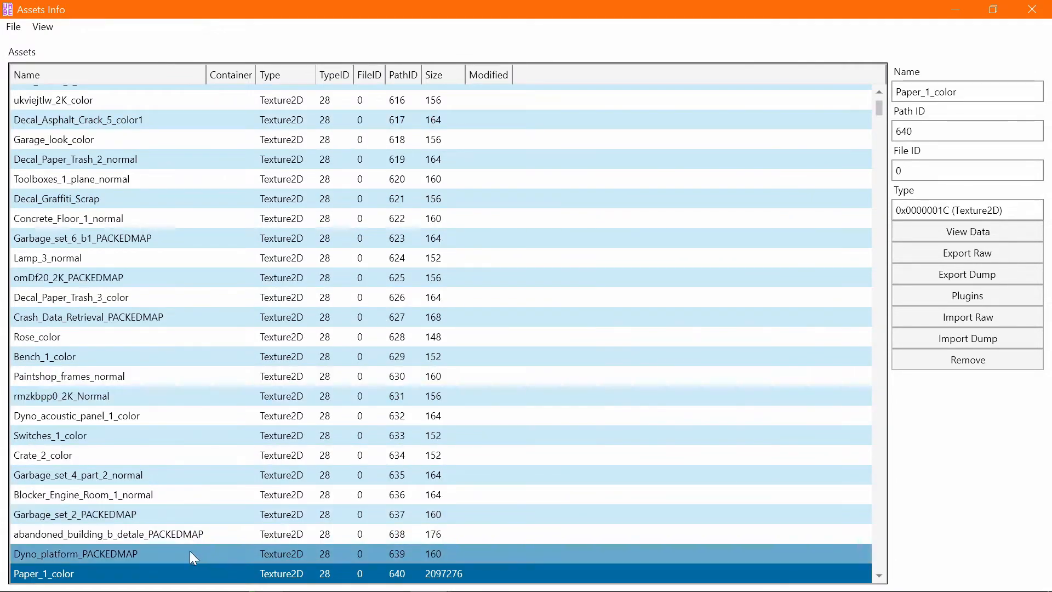
{"action": "scroll", "scroll_direction": "down", "scroll_amount": 3}
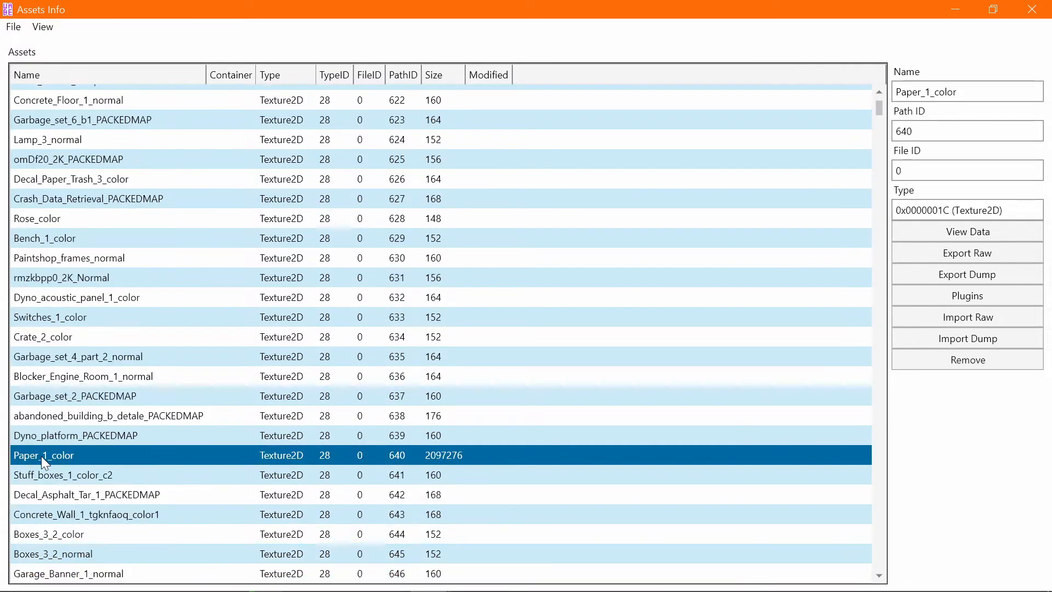
{"action": "mouse_move", "coordinate": [324, 463]}
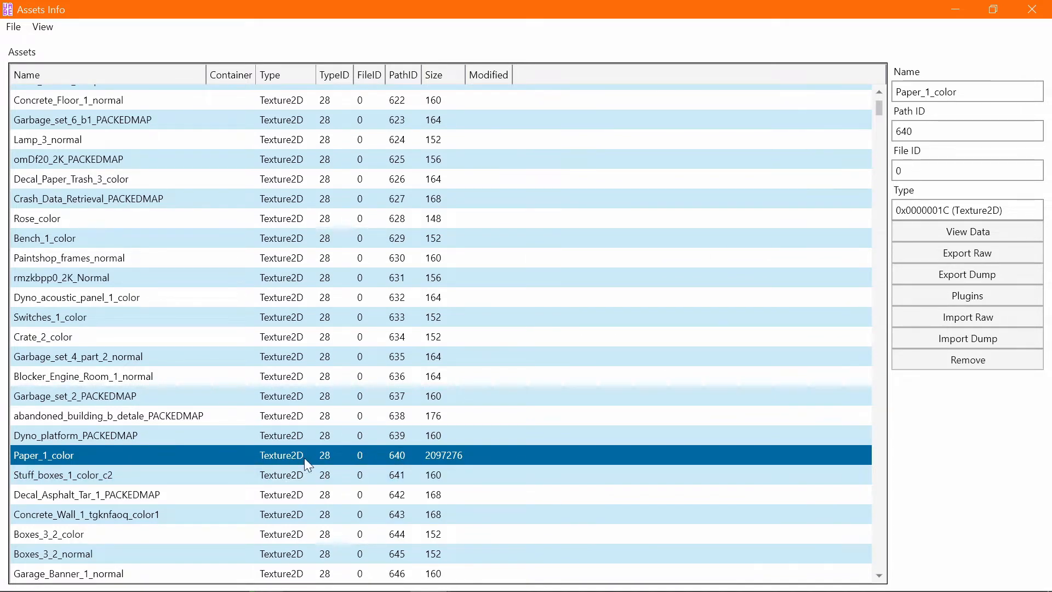
{"action": "mouse_move", "coordinate": [360, 464]}
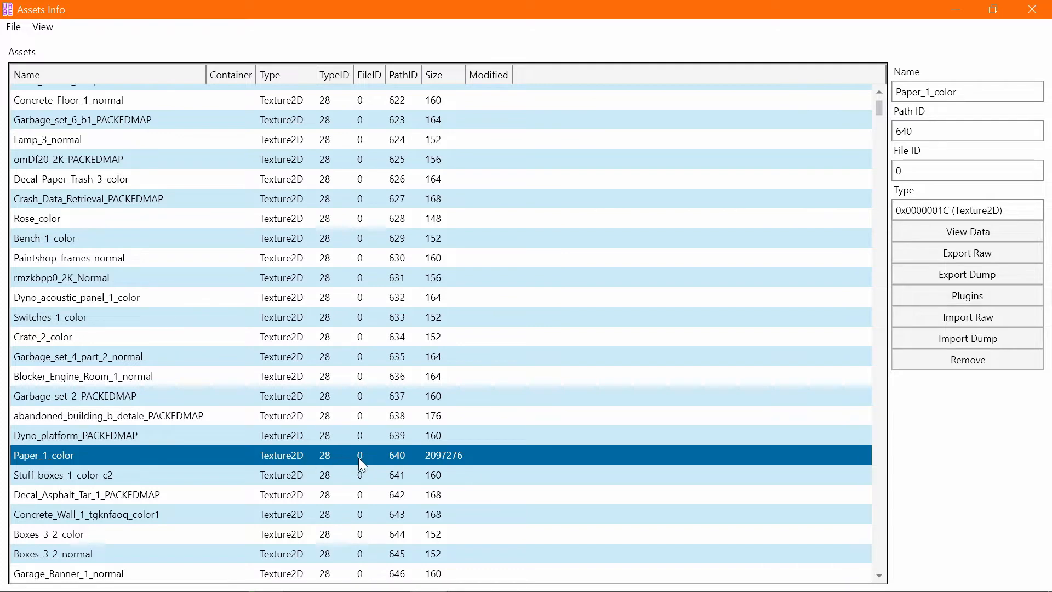
{"action": "mouse_move", "coordinate": [82, 467]}
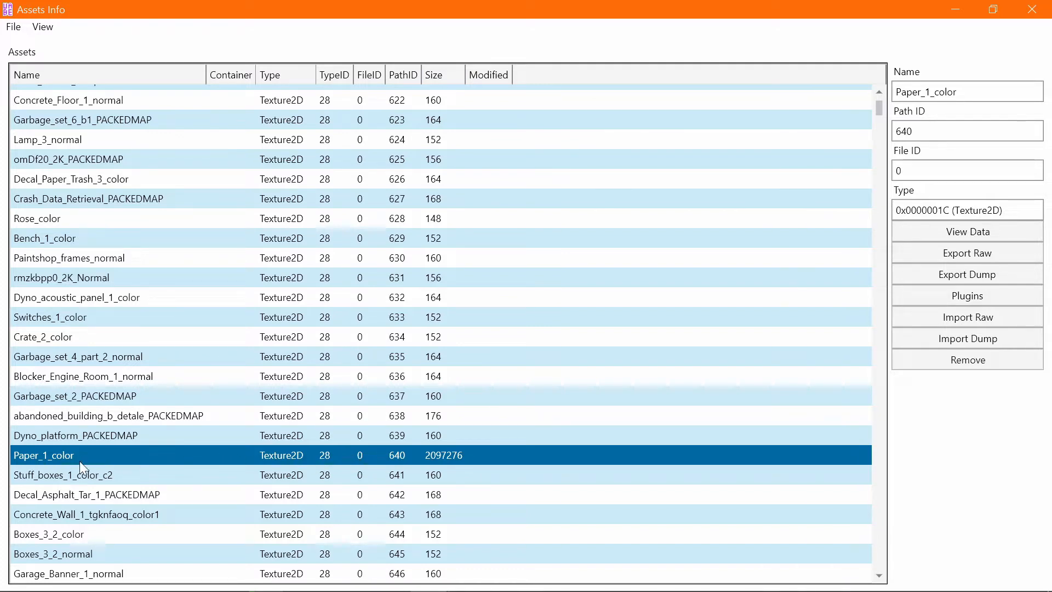
{"action": "mouse_move", "coordinate": [23, 459]}
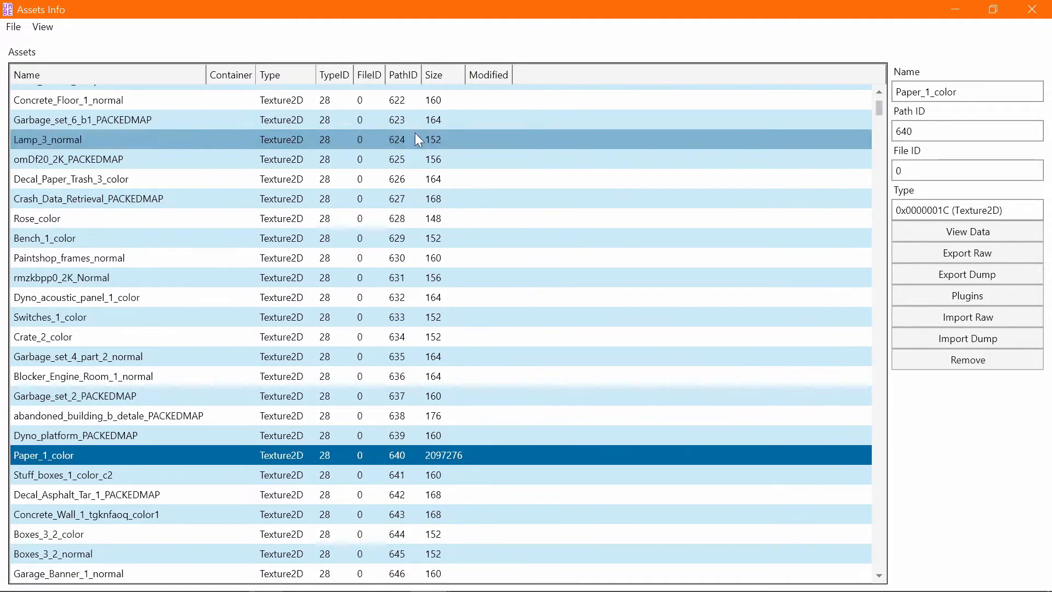
{"action": "mouse_move", "coordinate": [364, 468]}
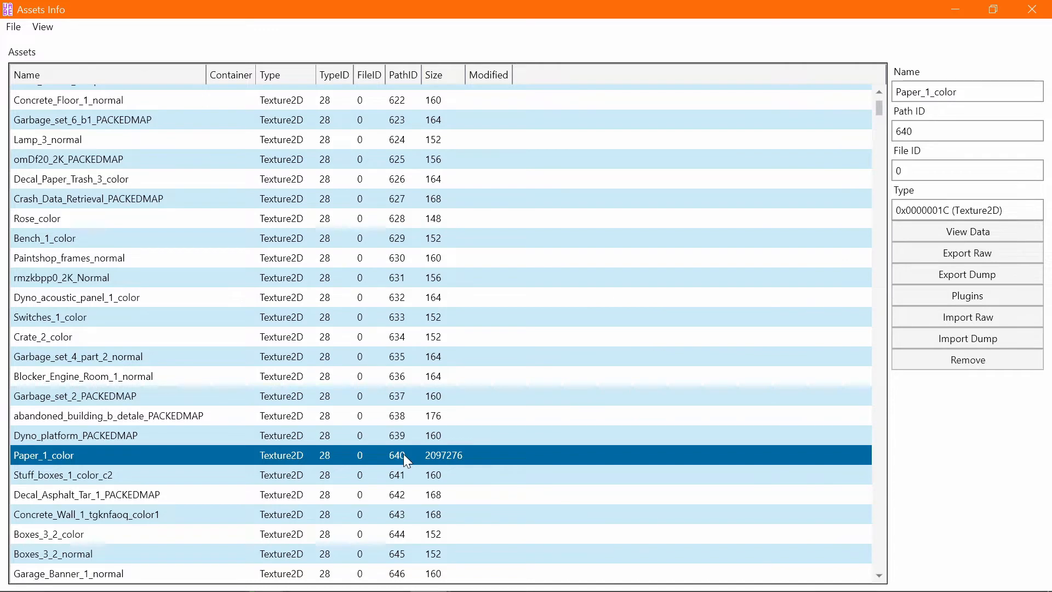
{"action": "mouse_move", "coordinate": [398, 461]}
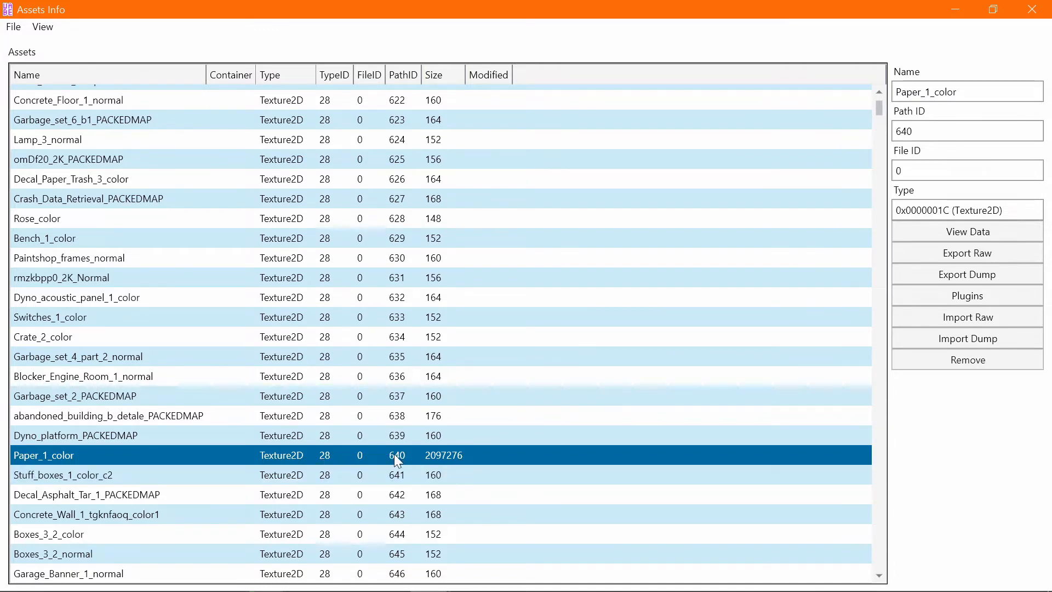
{"action": "mouse_move", "coordinate": [153, 468]}
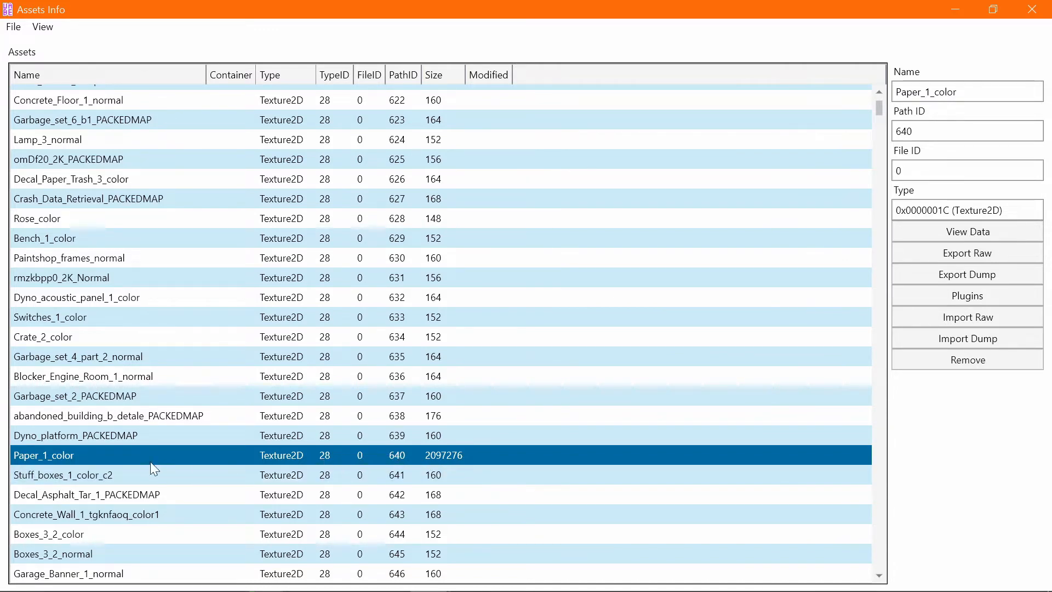
{"action": "mouse_move", "coordinate": [31, 462]}
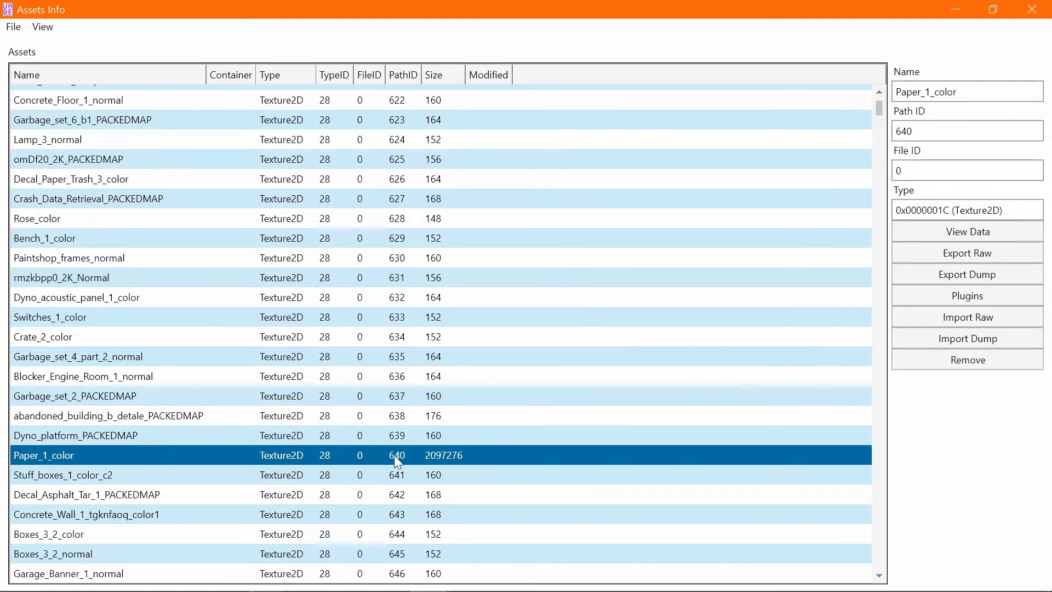
- Continue the name search to the next Paper_1_color texture, Path ID 1749
{"action": "left_click", "coordinate": [43, 26]}
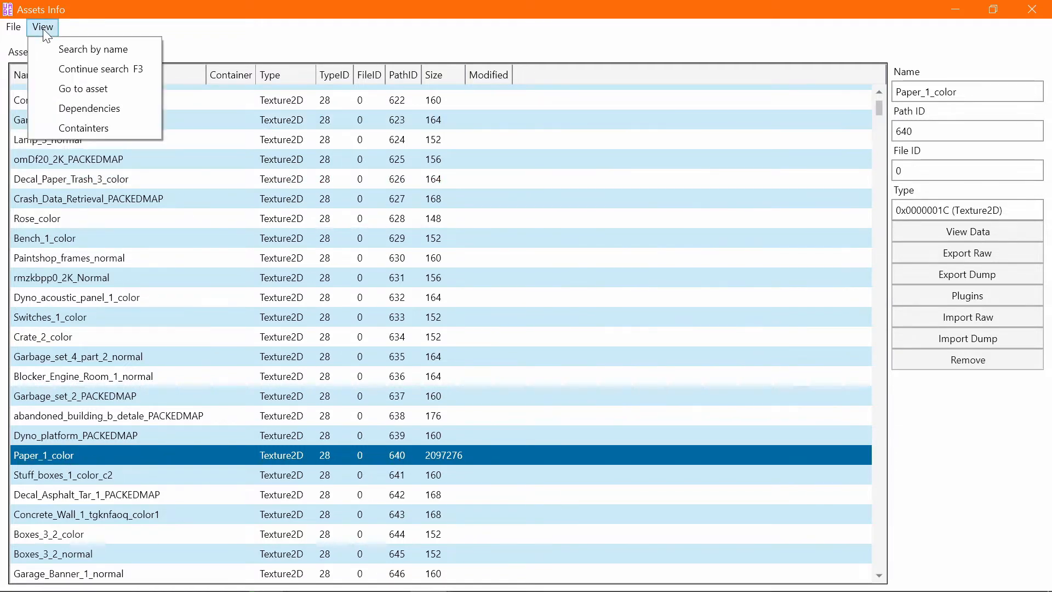
{"action": "mouse_move", "coordinate": [94, 68]}
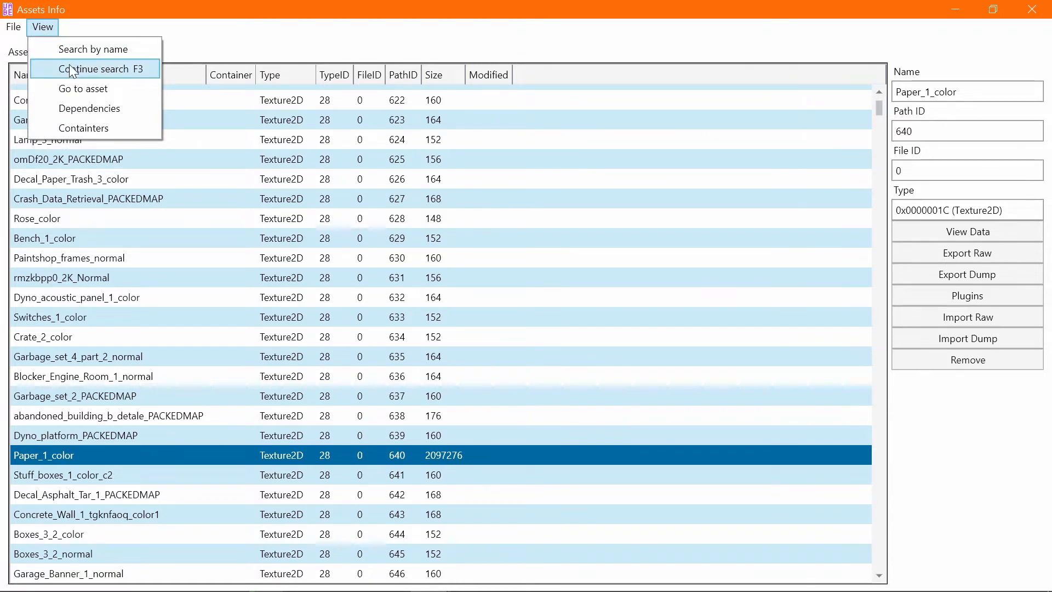
{"action": "mouse_move", "coordinate": [127, 79]}
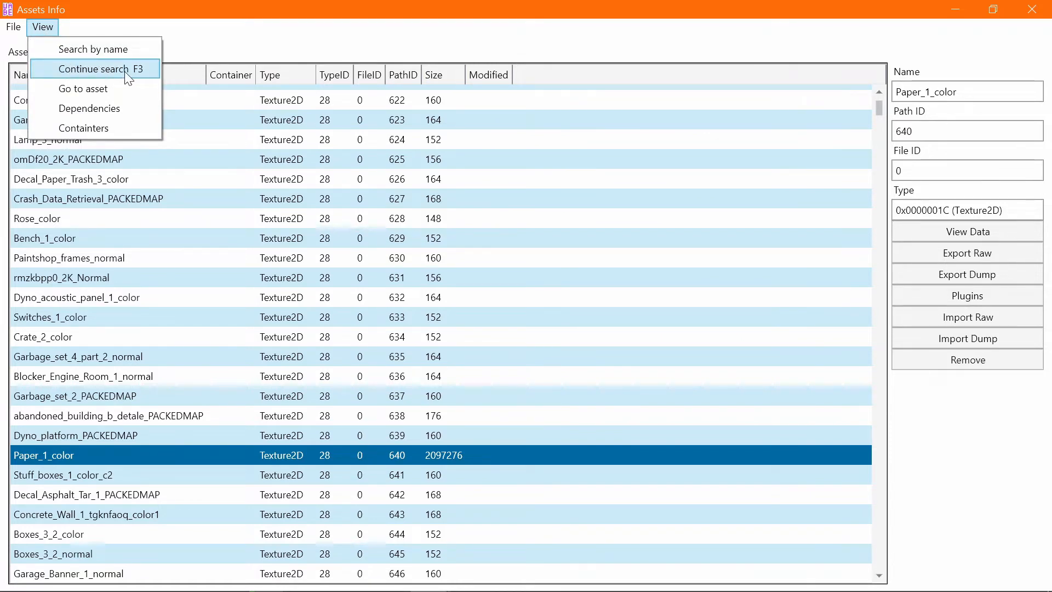
{"action": "left_click", "coordinate": [97, 68]}
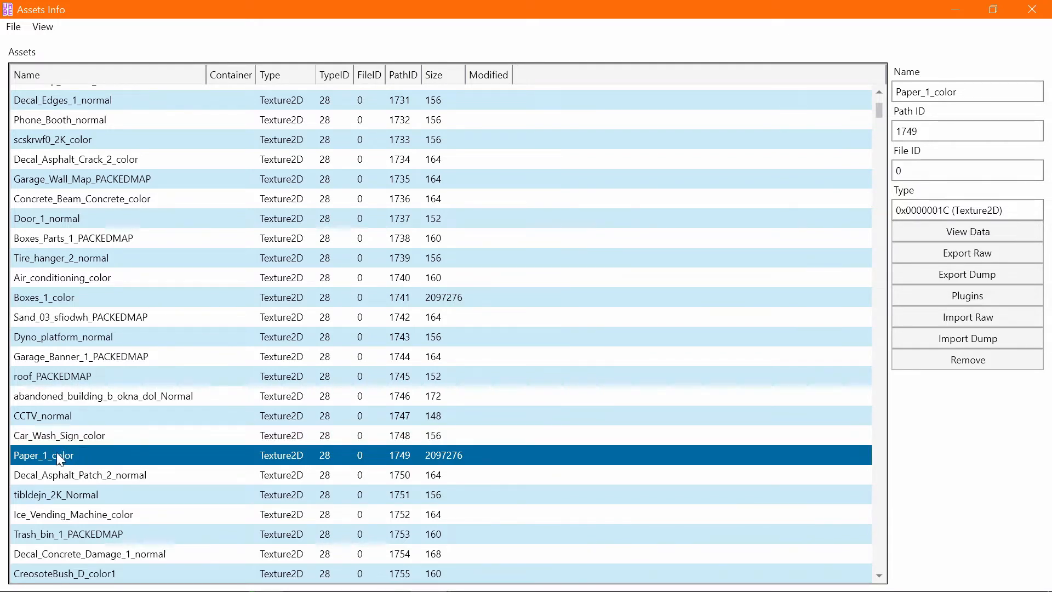
{"action": "mouse_move", "coordinate": [96, 461]}
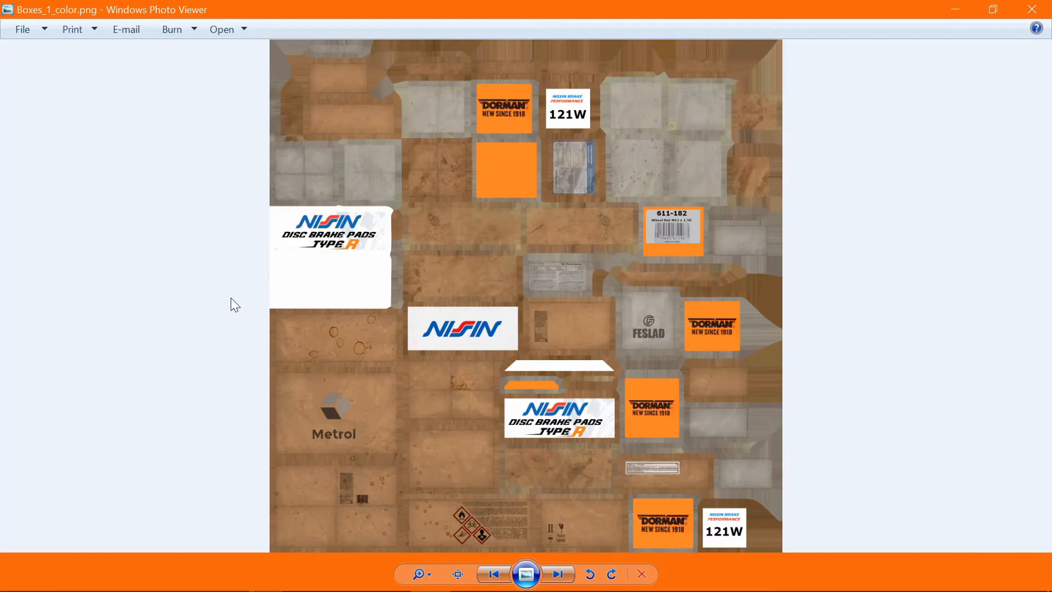
{"action": "mouse_move", "coordinate": [647, 518]}
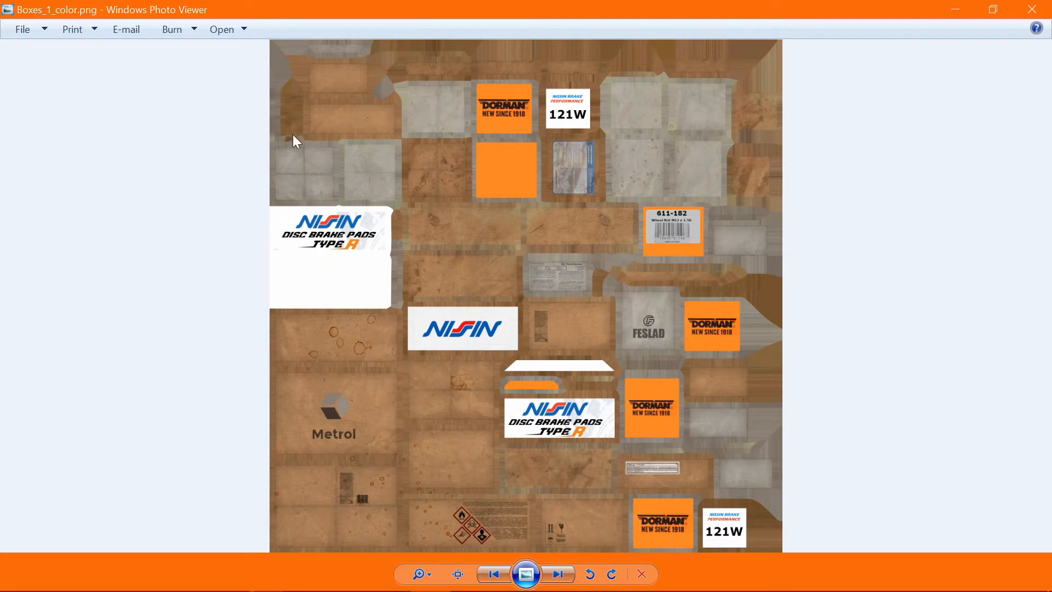
{"action": "mouse_move", "coordinate": [664, 549]}
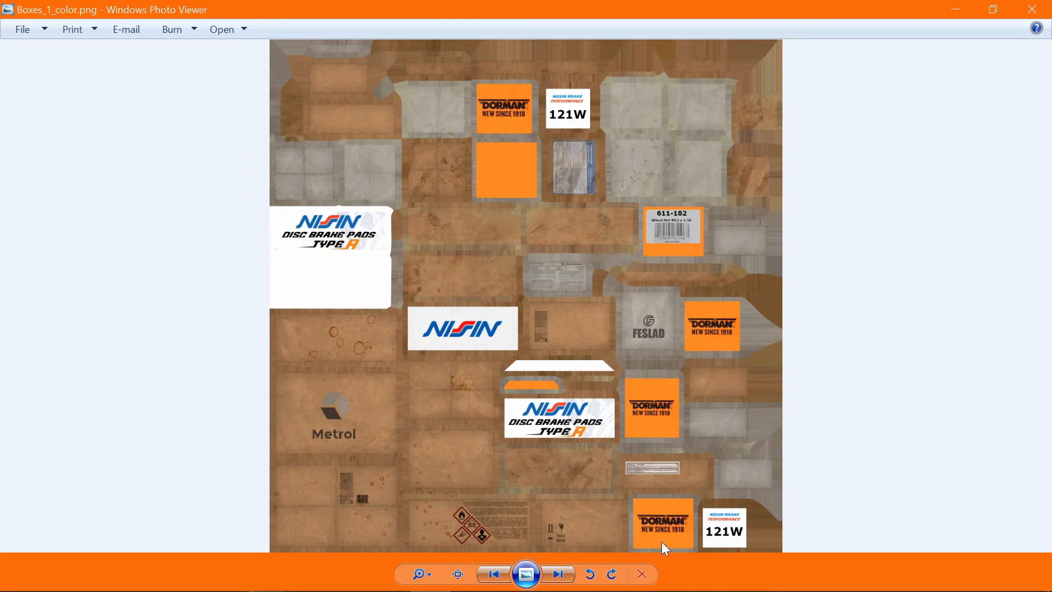
{"action": "mouse_move", "coordinate": [434, 208]}
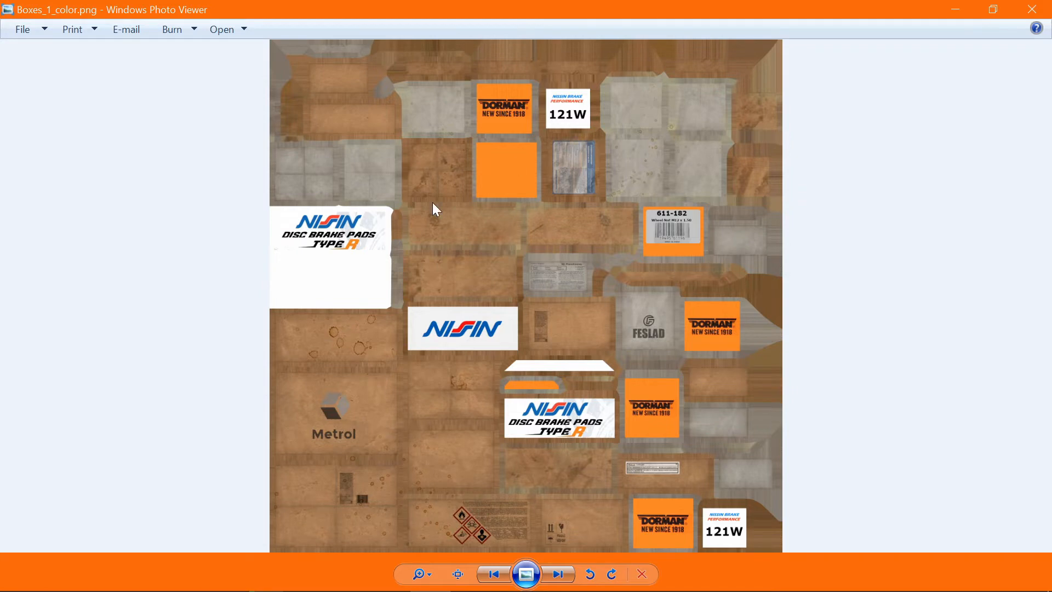
{"action": "mouse_move", "coordinate": [939, 337]}
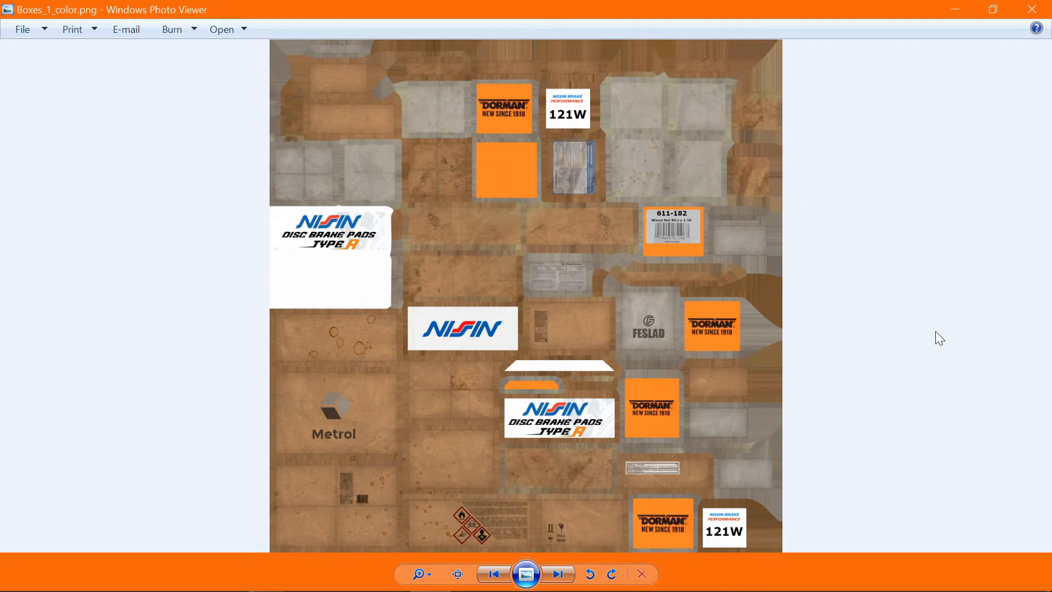
{"action": "mouse_move", "coordinate": [677, 328]}
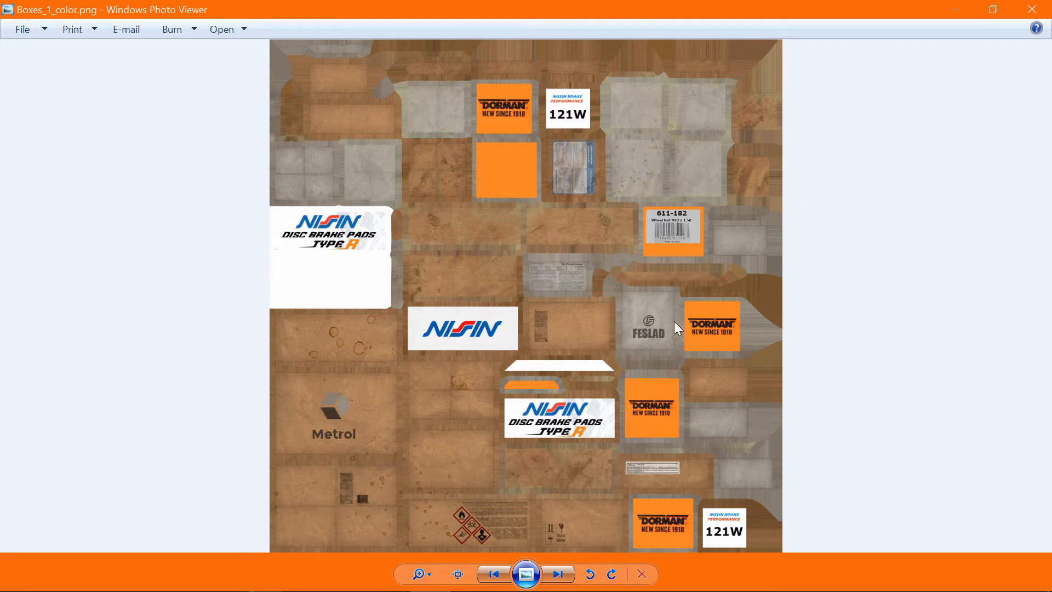
{"action": "mouse_move", "coordinate": [688, 253]}
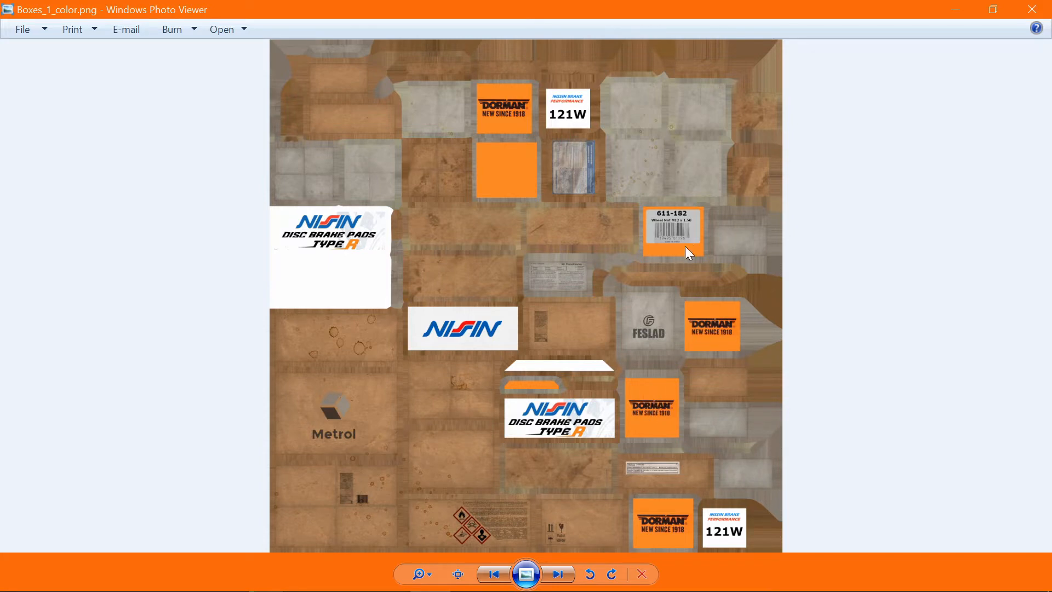
{"action": "mouse_move", "coordinate": [540, 394]}
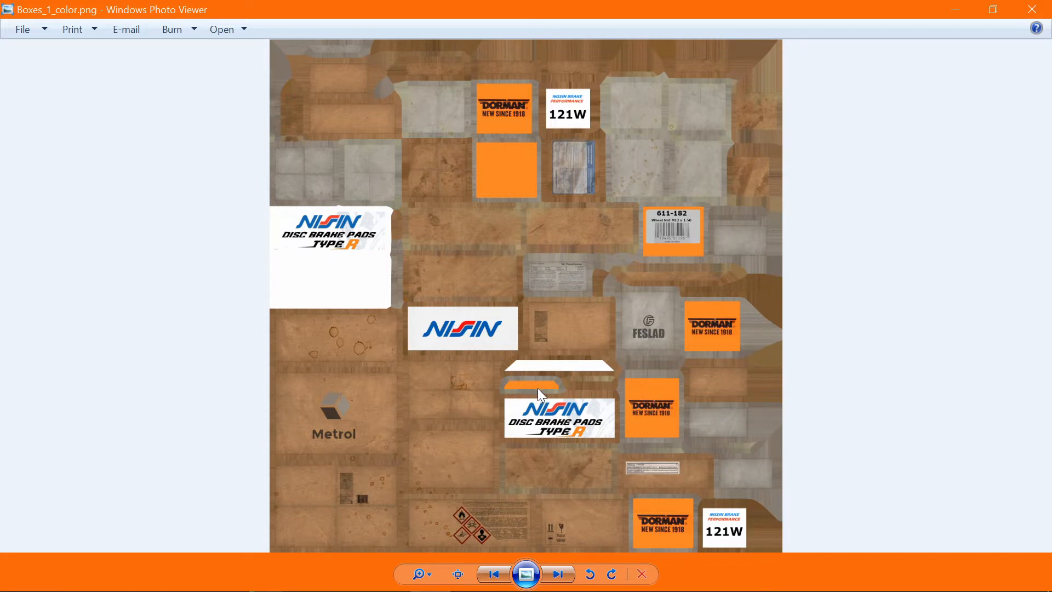
{"action": "mouse_move", "coordinate": [487, 236]}
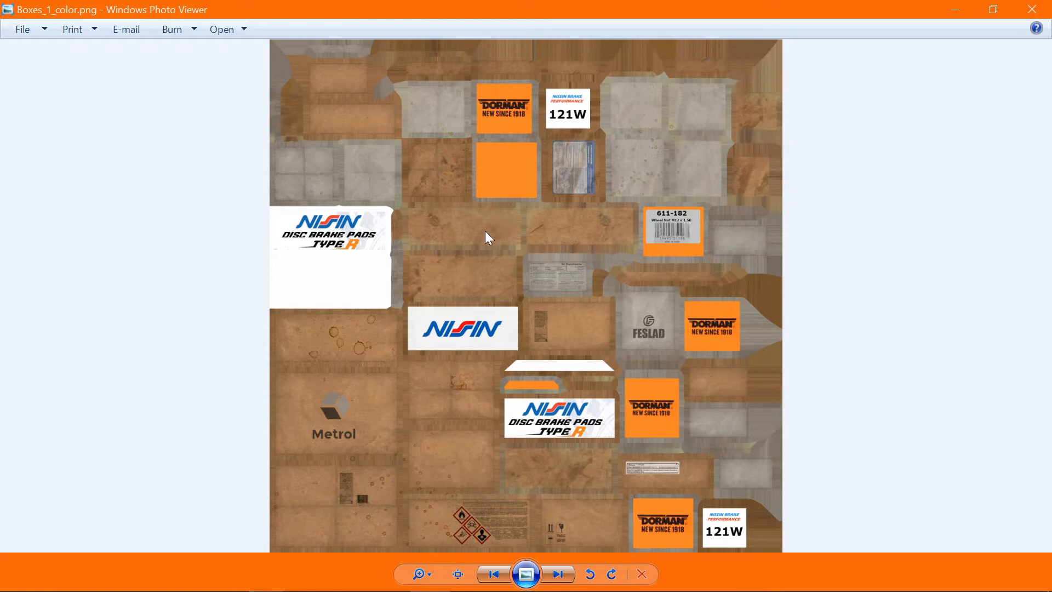
{"action": "mouse_move", "coordinate": [530, 189]}
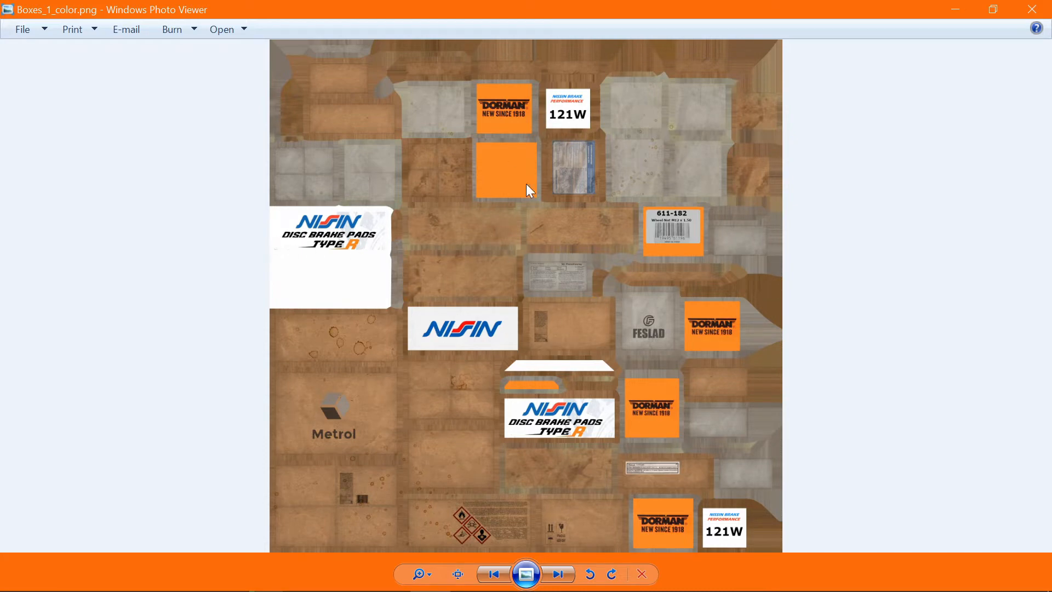
{"action": "mouse_move", "coordinate": [718, 545]}
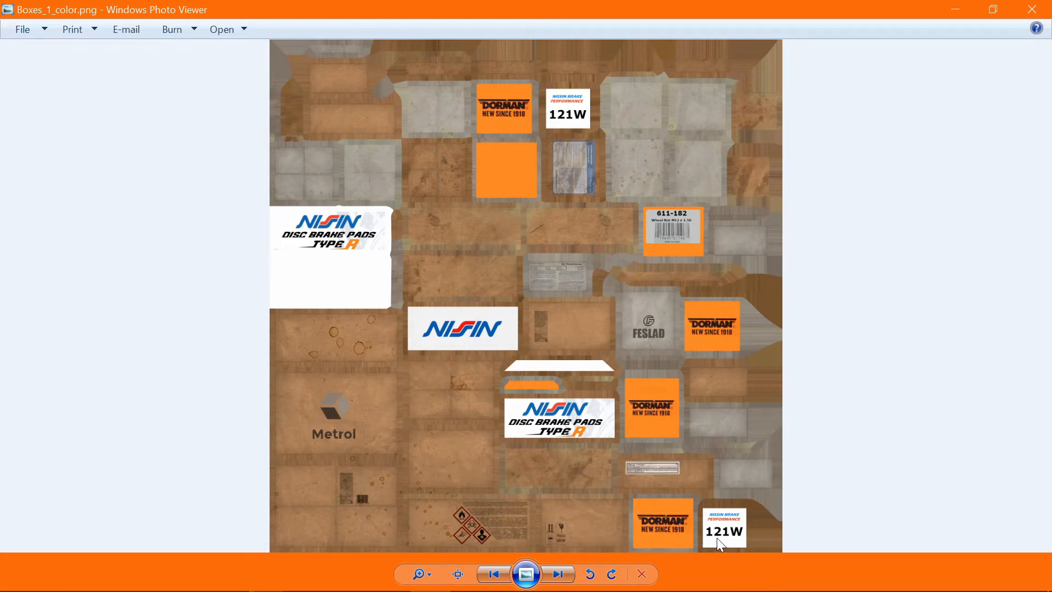
{"action": "mouse_move", "coordinate": [399, 302]}
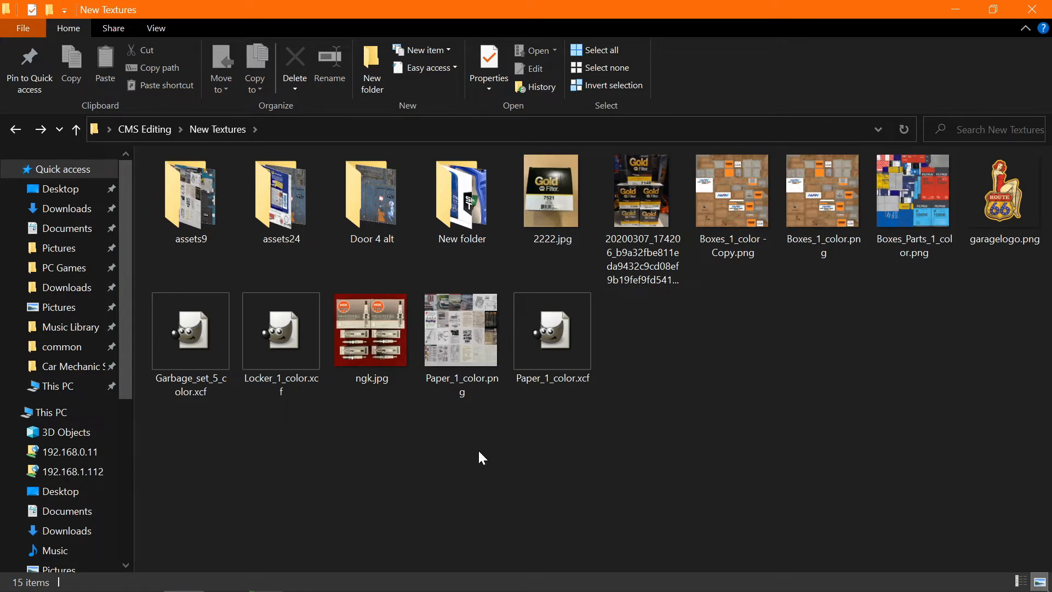
- Open the assets24 subfolder showing the ten colour texture pngs
{"action": "double_click", "coordinate": [280, 191]}
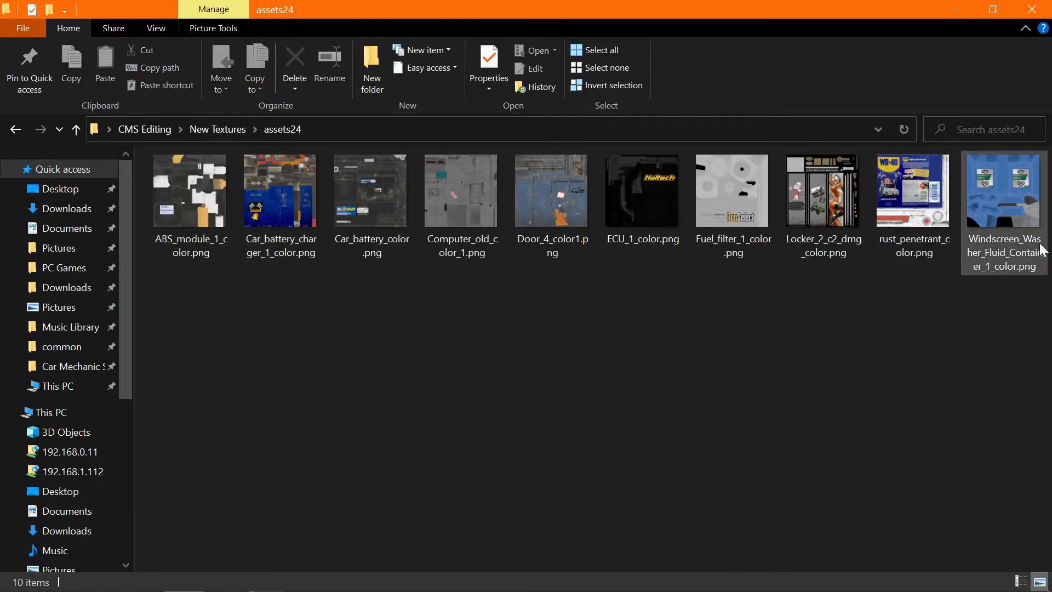
{"action": "double_click", "coordinate": [913, 191]}
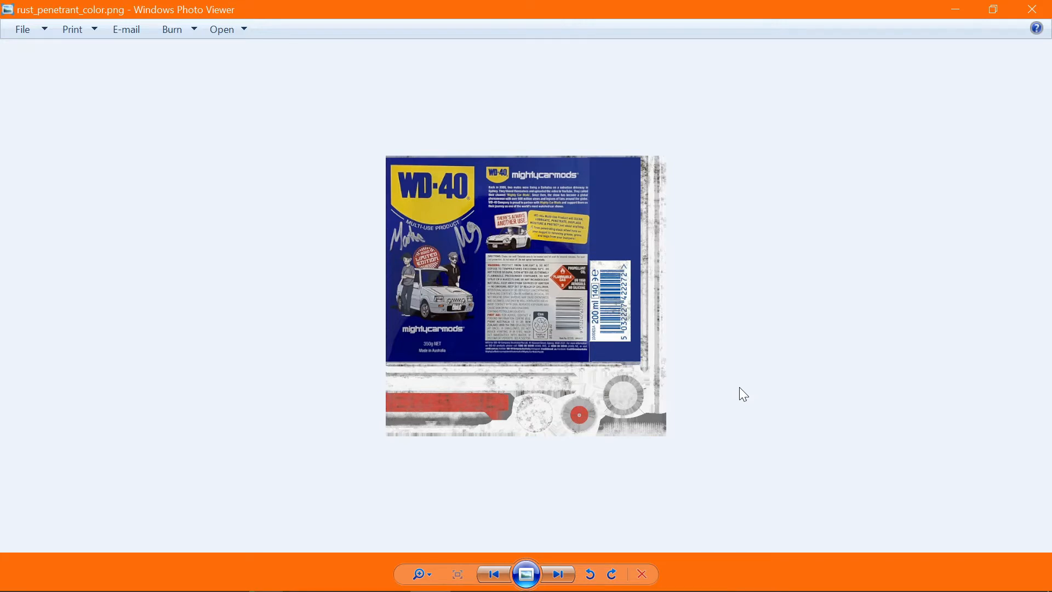
{"action": "mouse_move", "coordinate": [381, 348]}
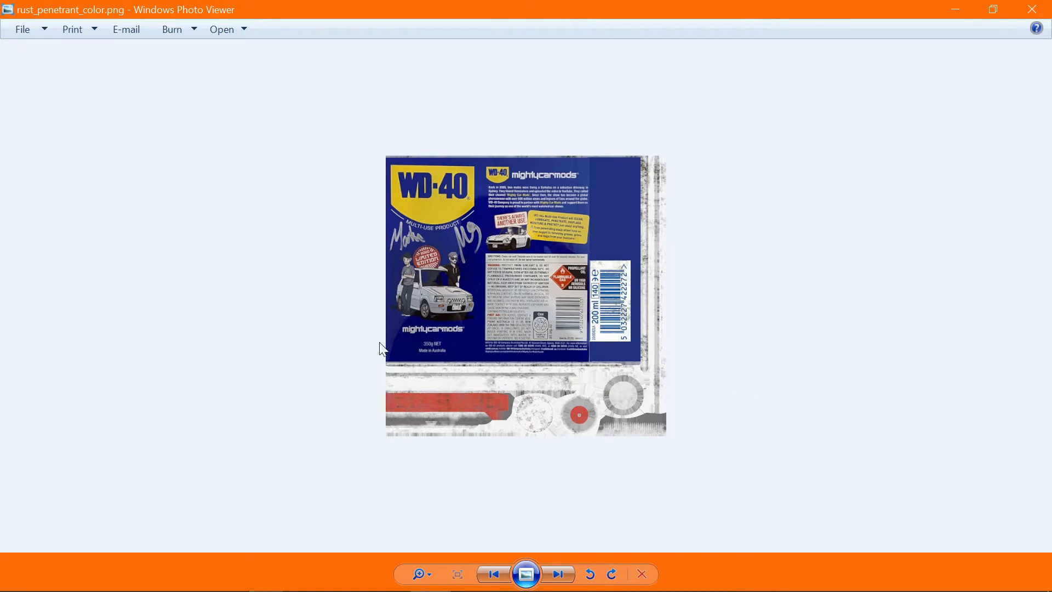
{"action": "mouse_move", "coordinate": [615, 166]}
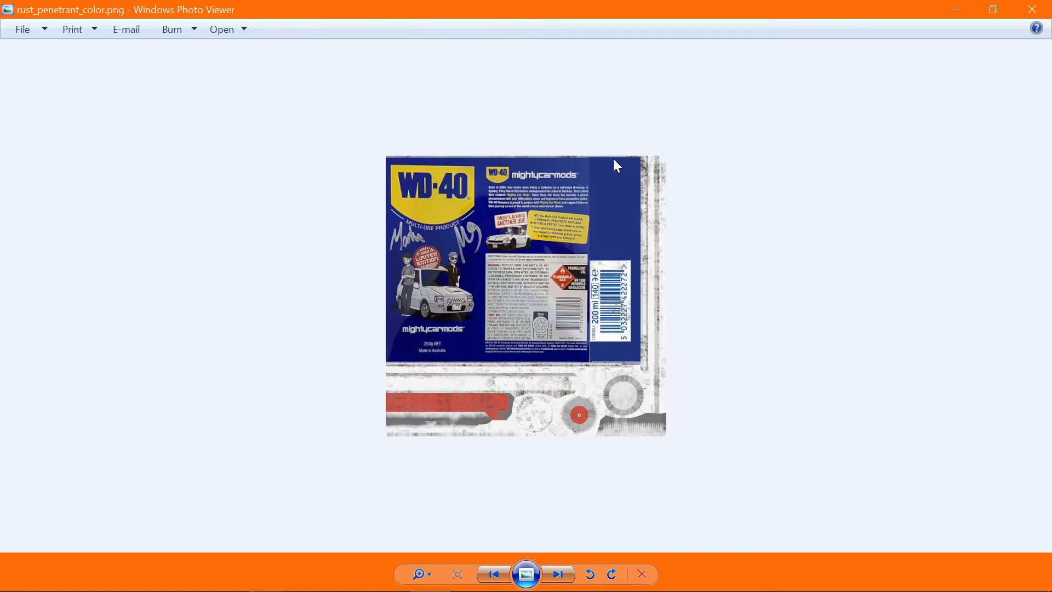
{"action": "mouse_move", "coordinate": [533, 179]}
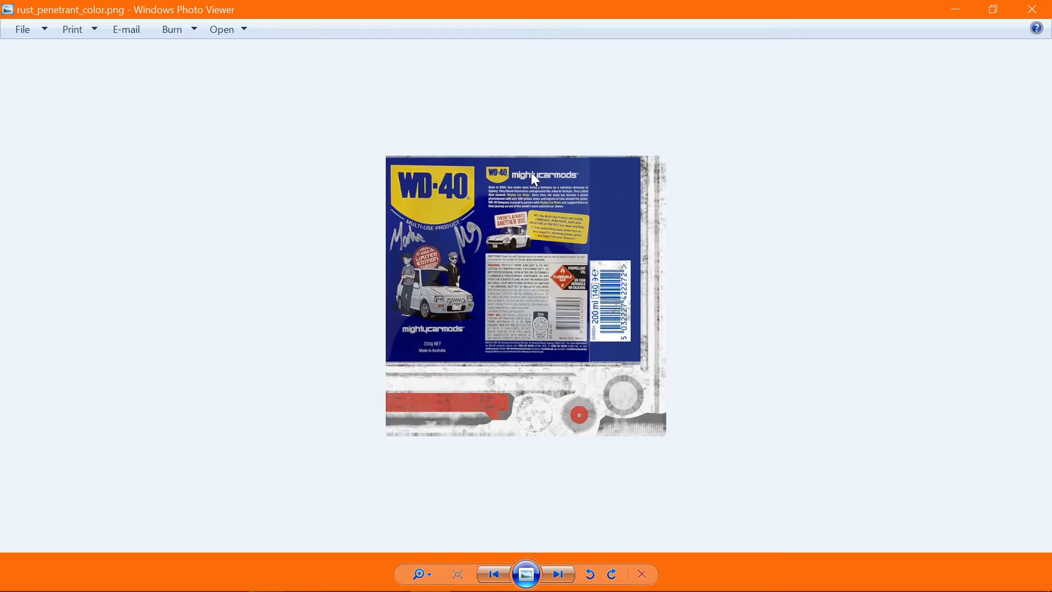
{"action": "mouse_move", "coordinate": [580, 349]}
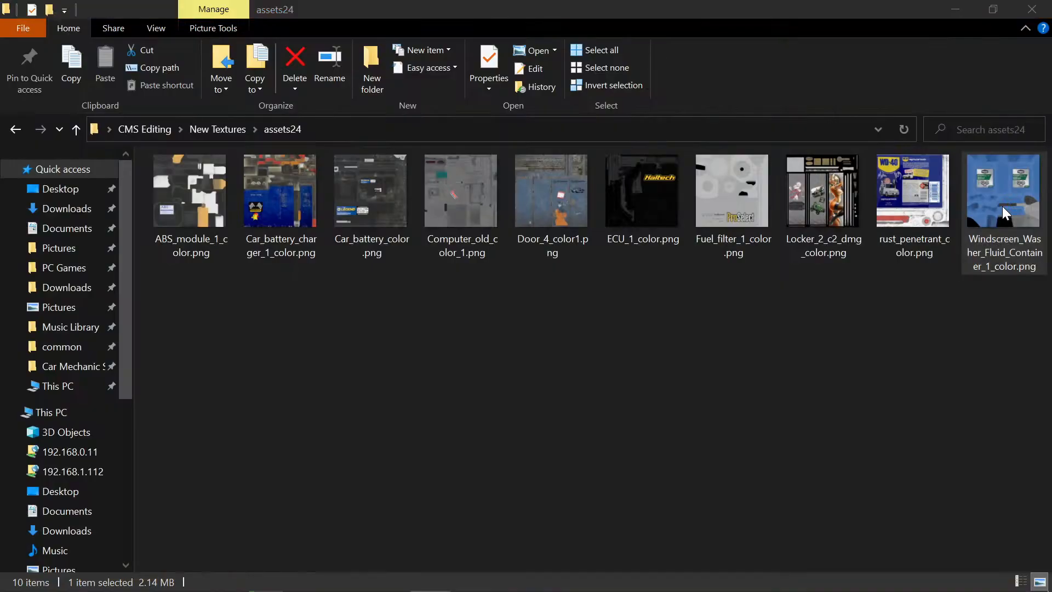
- Open ECU_1_color.png, the dark ECU texture with the yellow Haltech logo
{"action": "double_click", "coordinate": [1003, 190]}
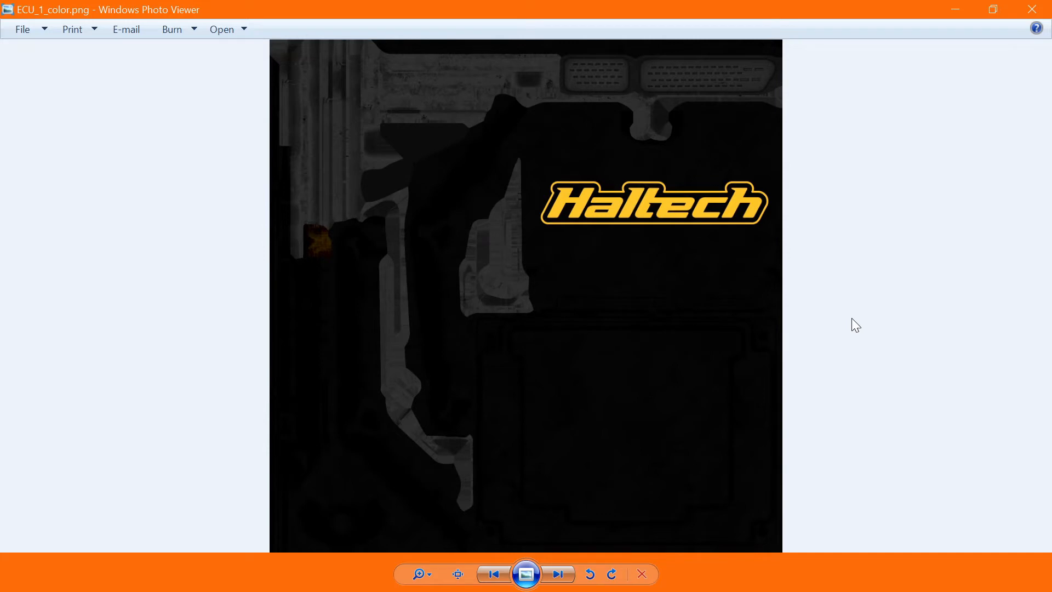
- Show Computer_old_color_1.png zoomed out so the Summit decal and teal note panel are visible
{"action": "left_click", "coordinate": [558, 573]}
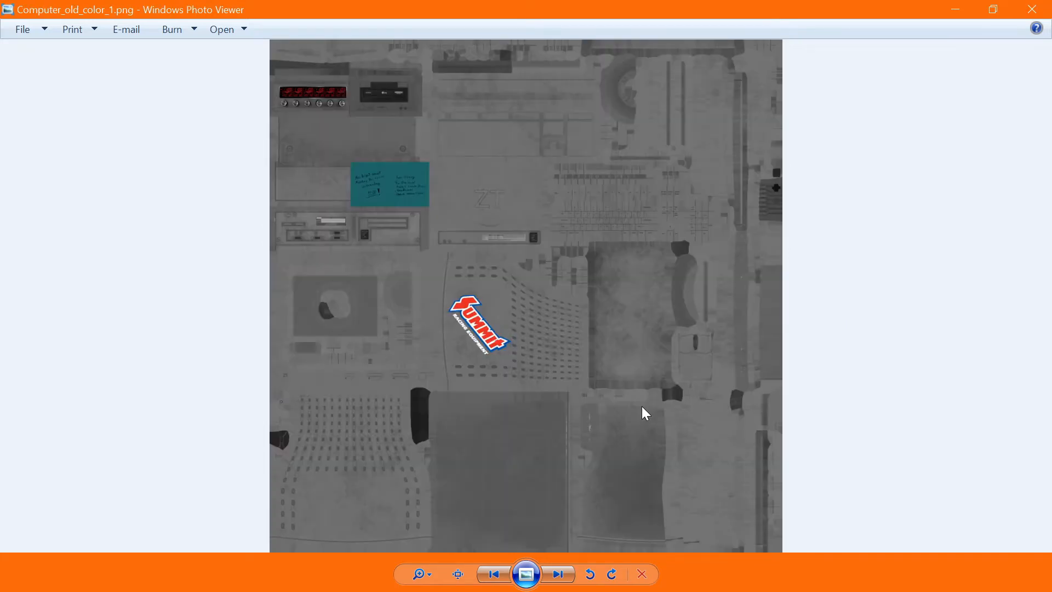
{"action": "mouse_move", "coordinate": [495, 339]}
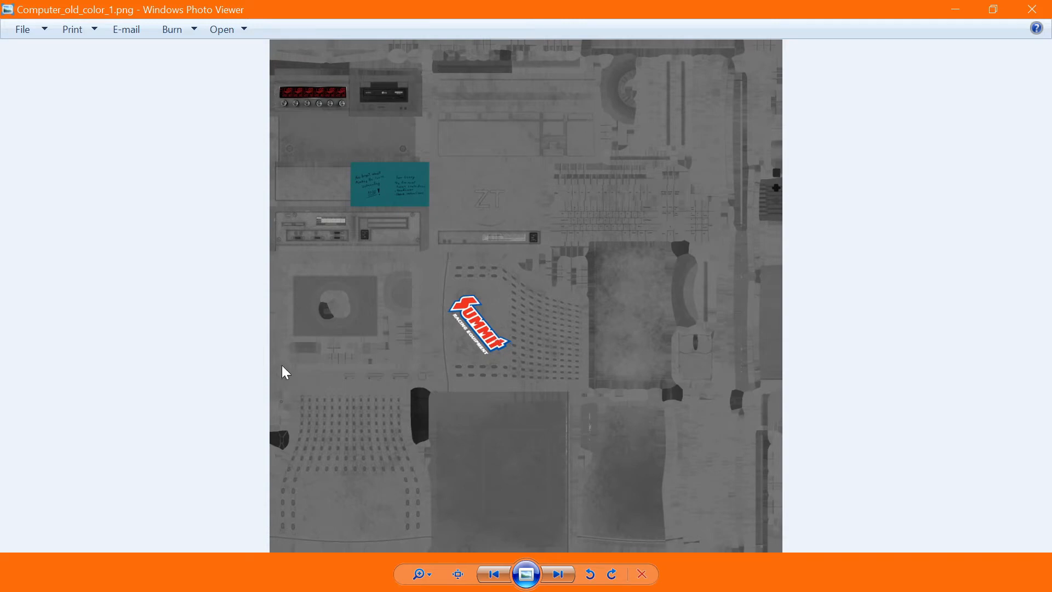
{"action": "mouse_move", "coordinate": [399, 91]}
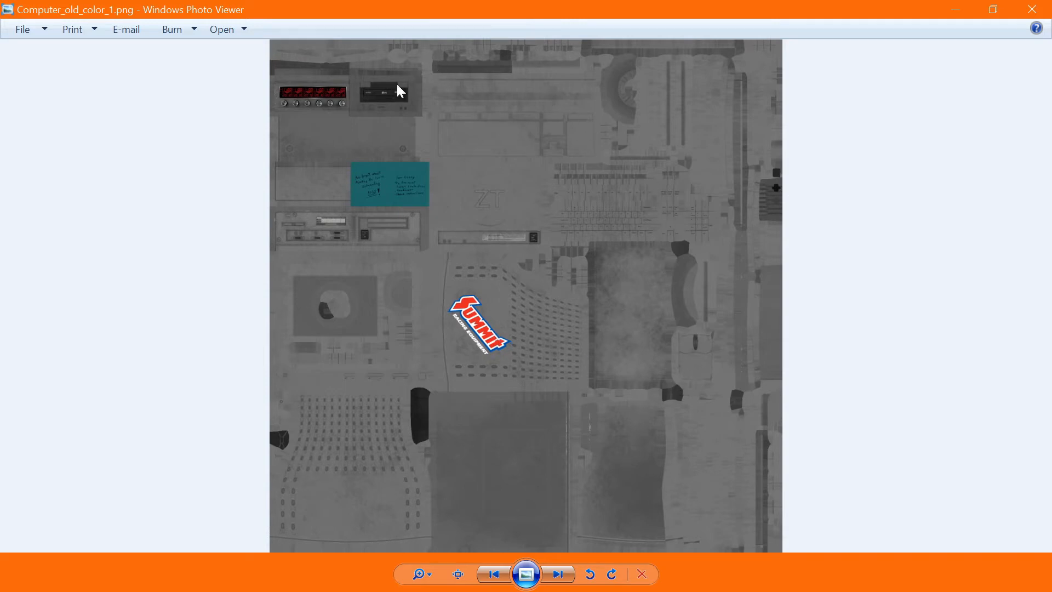
{"action": "mouse_move", "coordinate": [342, 202]}
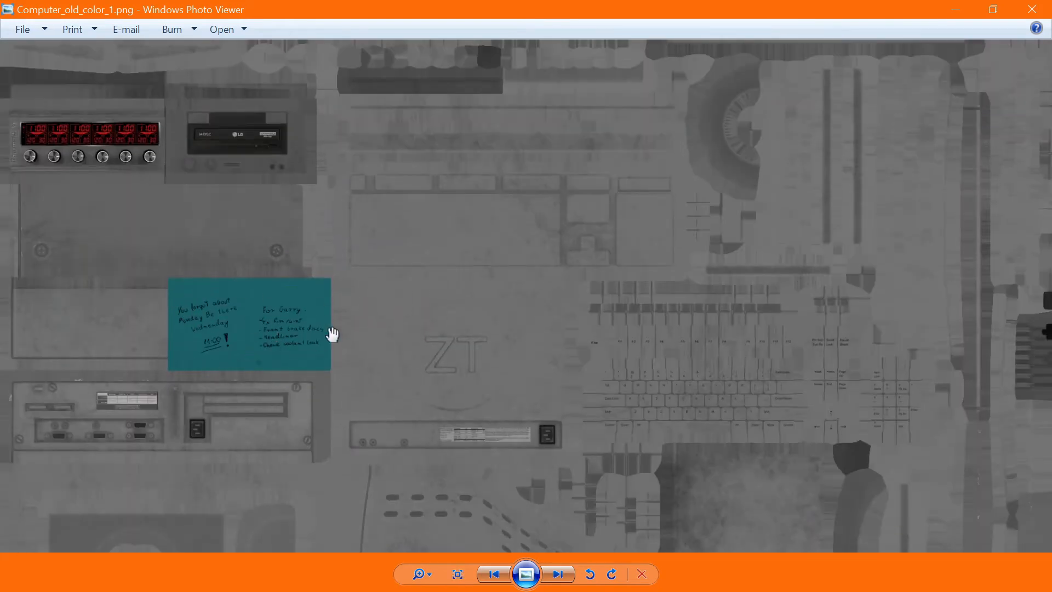
{"action": "mouse_move", "coordinate": [224, 288]}
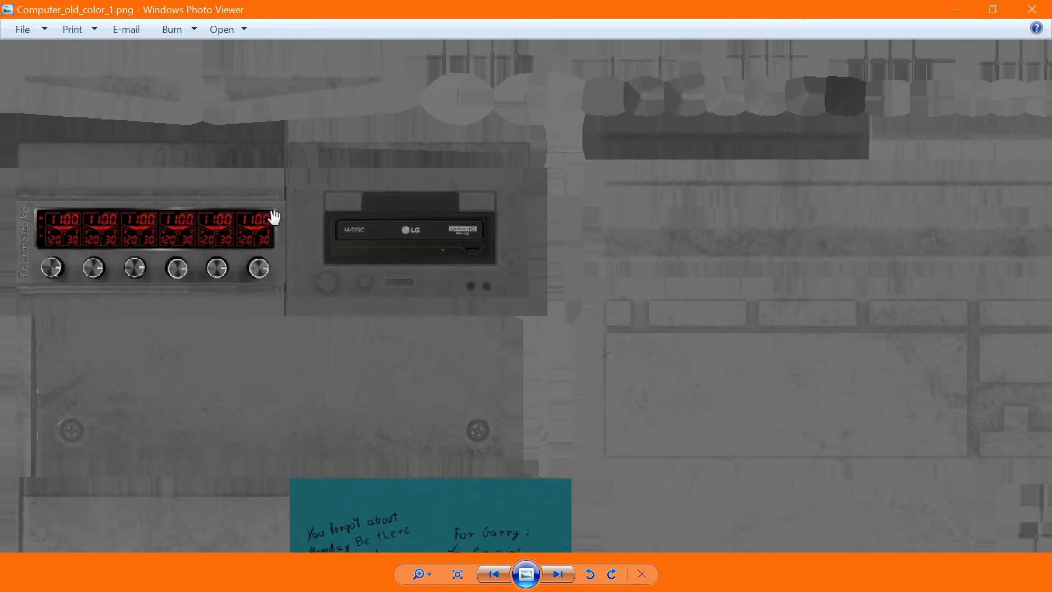
{"action": "mouse_move", "coordinate": [225, 224]}
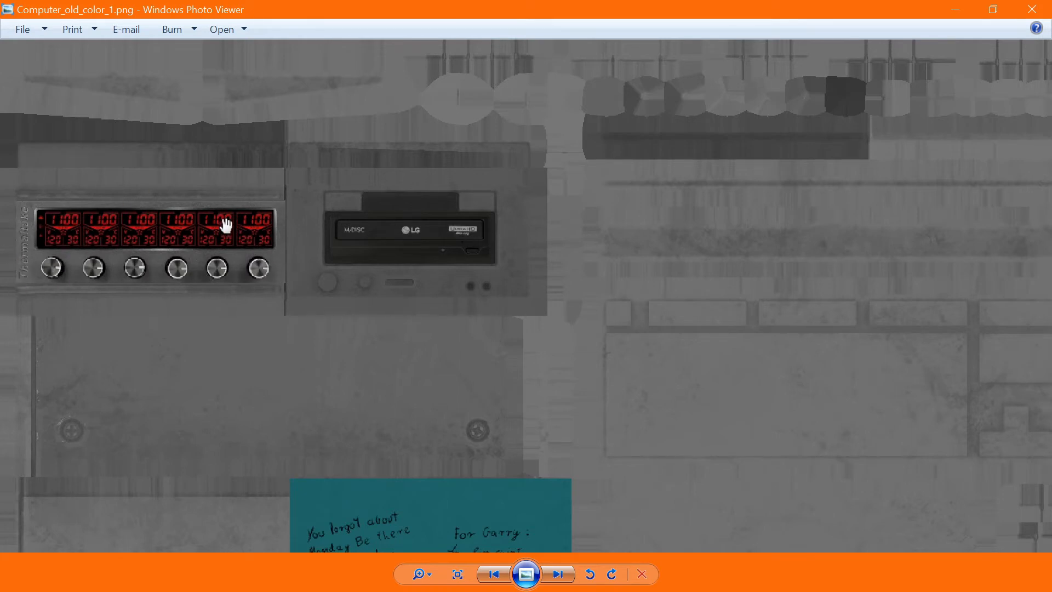
{"action": "left_click", "coordinate": [417, 573]}
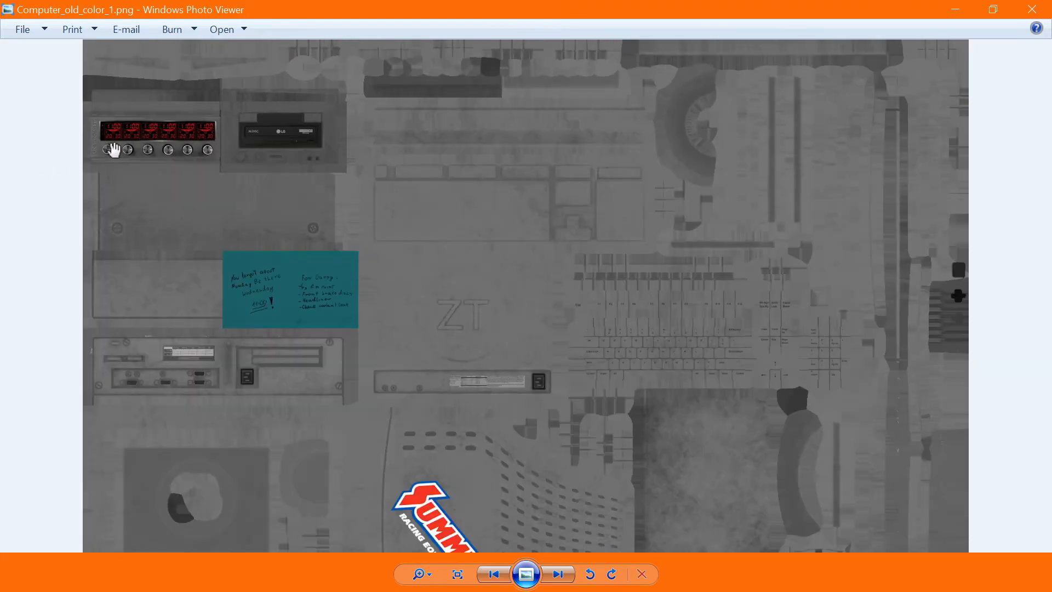
{"action": "mouse_move", "coordinate": [240, 172]}
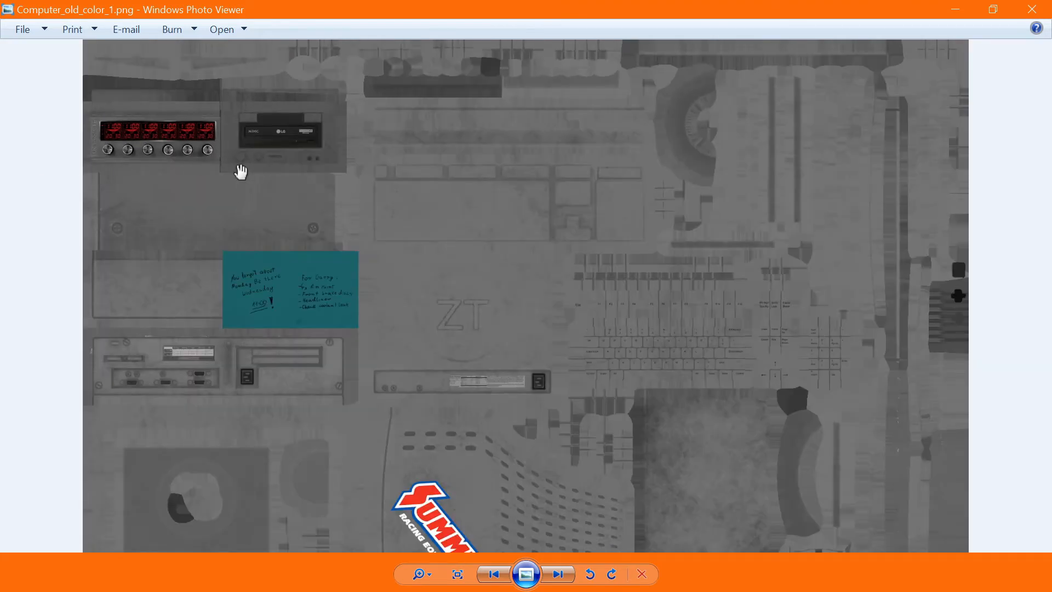
{"action": "mouse_move", "coordinate": [173, 161]}
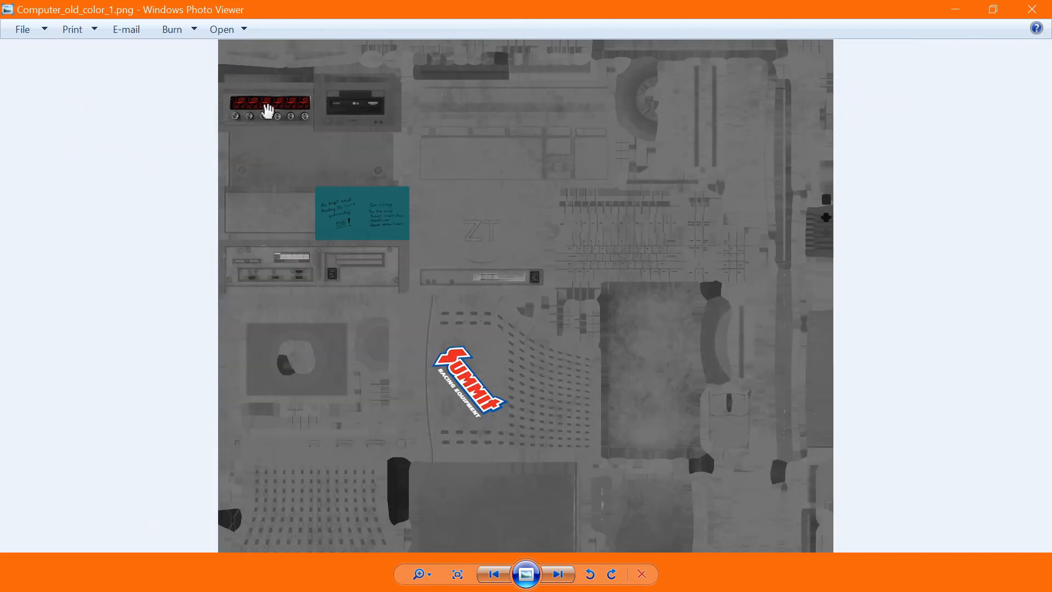
{"action": "mouse_move", "coordinate": [281, 258]}
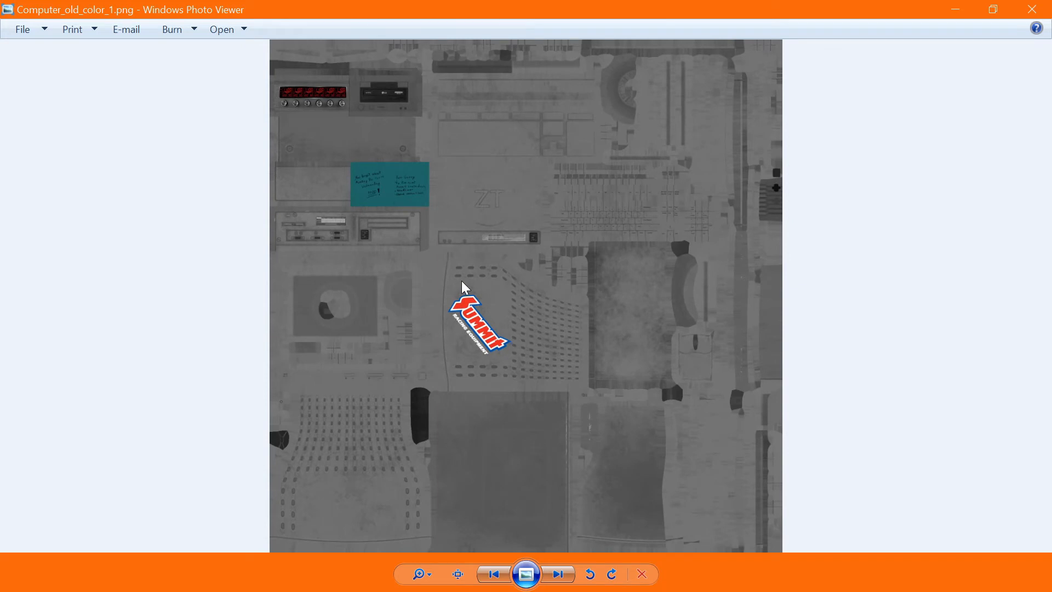
- Step past Car_battery_color.png to Car_battery_charger_1_color.png with its Moroso and Pikachu stickers
{"action": "left_click", "coordinate": [557, 573]}
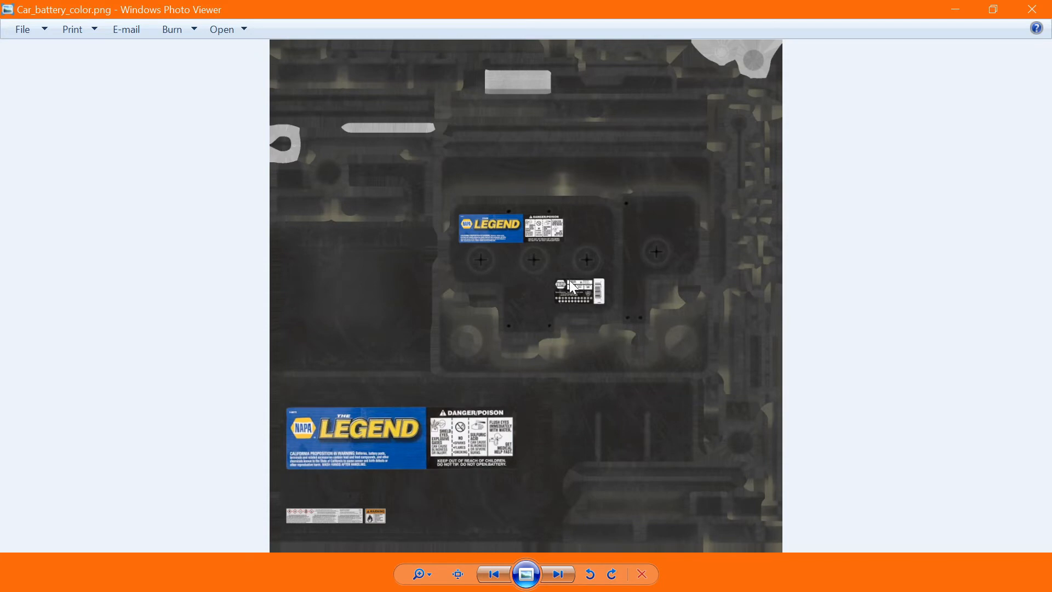
{"action": "mouse_move", "coordinate": [582, 303]}
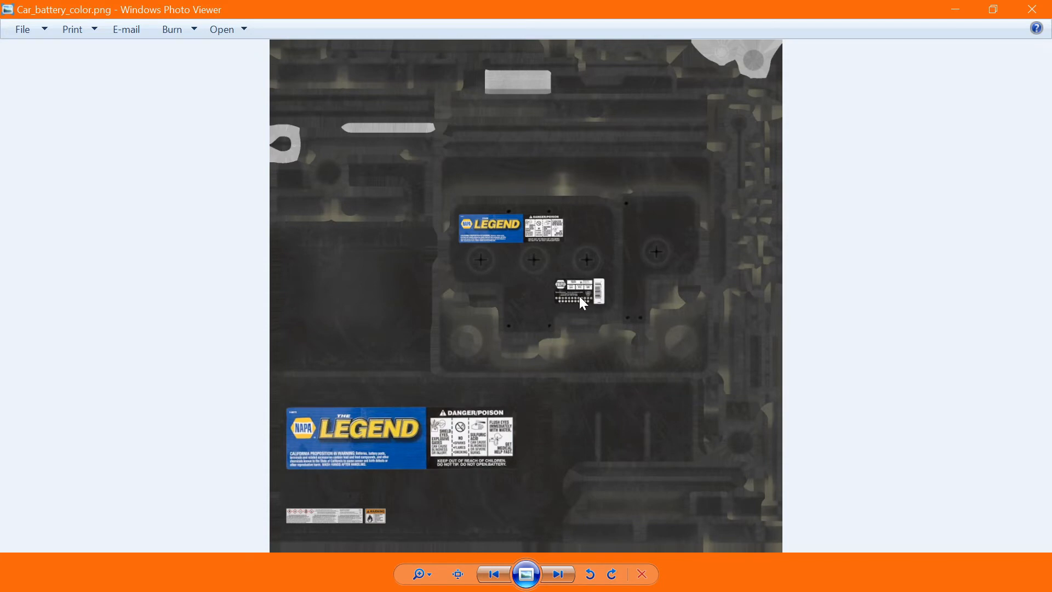
{"action": "left_click", "coordinate": [556, 573]}
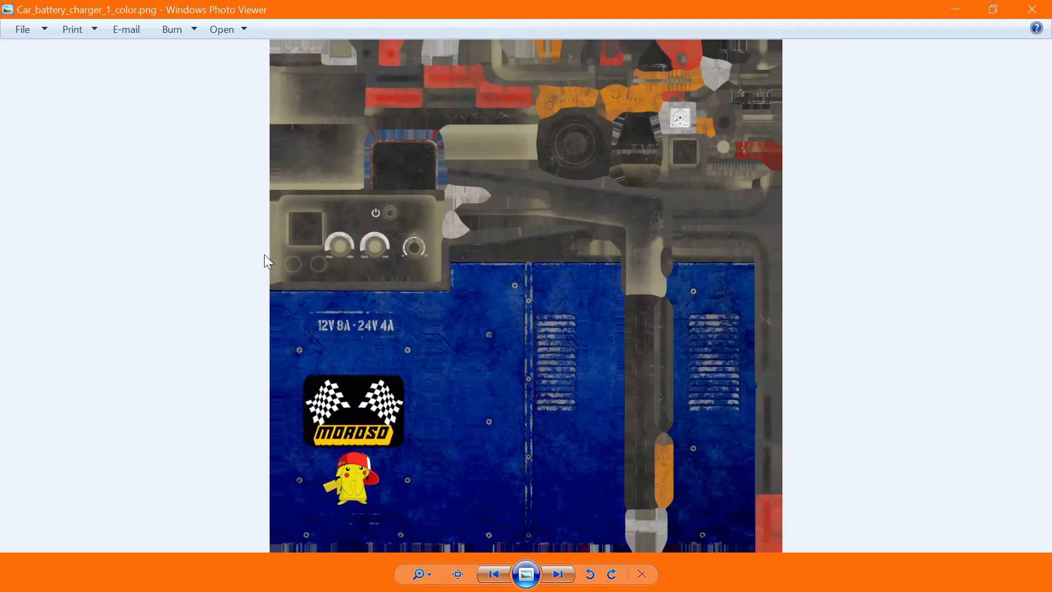
{"action": "mouse_move", "coordinate": [439, 421]}
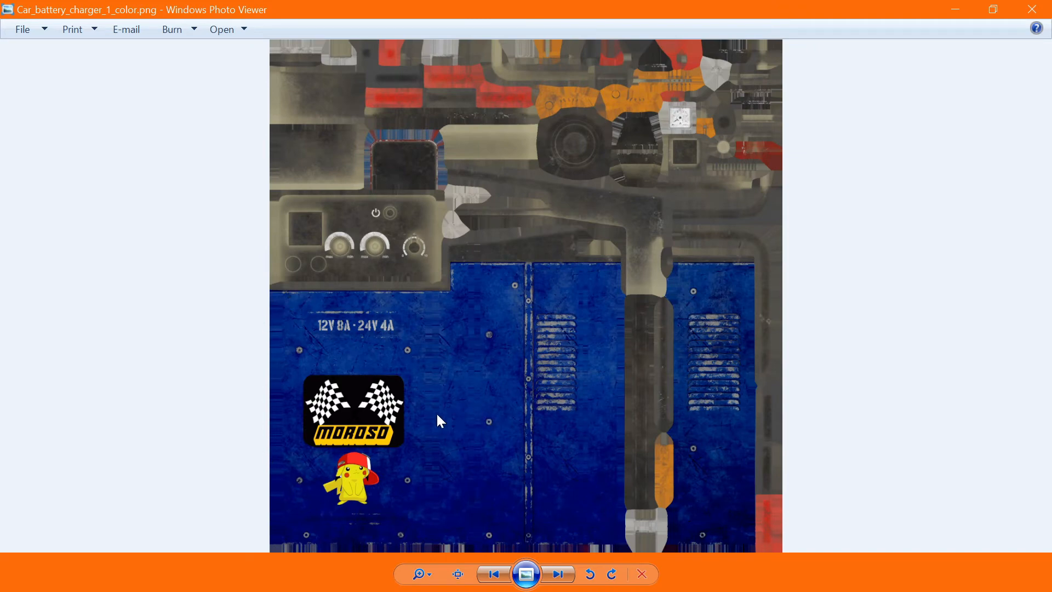
{"action": "mouse_move", "coordinate": [316, 410]}
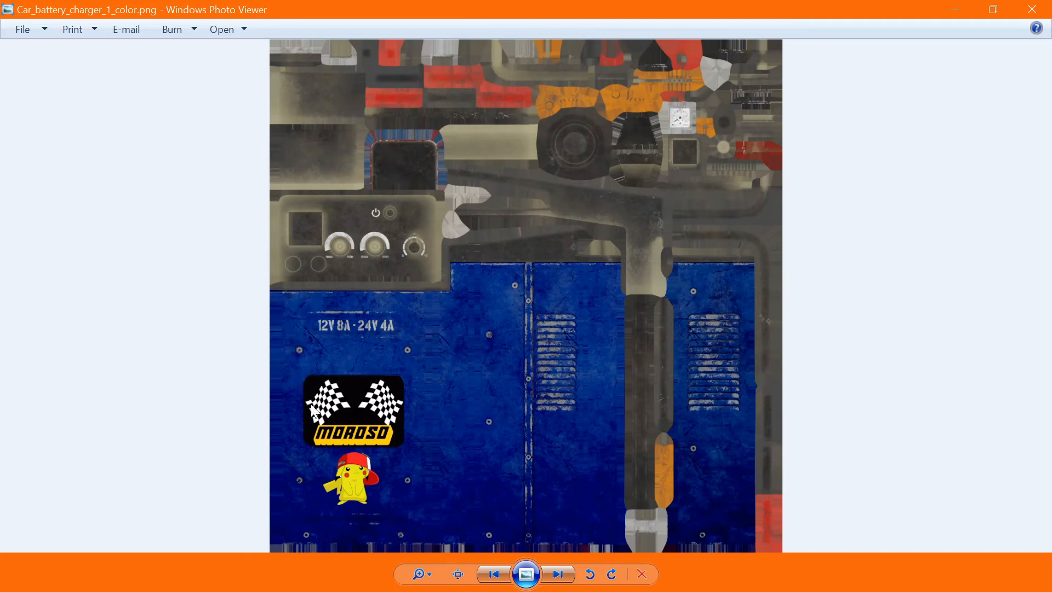
{"action": "mouse_move", "coordinate": [405, 386]}
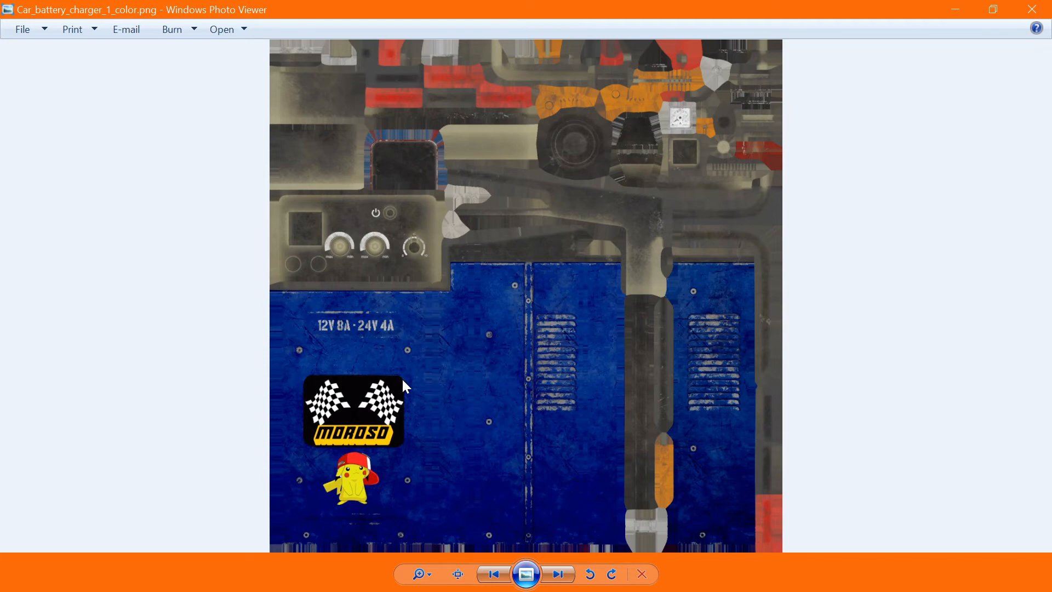
{"action": "mouse_move", "coordinate": [404, 425]}
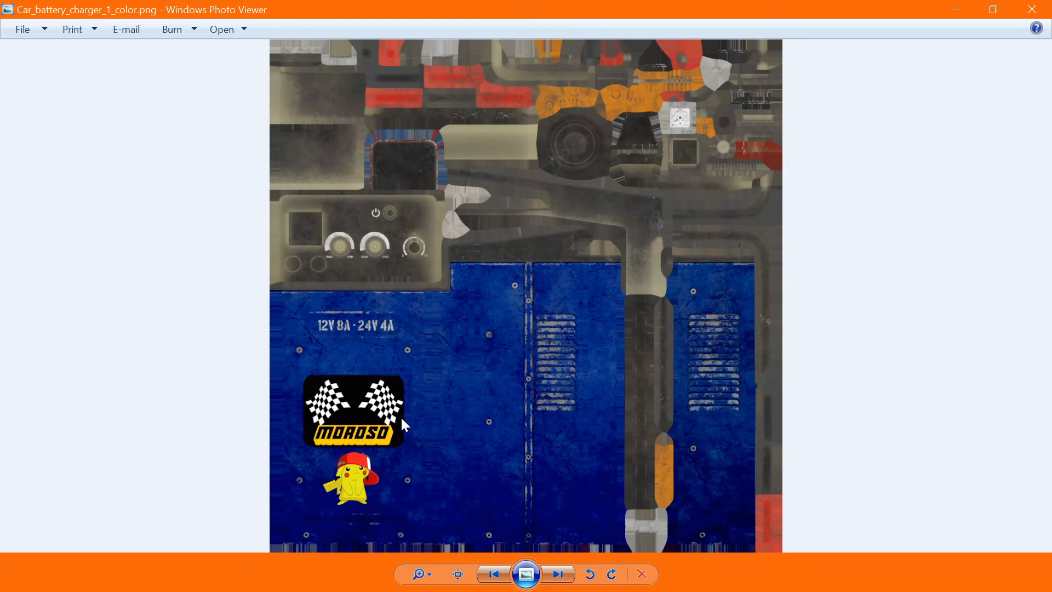
{"action": "mouse_move", "coordinate": [328, 439]}
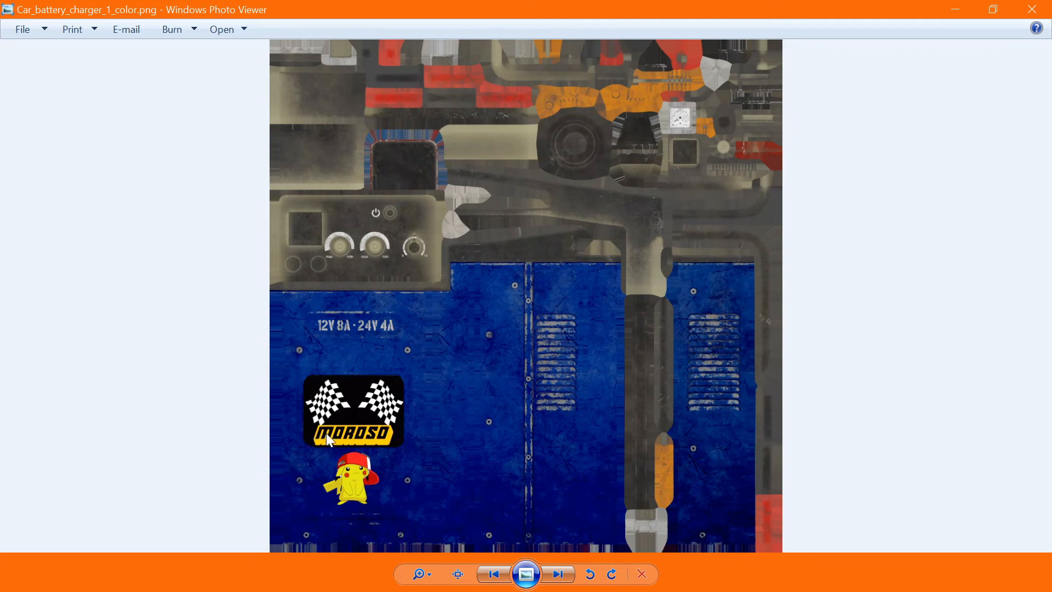
{"action": "mouse_move", "coordinate": [335, 408]}
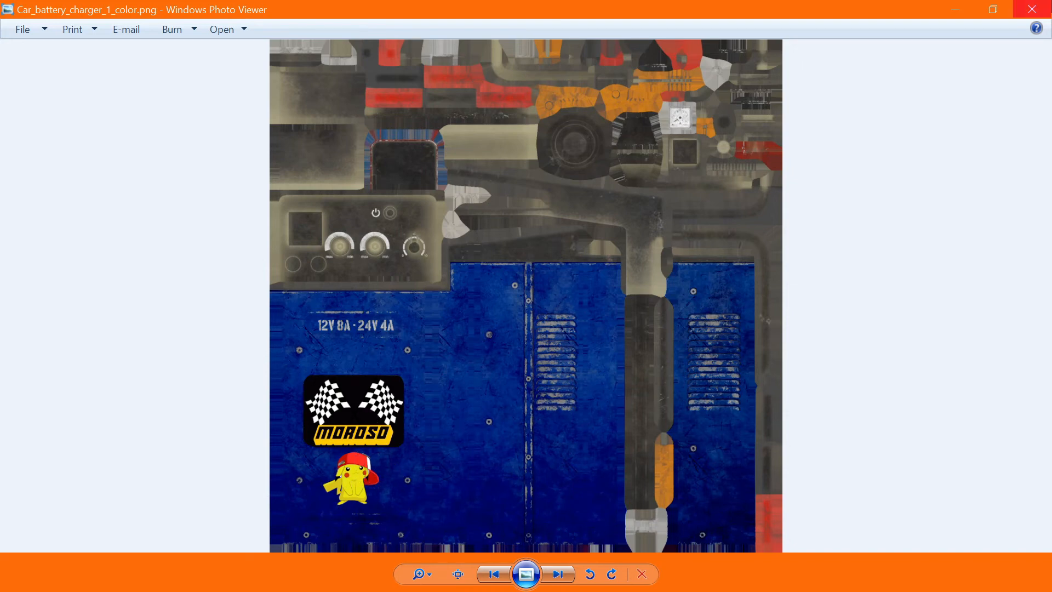
- Step past ABS_module_1_color.png to Garbage_set_5_color.png with its brake cleaner labels
{"action": "left_click", "coordinate": [557, 573]}
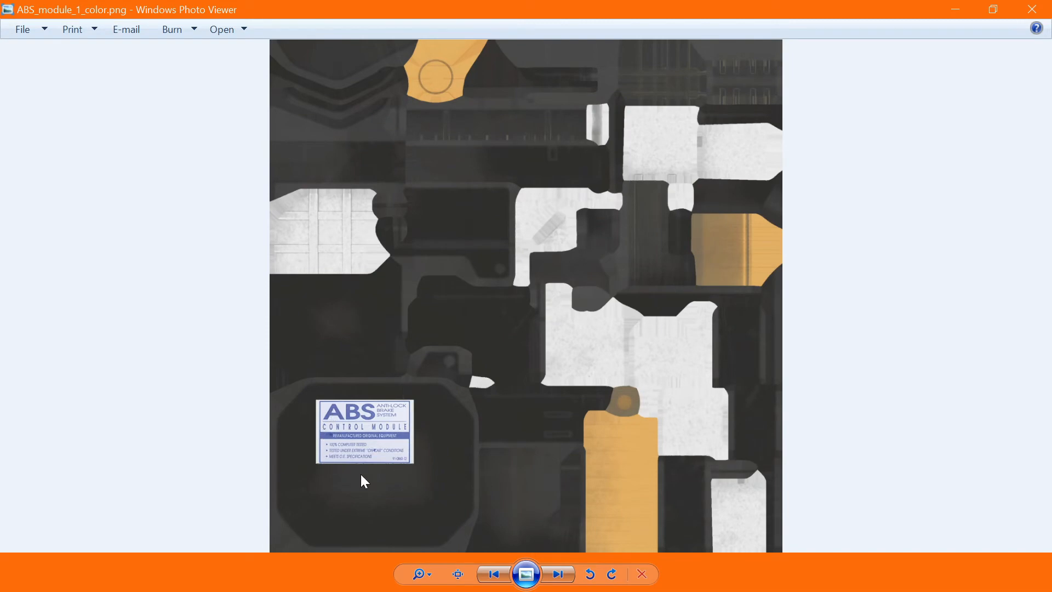
{"action": "left_click", "coordinate": [557, 573]}
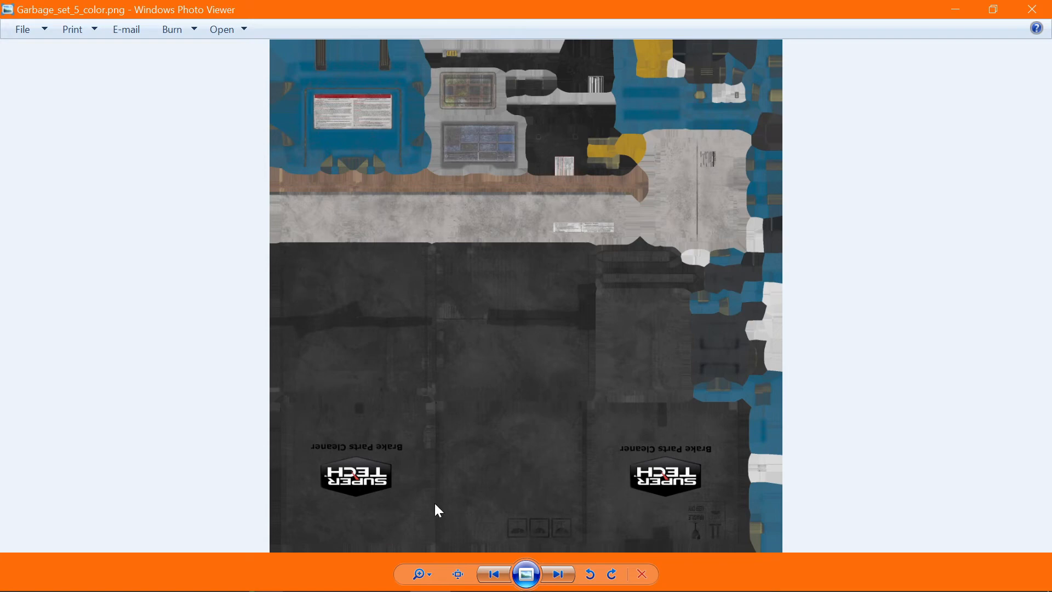
{"action": "mouse_move", "coordinate": [611, 454]}
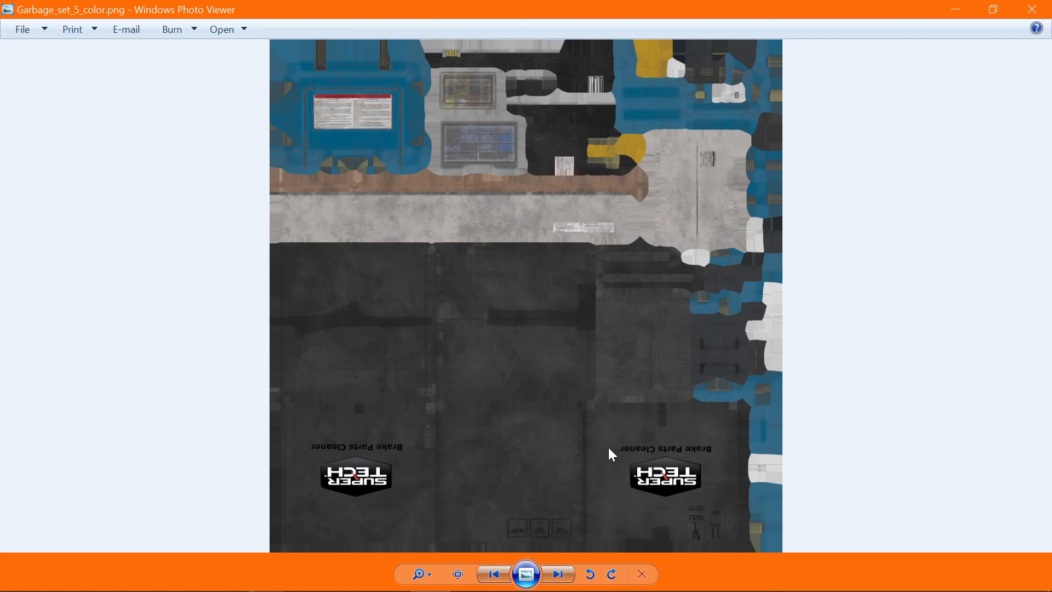
{"action": "mouse_move", "coordinate": [185, 258]}
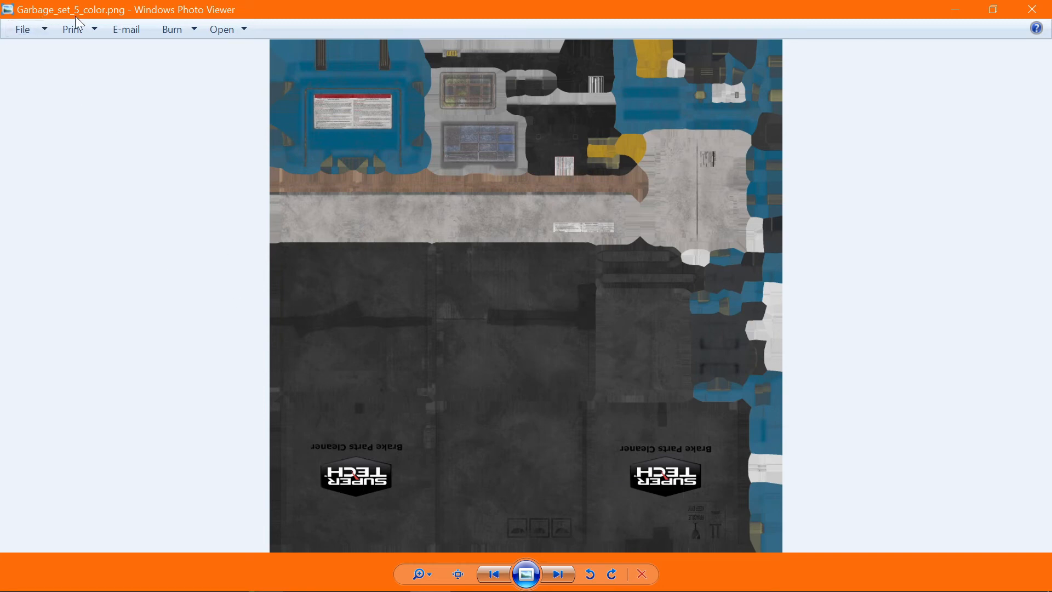
{"action": "mouse_move", "coordinate": [363, 256]}
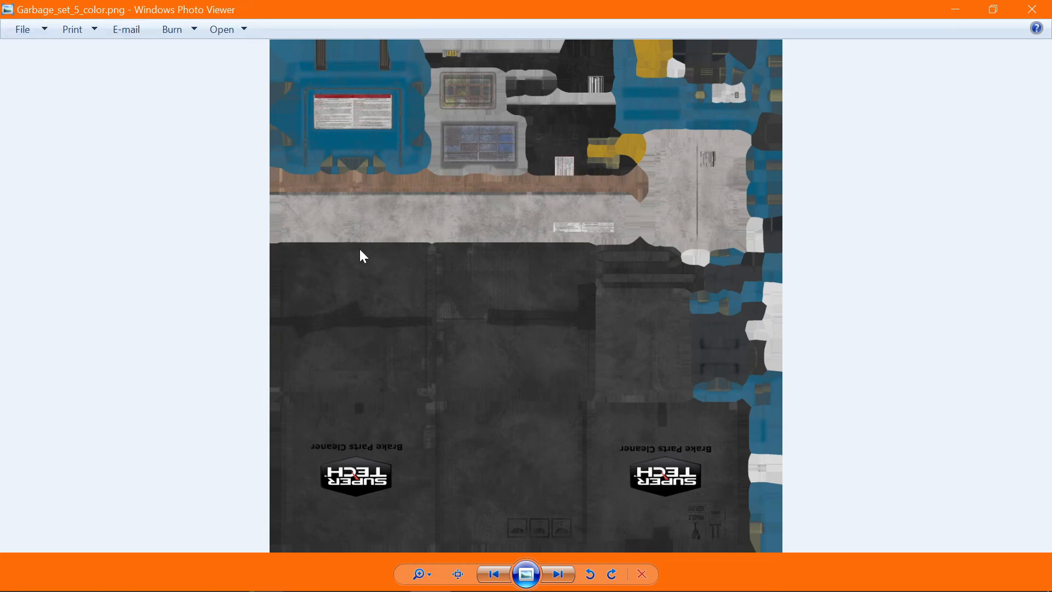
{"action": "mouse_move", "coordinate": [591, 249]}
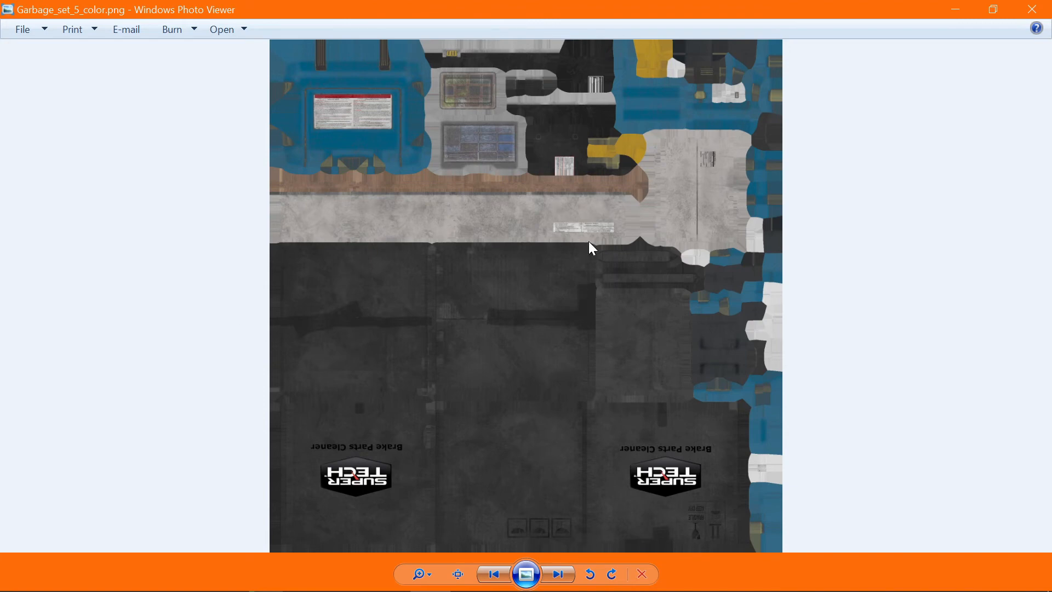
{"action": "mouse_move", "coordinate": [624, 96]}
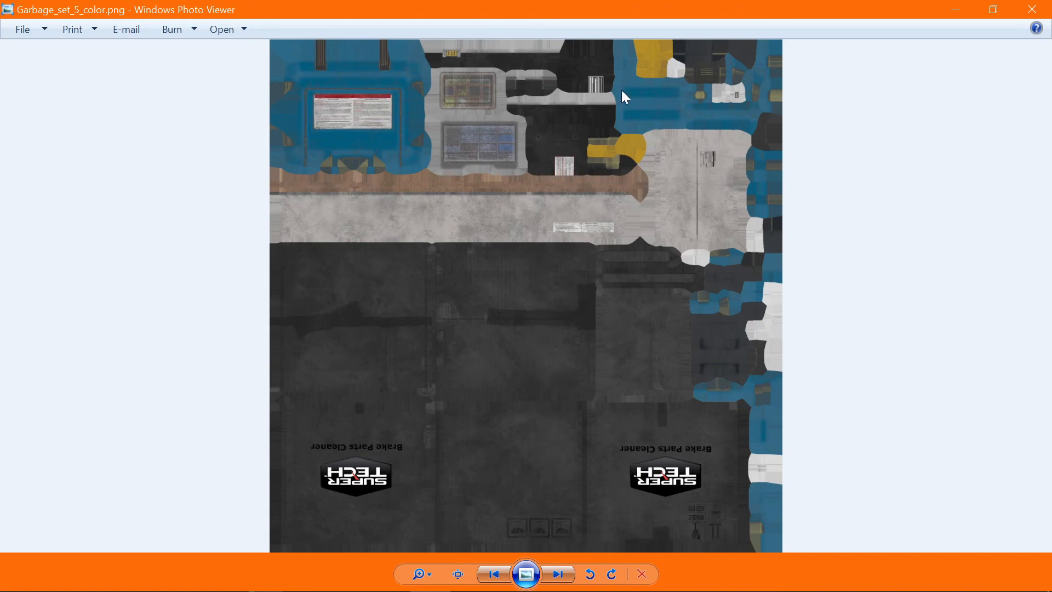
{"action": "mouse_move", "coordinate": [363, 149]}
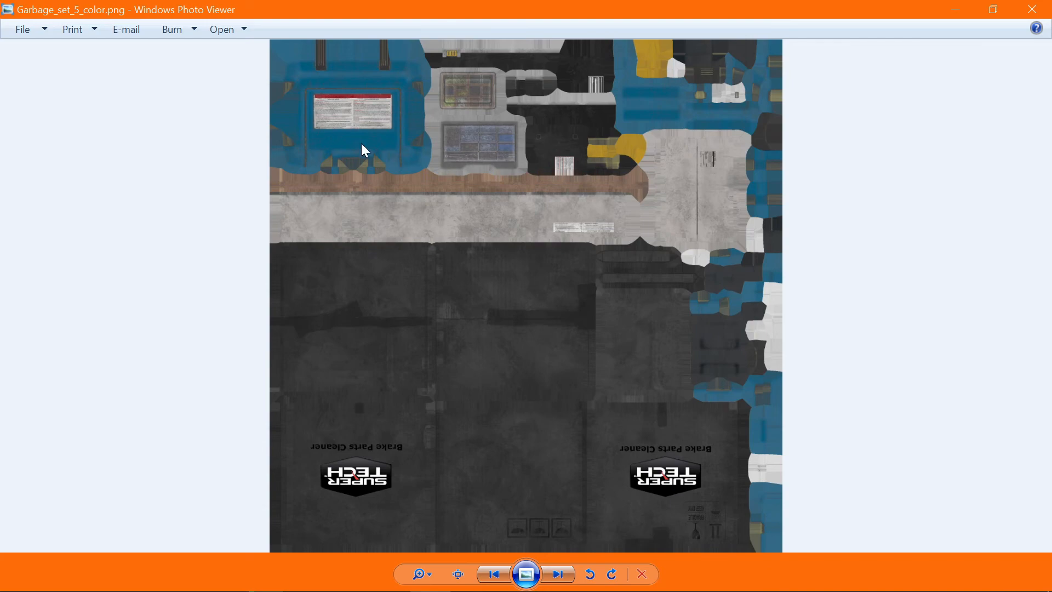
{"action": "mouse_move", "coordinate": [257, 145]}
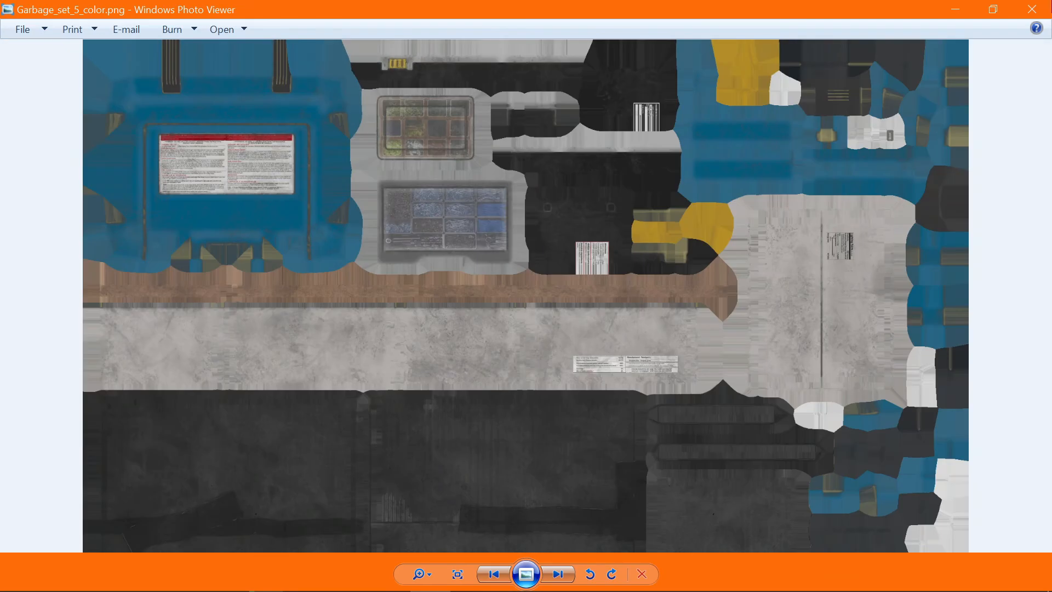
- Step past Locker_1_color.png with its Metrol poster to the sticker-bombed Welder_1_color.png
{"action": "left_click", "coordinate": [558, 573]}
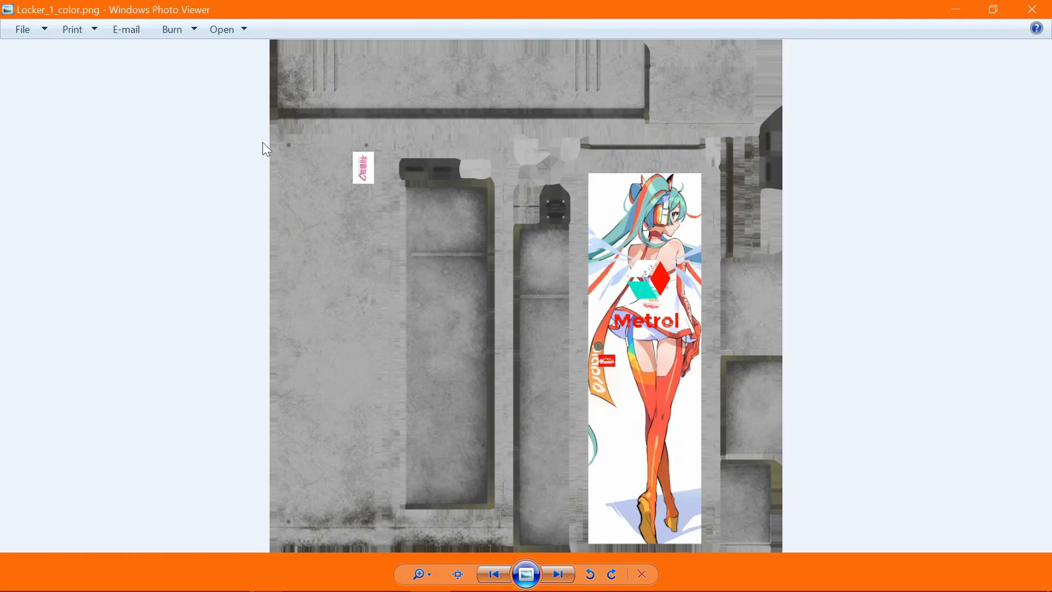
{"action": "mouse_move", "coordinate": [1032, 9]}
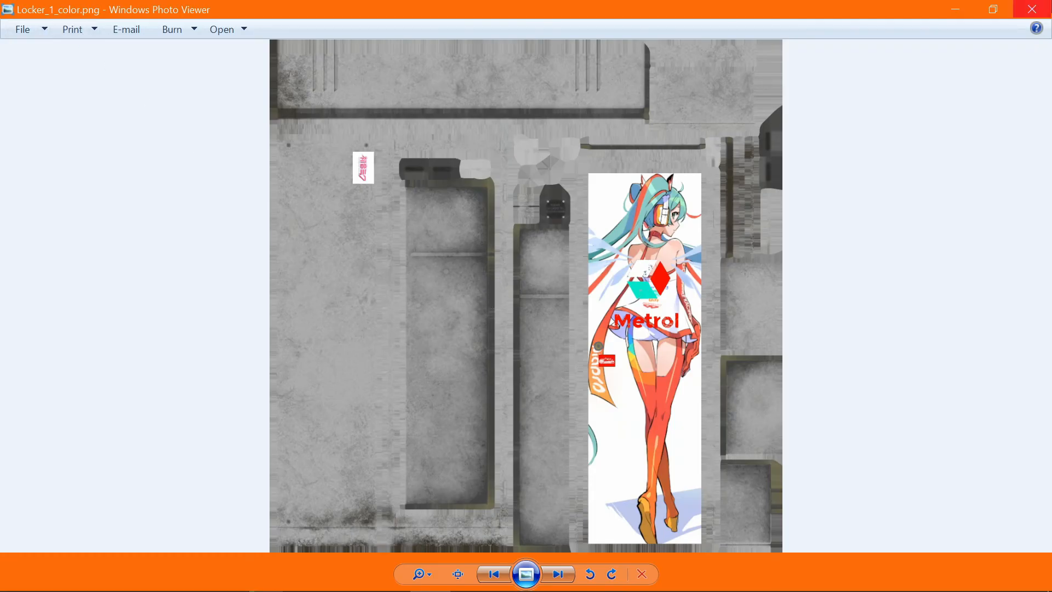
{"action": "left_click", "coordinate": [557, 573]}
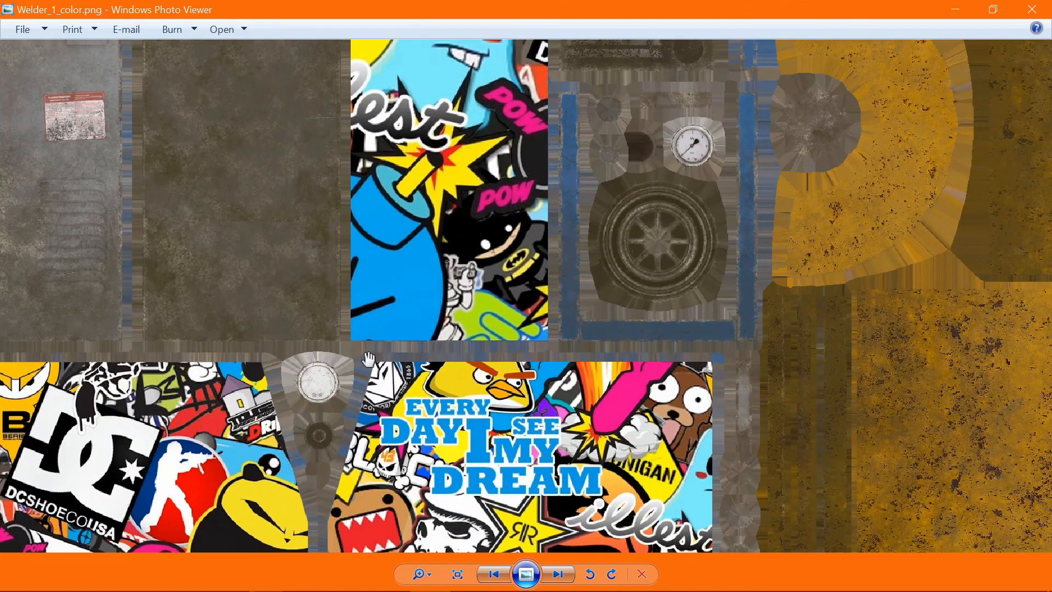
{"action": "mouse_move", "coordinate": [718, 459]}
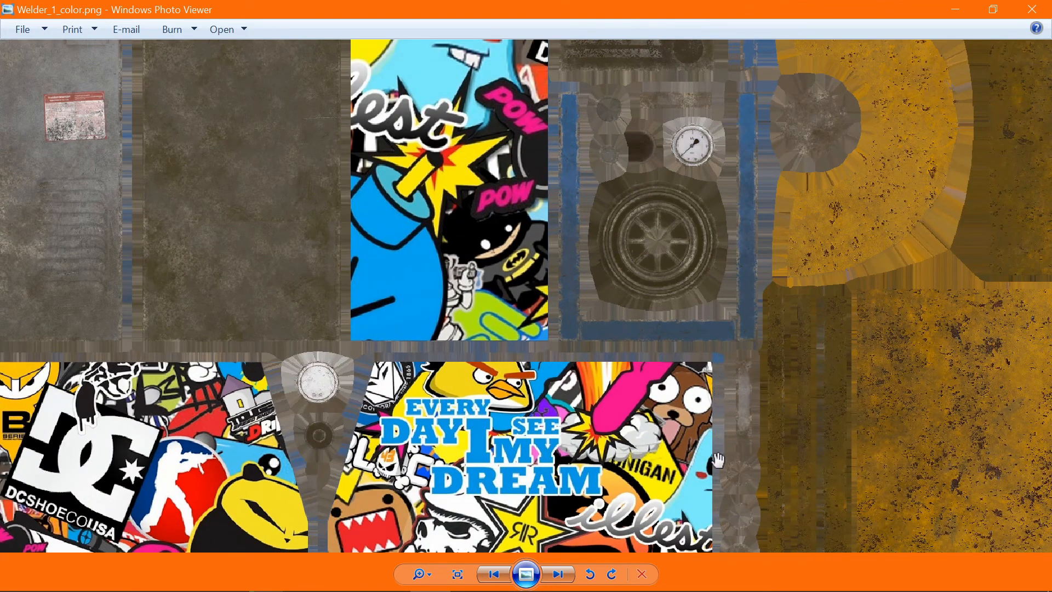